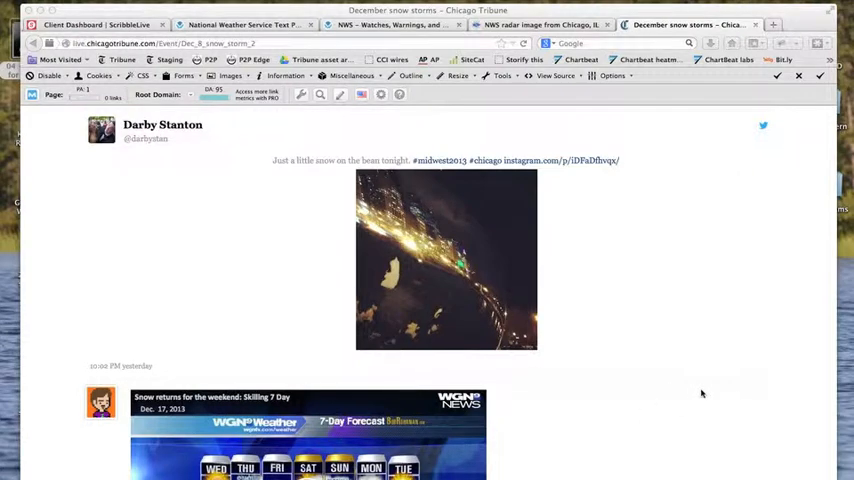
# Review the December snow storms live blog, then return to the ScribbleLive Client Dashboard
pyautogui.scroll(-3)
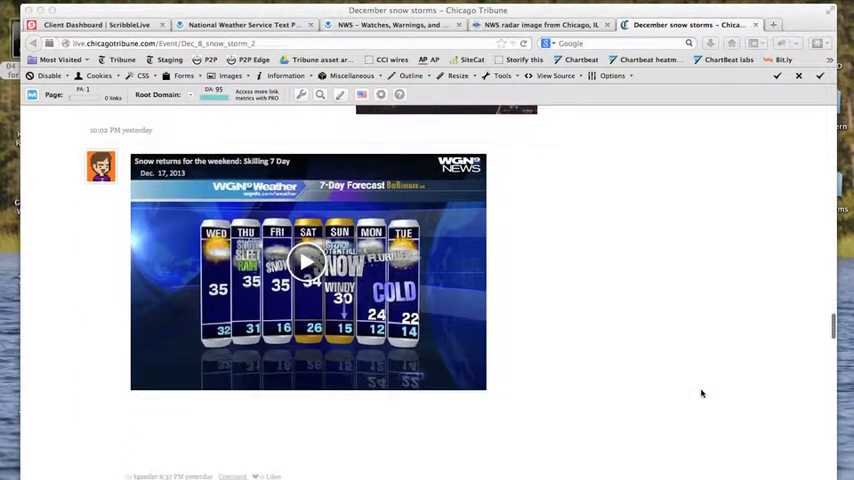
pyautogui.scroll(-3)
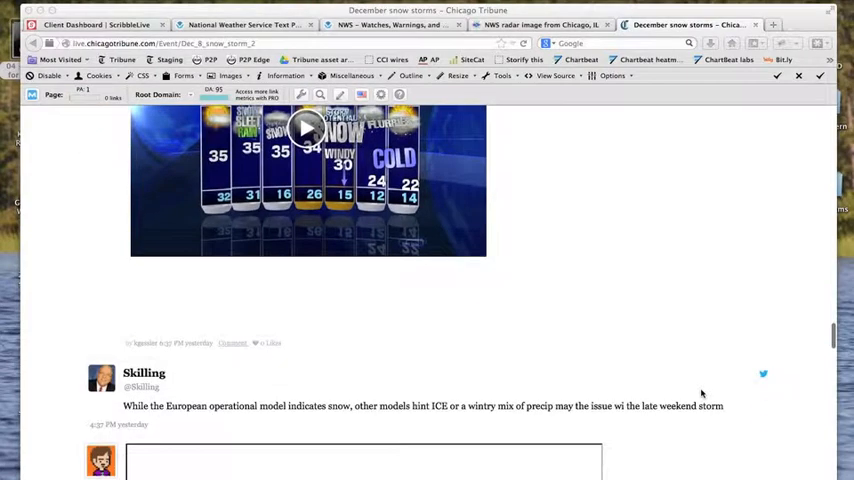
pyautogui.scroll(-3)
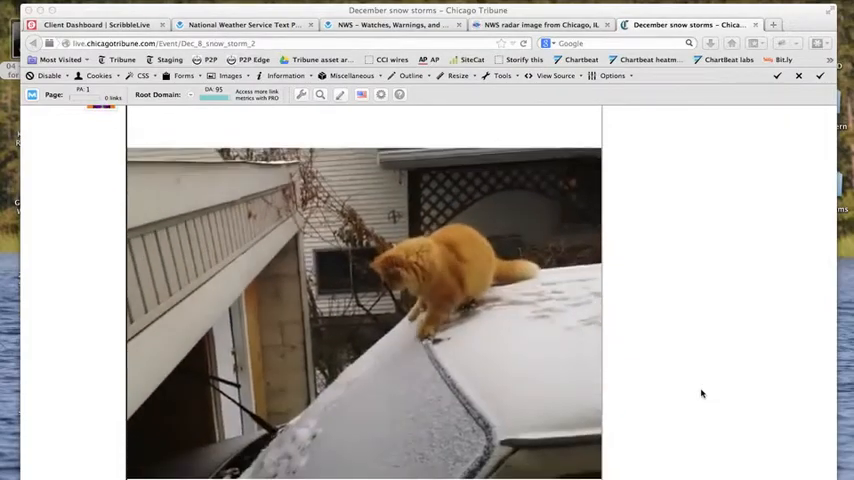
pyautogui.scroll(-3)
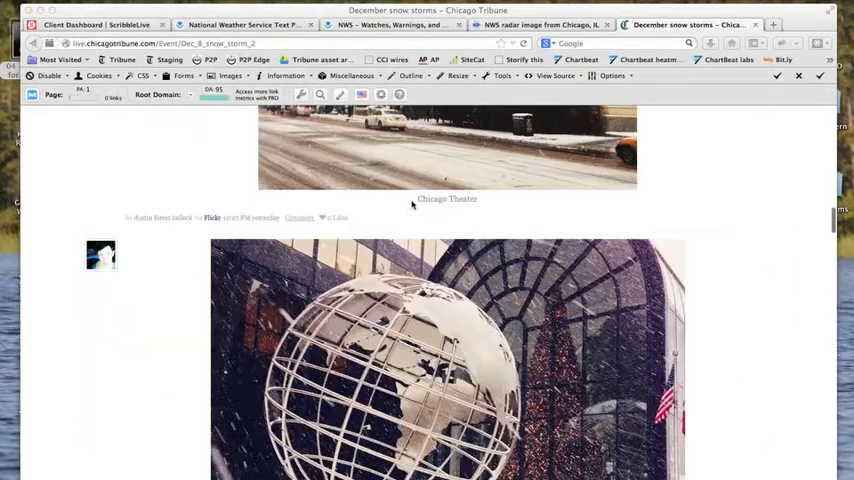
pyautogui.click(95, 24)
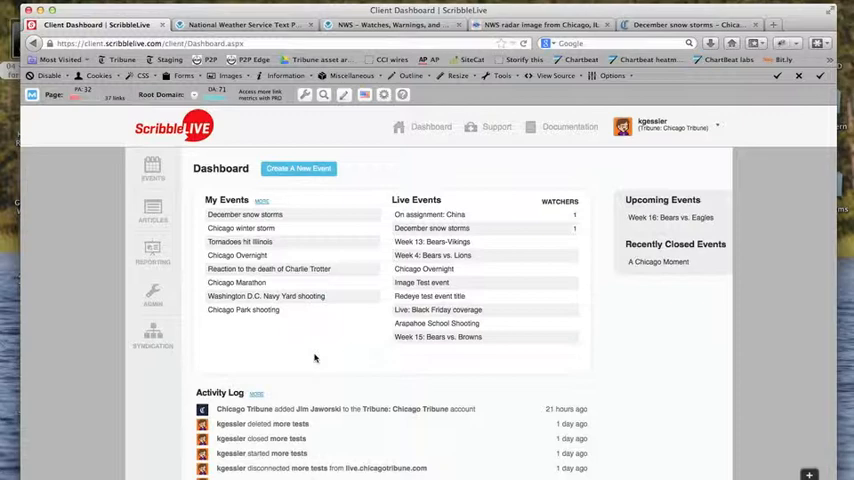
pyautogui.moveTo(325, 188)
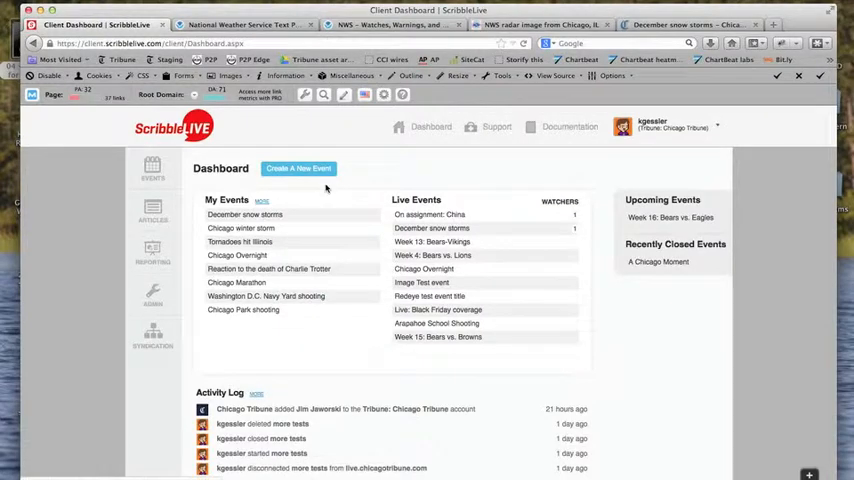
# Create a new live event titled 'Chicago Winter 2013'
pyautogui.click(297, 168)
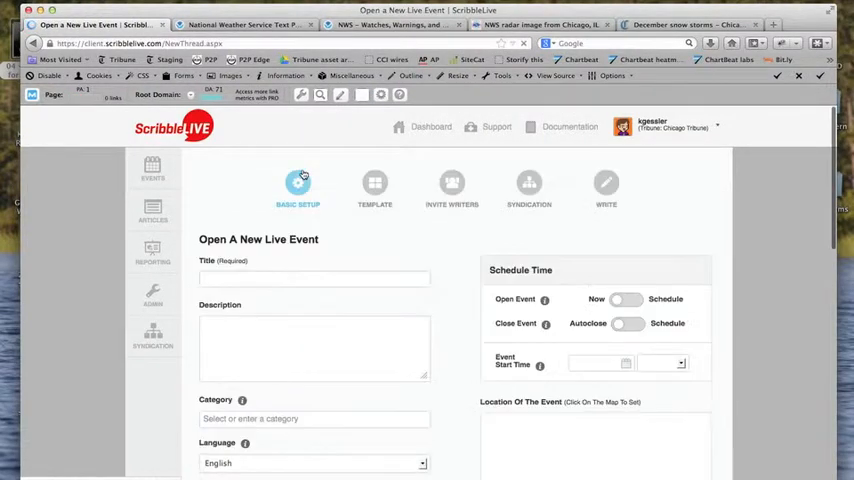
pyautogui.click(314, 278)
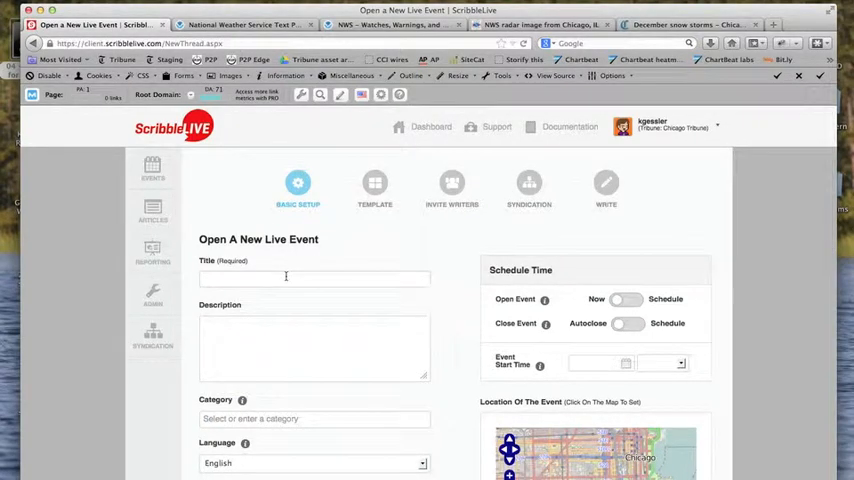
pyautogui.write('Chicago')
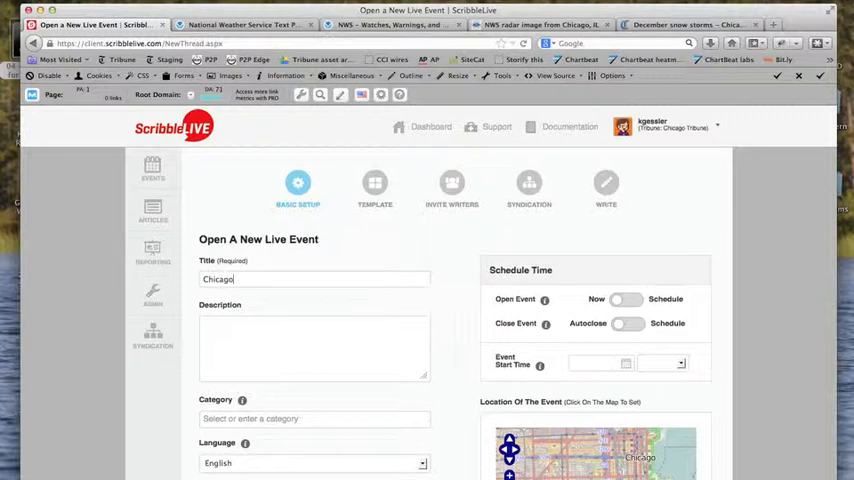
pyautogui.write('Winter')
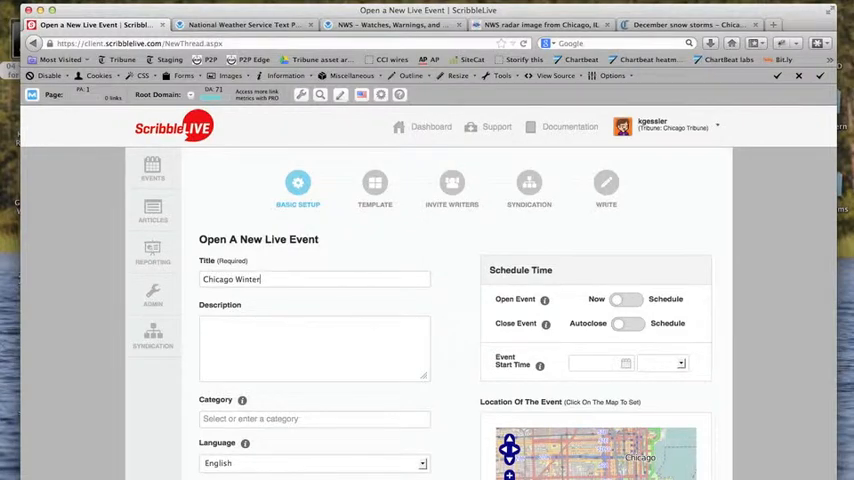
pyautogui.write('2013')
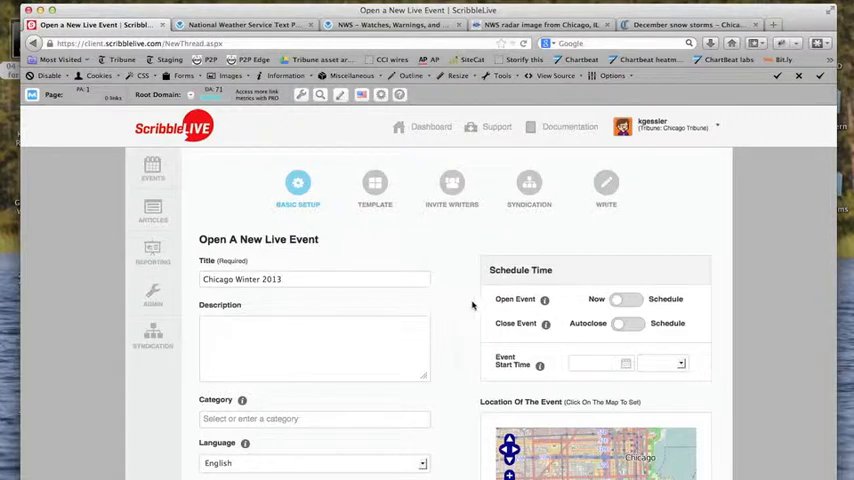
# Describe the event as 'Full coverage of tonight's storm.'
pyautogui.scroll(-3)
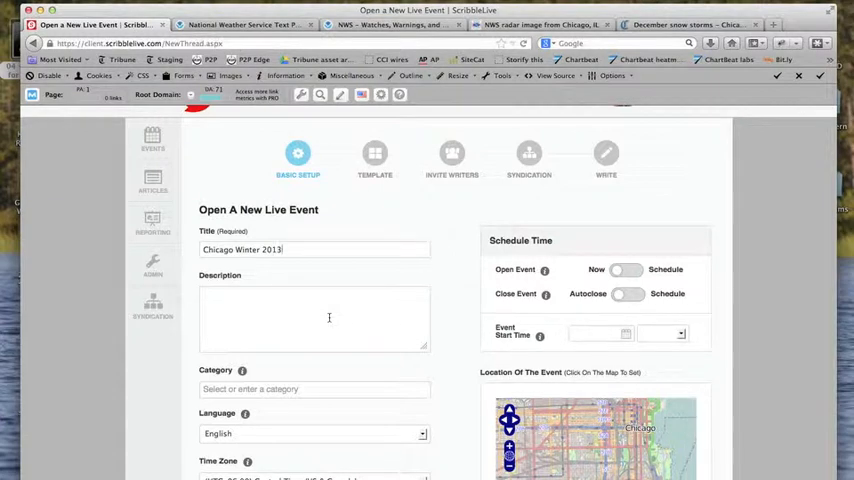
pyautogui.write('R')
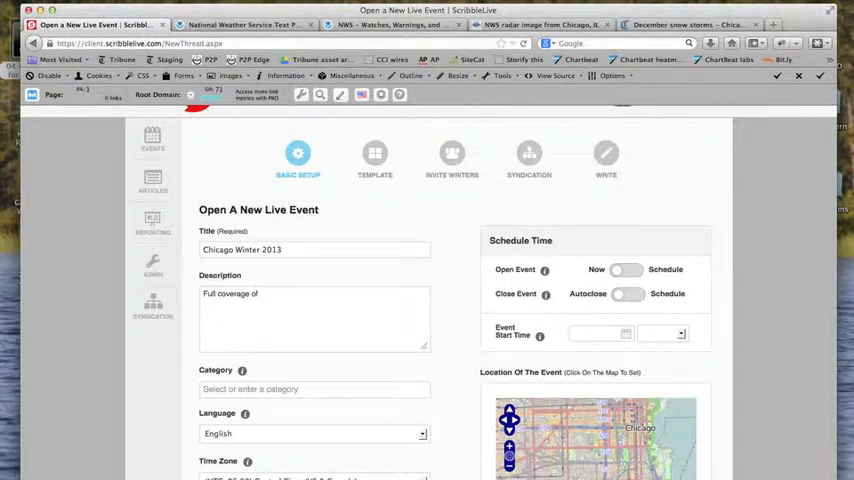
pyautogui.write('tonight')
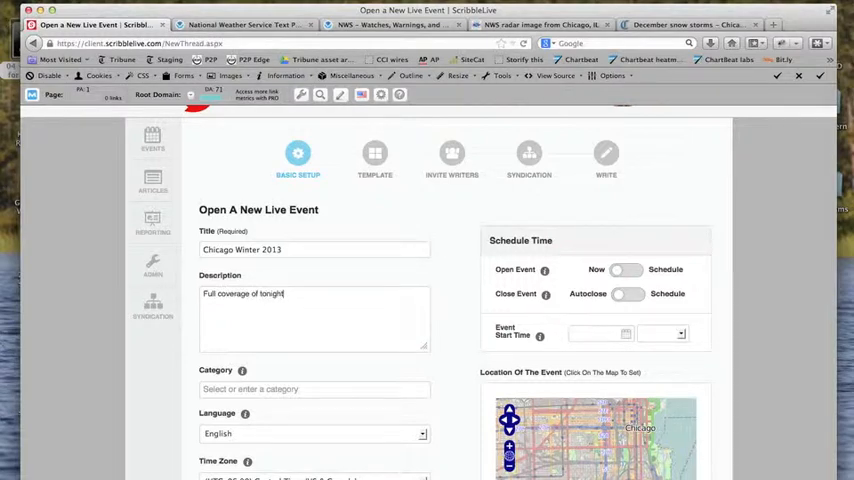
pyautogui.write("'s storm.")
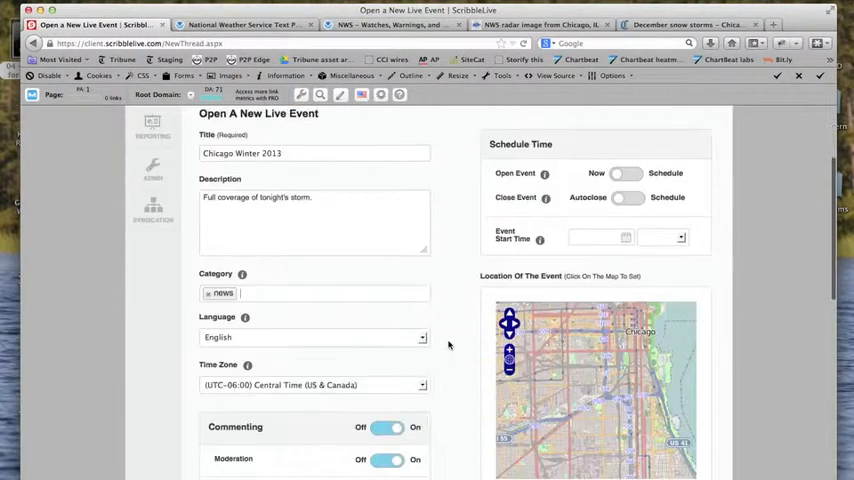
# Scroll through the event setup to the category, Discussion, Moderation and Likes options
pyautogui.scroll(-3)
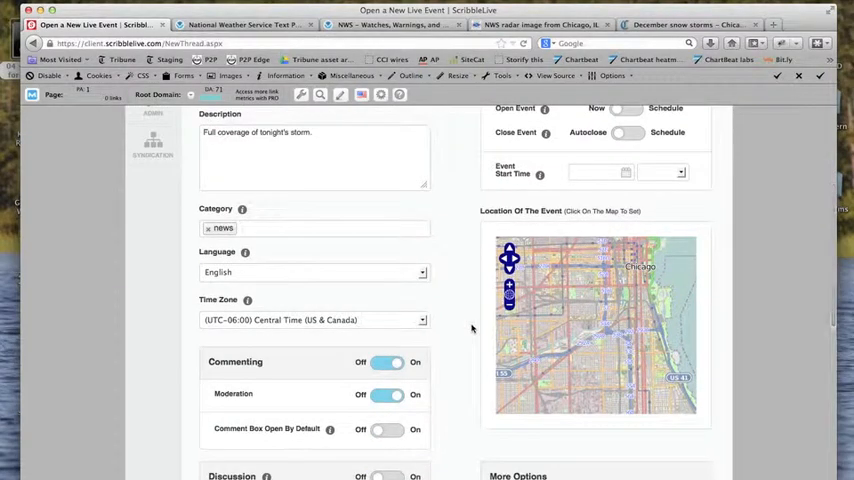
pyautogui.scroll(-3)
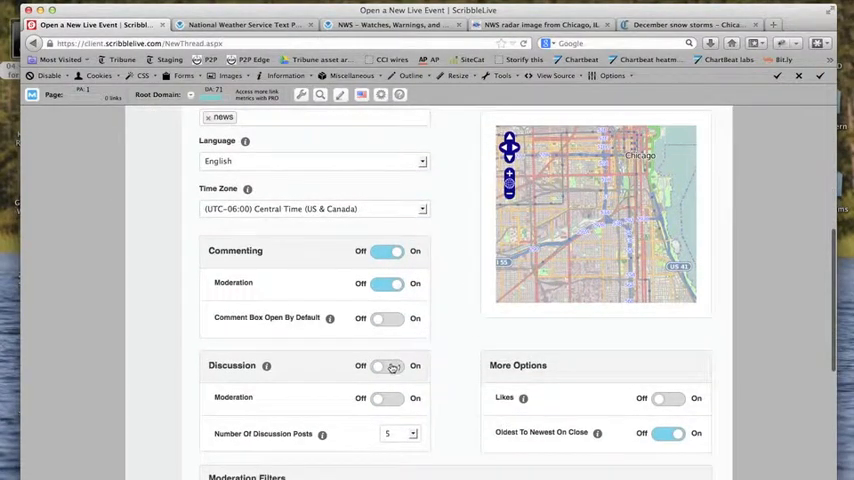
pyautogui.scroll(-3)
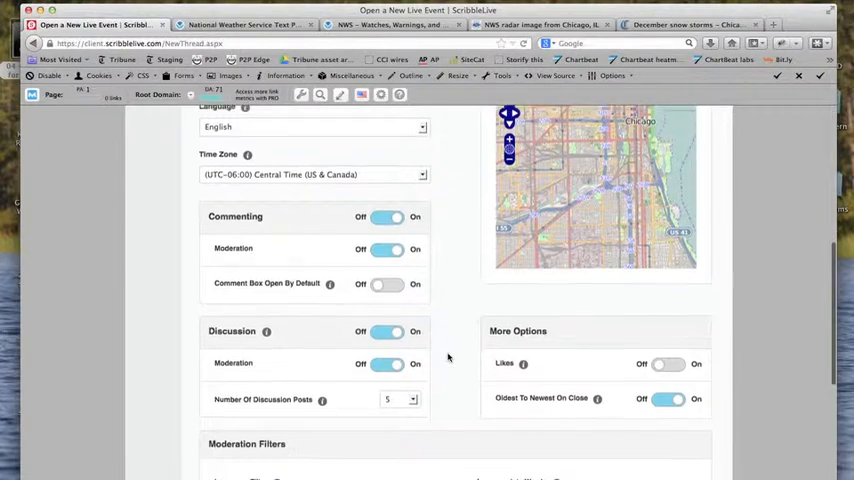
pyautogui.scroll(-3)
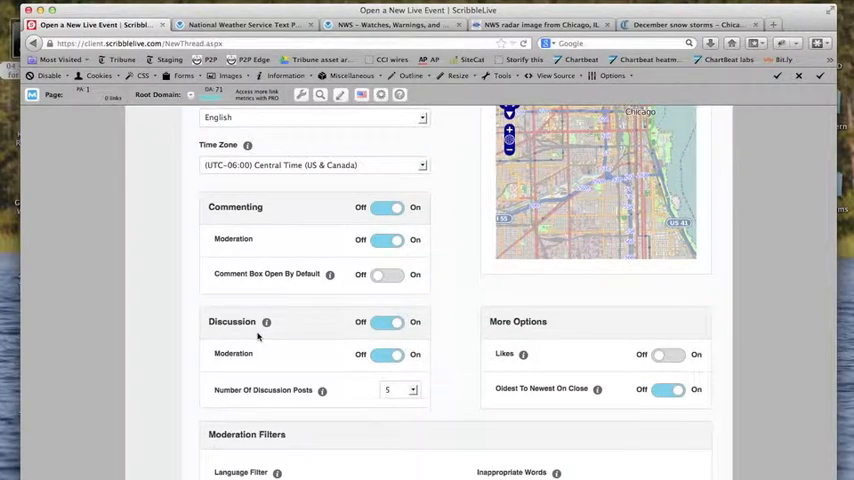
pyautogui.scroll(-3)
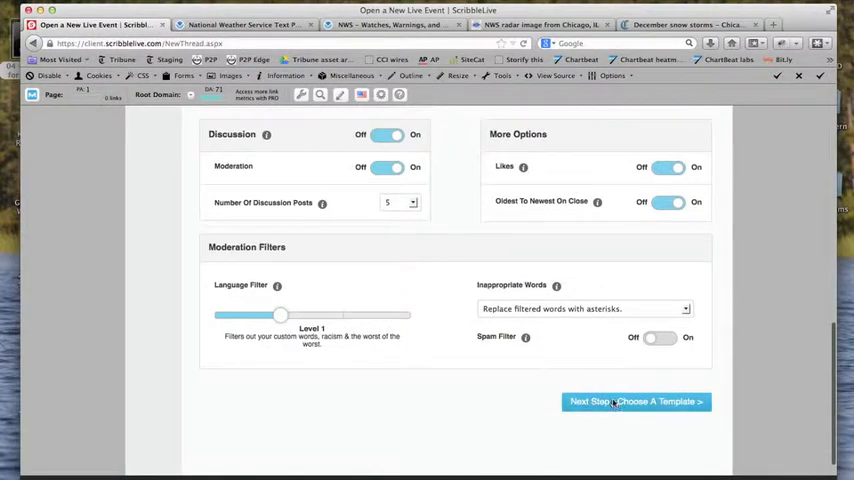
# Choose the live.chicagotribune.com white label and continue to inviting writers
pyautogui.click(636, 401)
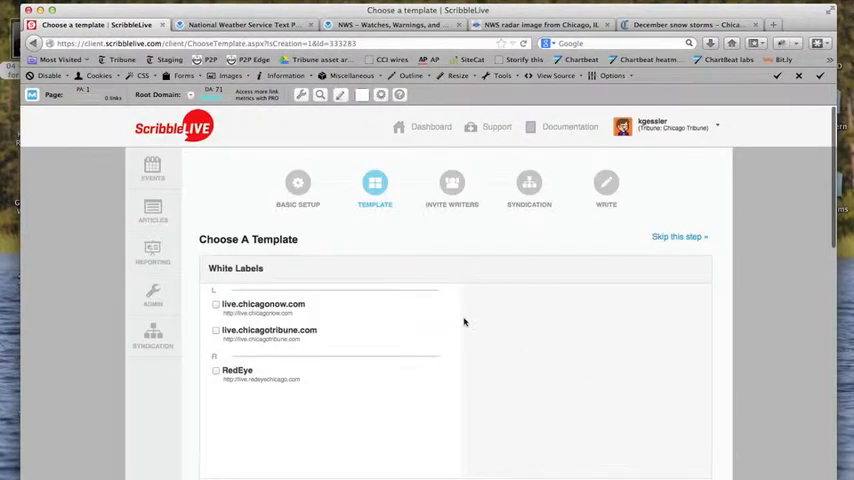
pyautogui.click(216, 330)
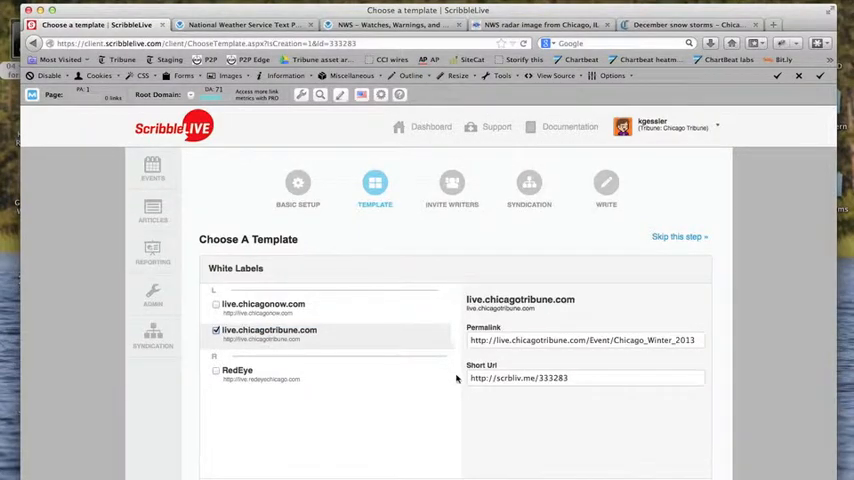
pyautogui.scroll(-3)
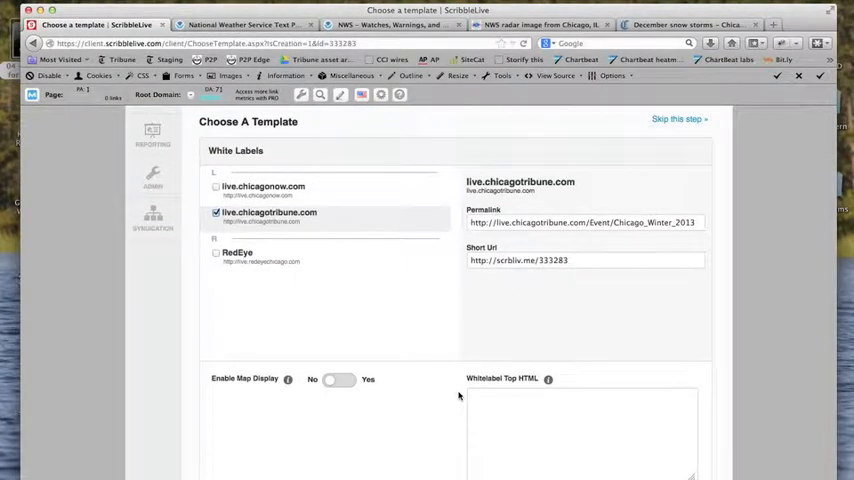
pyautogui.moveTo(583, 302)
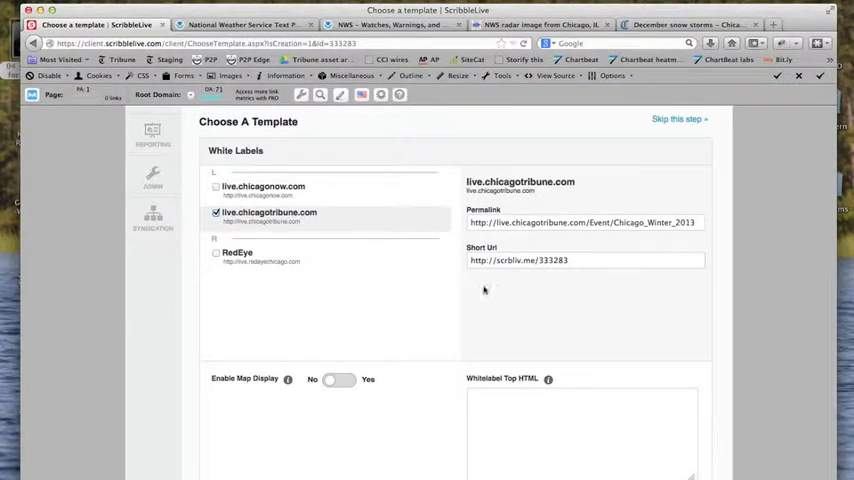
pyautogui.moveTo(722, 314)
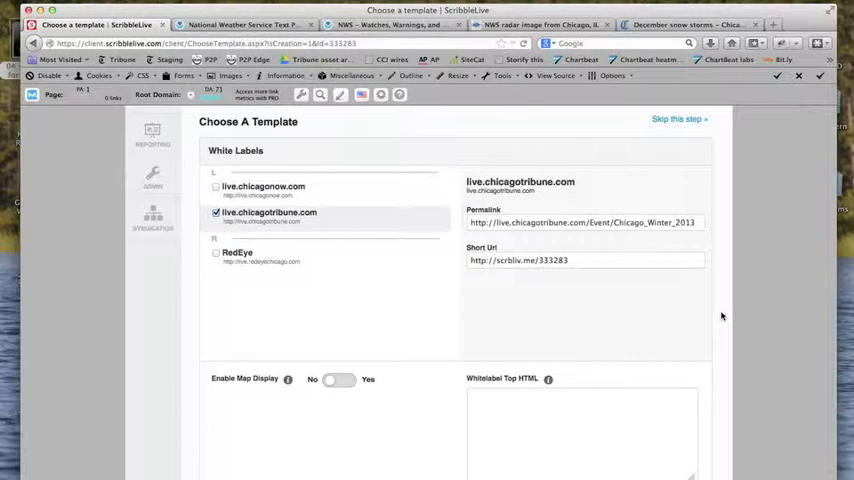
pyautogui.scroll(-3)
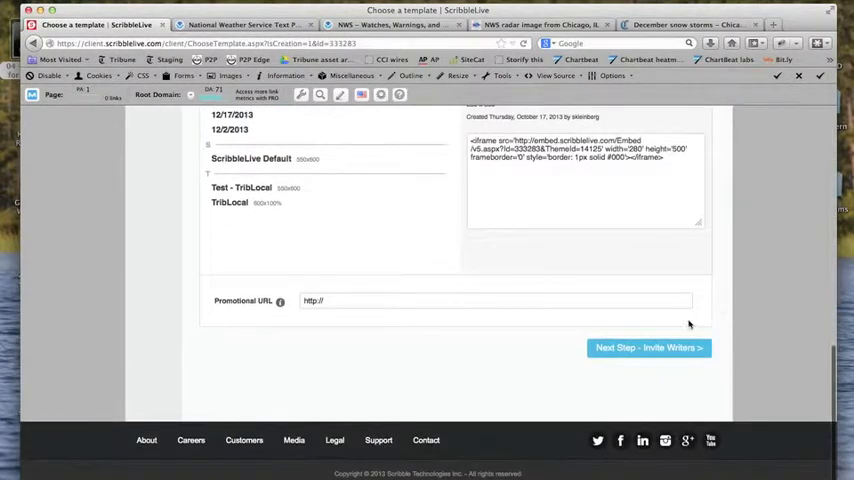
pyautogui.click(648, 347)
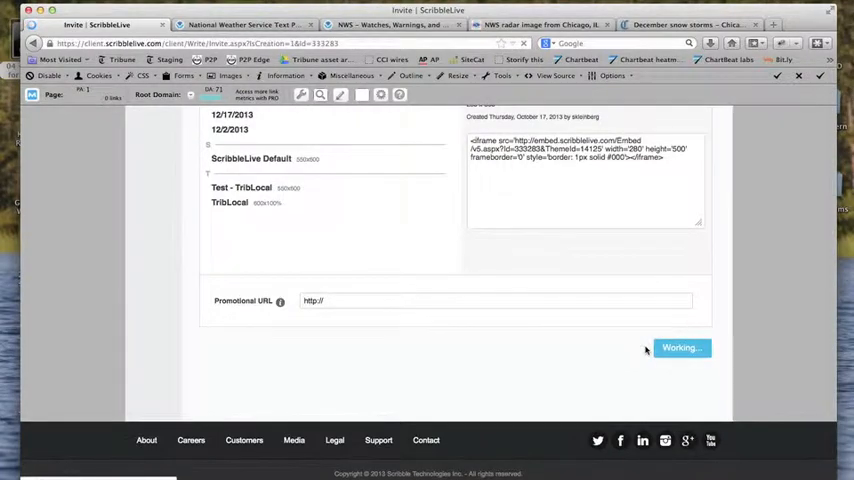
# Skip sending writer invites and continue to the Syndication settings
pyautogui.click(681, 348)
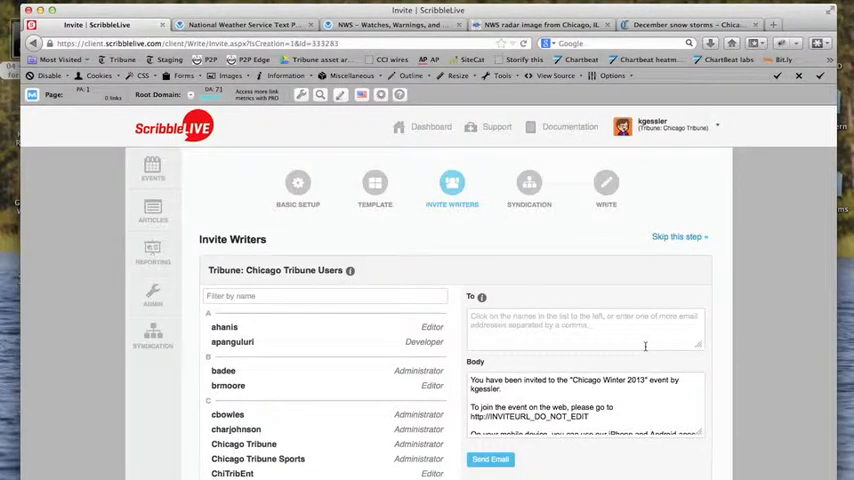
pyautogui.scroll(-3)
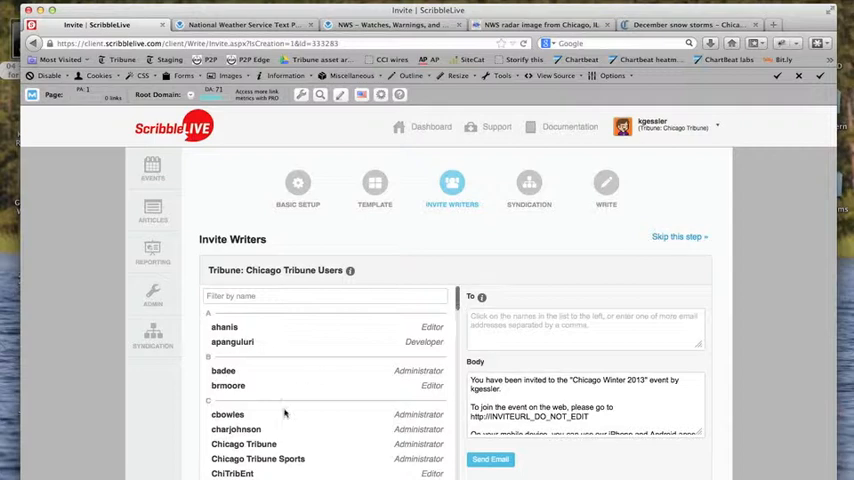
pyautogui.scroll(-3)
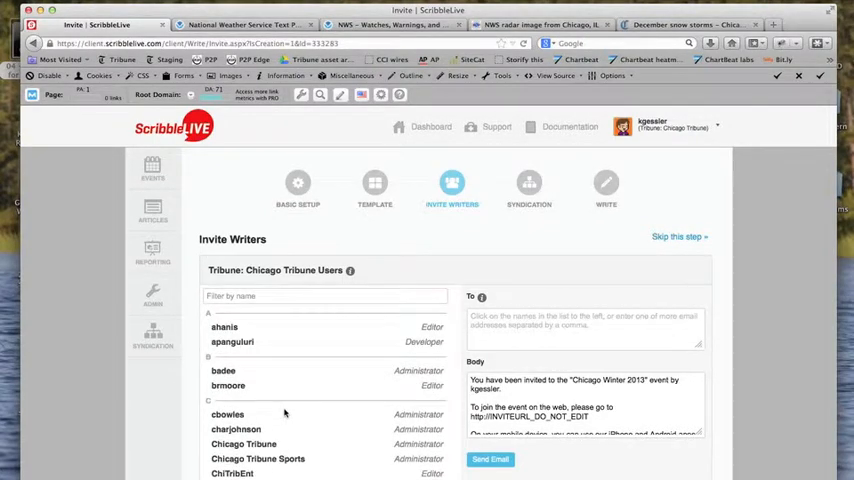
pyautogui.scroll(-3)
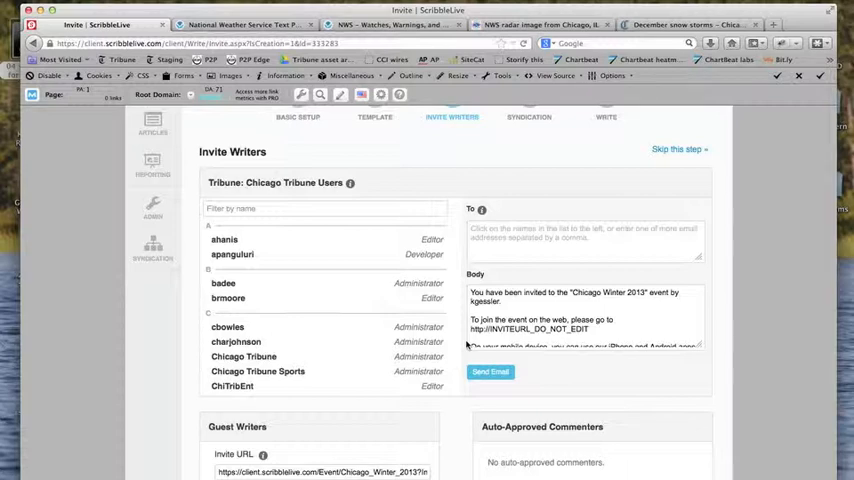
pyautogui.scroll(-3)
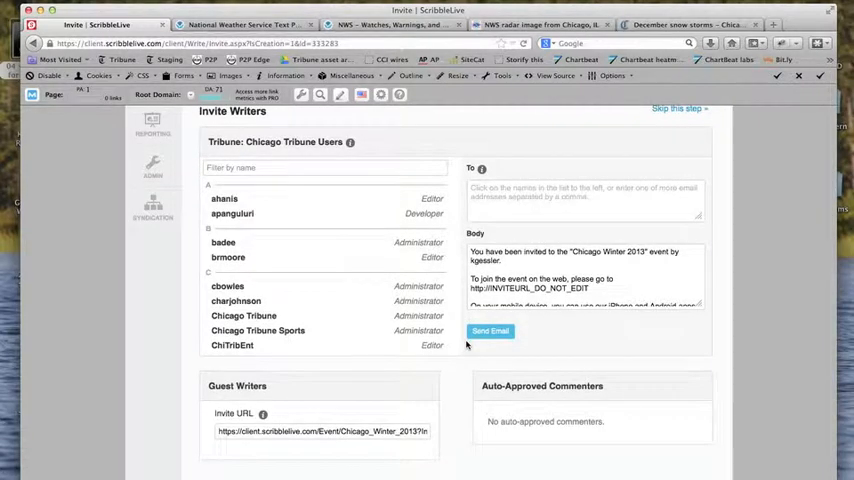
pyautogui.scroll(-3)
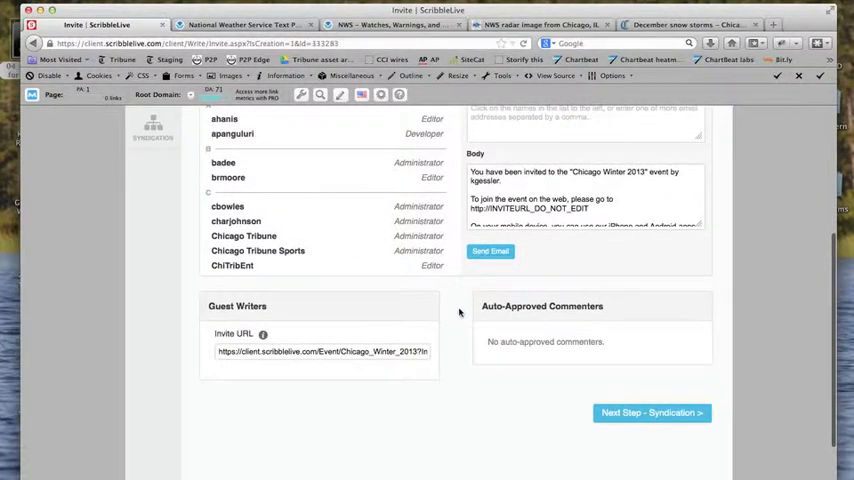
pyautogui.click(651, 412)
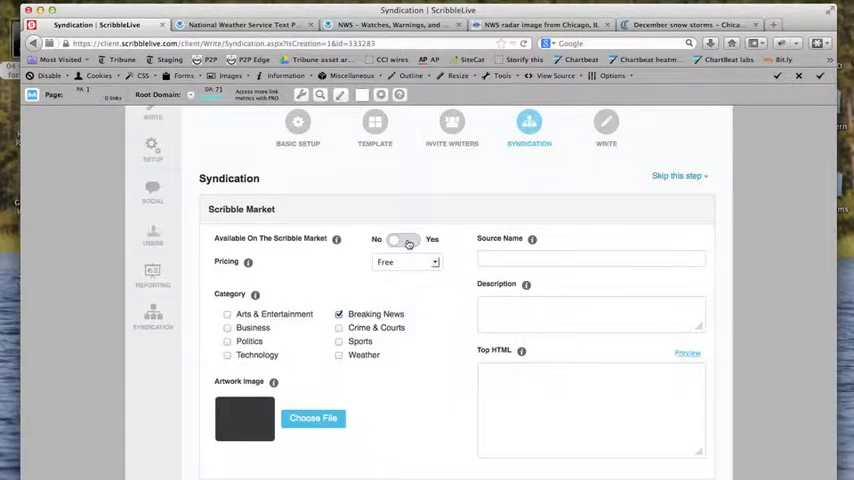
# Make the event available on the Scribble Market
pyautogui.click(404, 225)
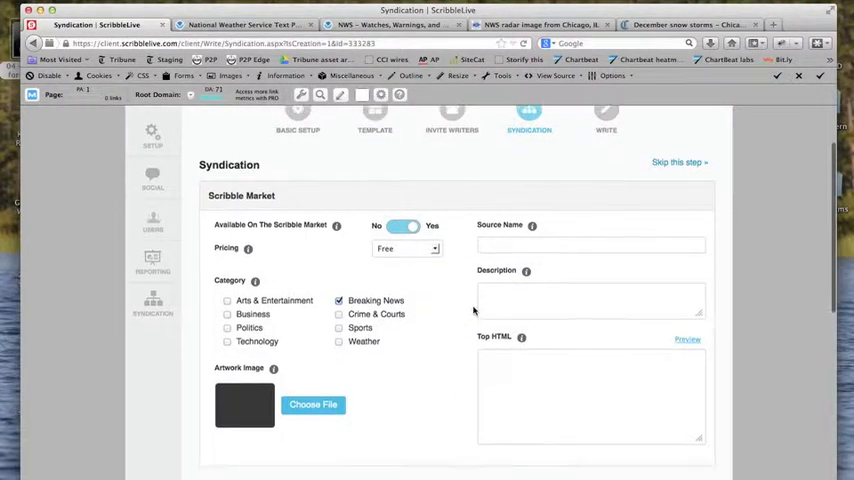
pyautogui.scroll(-3)
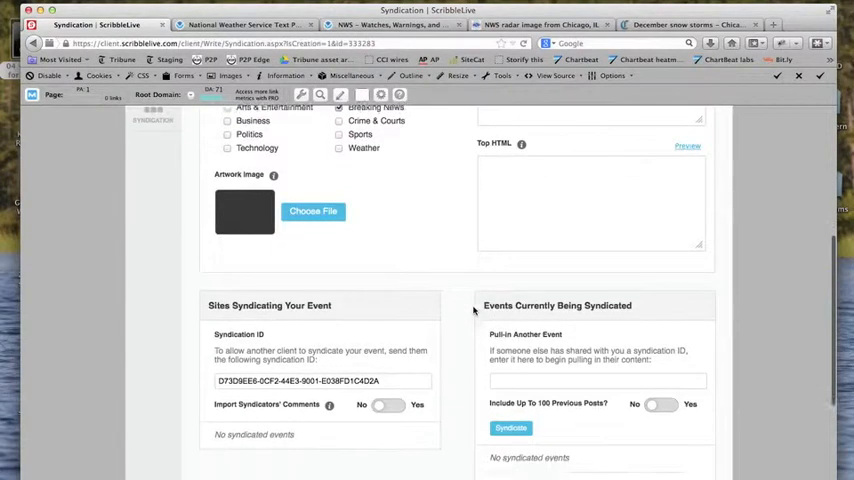
pyautogui.scroll(-3)
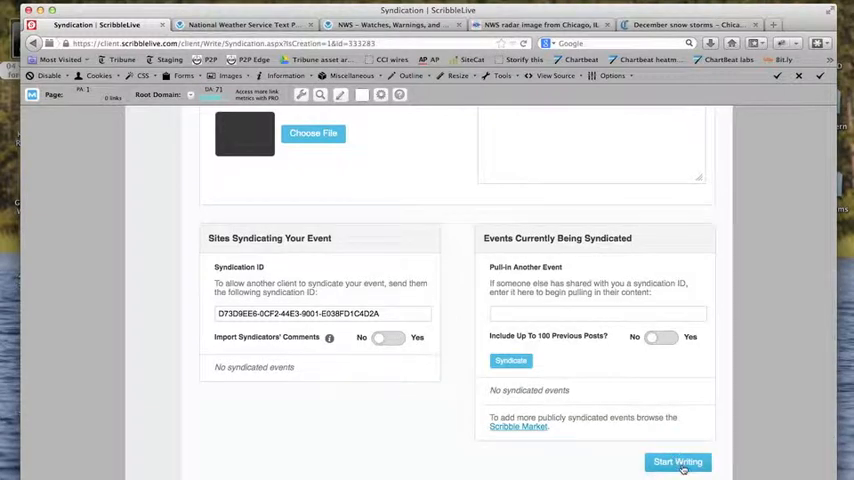
pyautogui.scroll(-3)
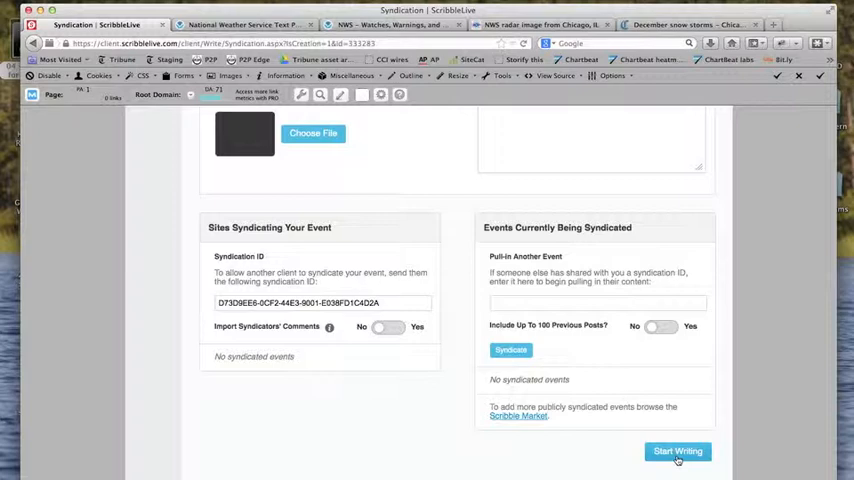
pyautogui.scroll(-3)
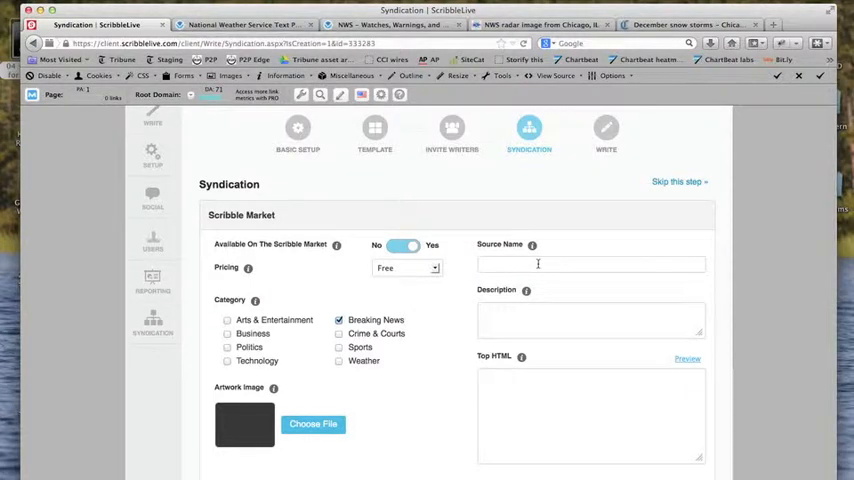
# Enter Chicago Tribune as source name with a storm coverage description, then start writing
pyautogui.write('Chicago Tribune')
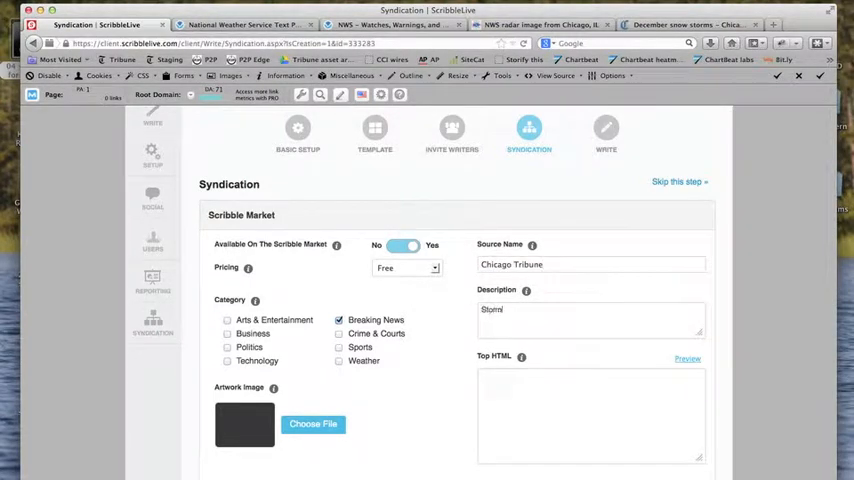
pyautogui.write('coverage')
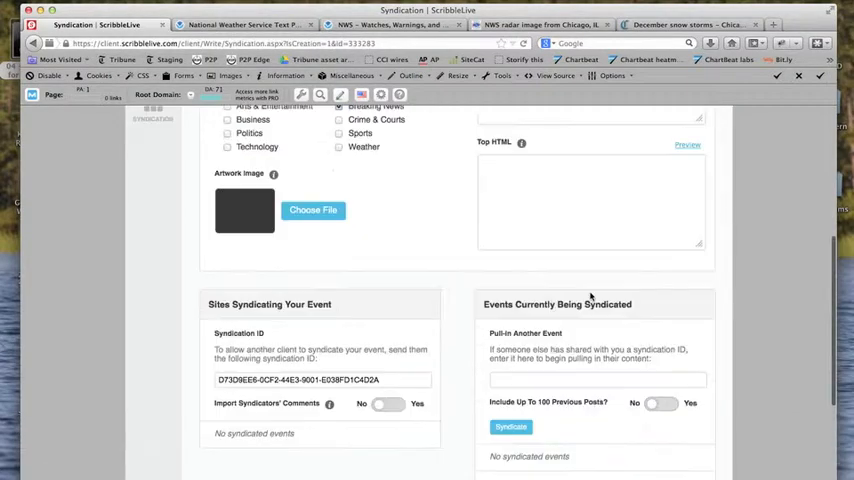
pyautogui.scroll(-3)
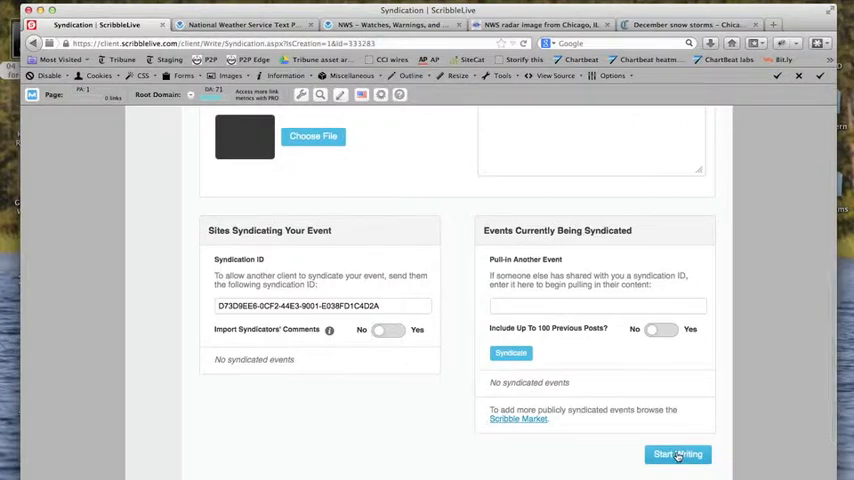
pyautogui.click(677, 454)
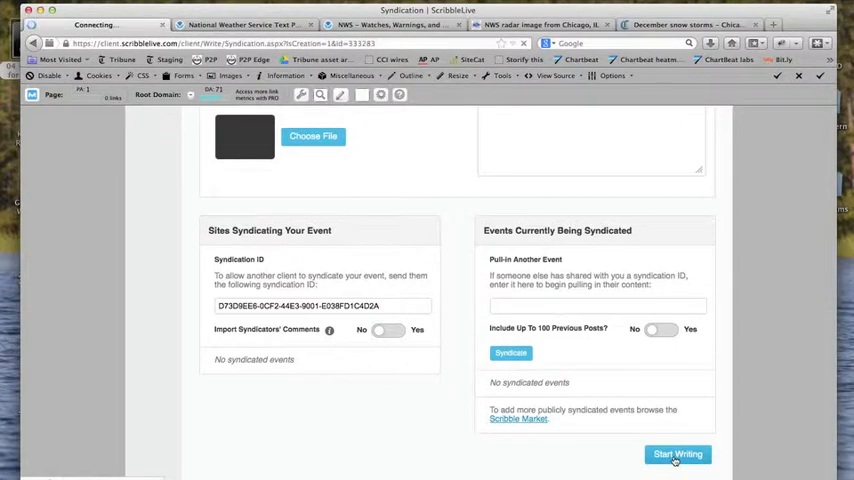
pyautogui.click(678, 454)
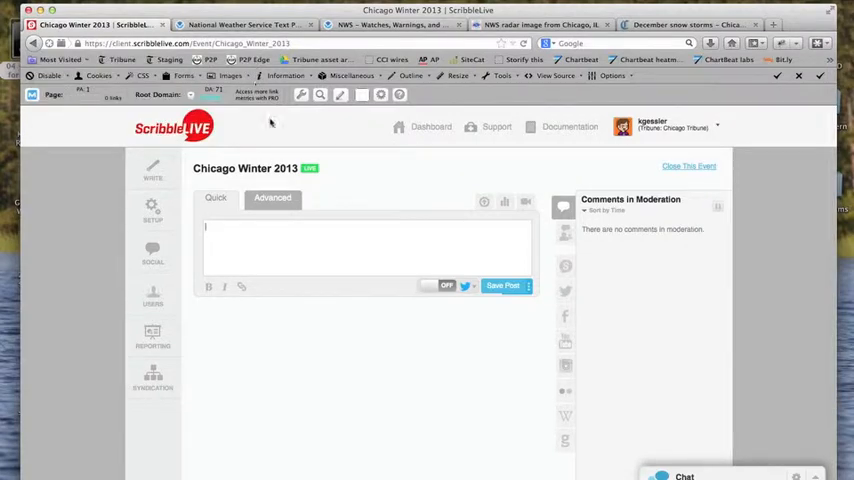
# Type the opening post promising storm coverage and asking readers to stay all night
pyautogui.click(152, 167)
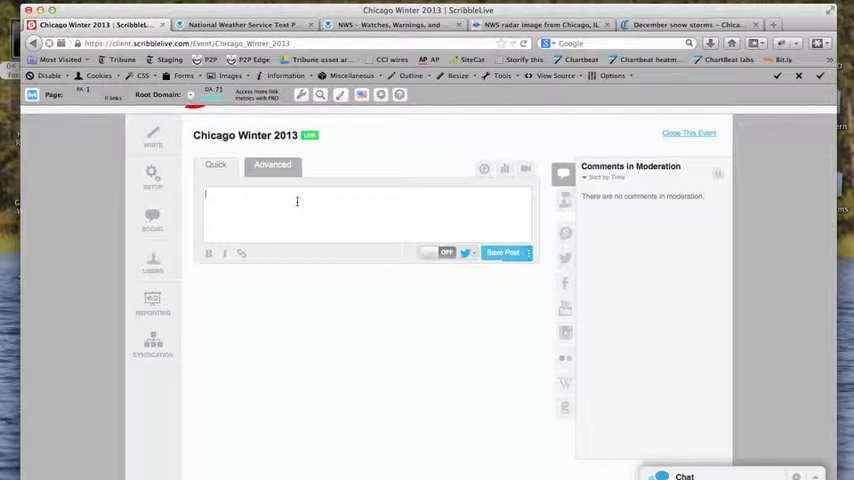
pyautogui.write("We'll be coverage the storm as")
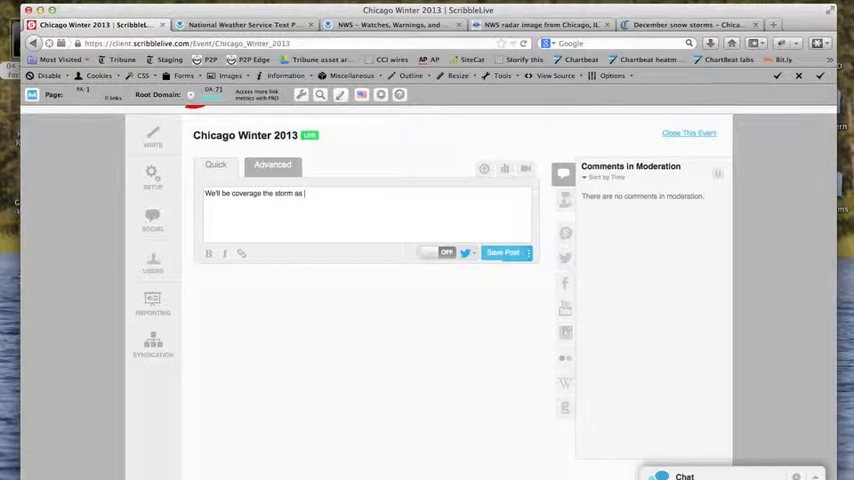
pyautogui.write('it now')
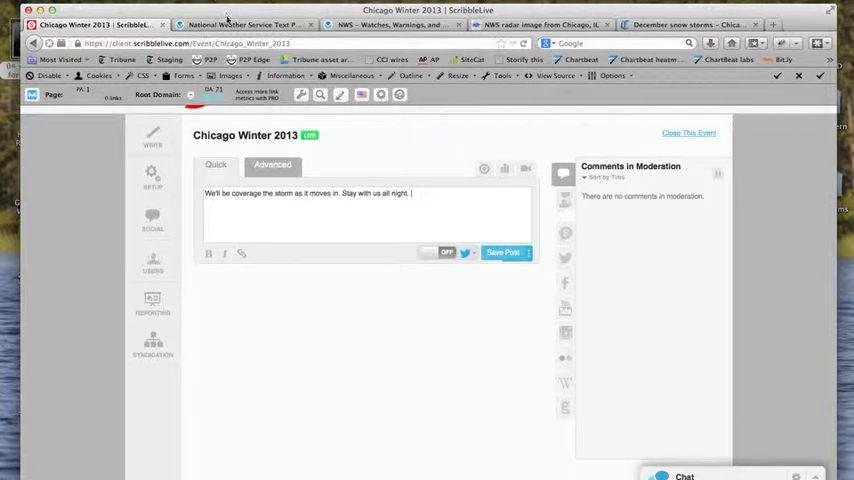
# Link 'Latest forecast' in the post to the NWS Chicago weather roundup page
pyautogui.click(240, 24)
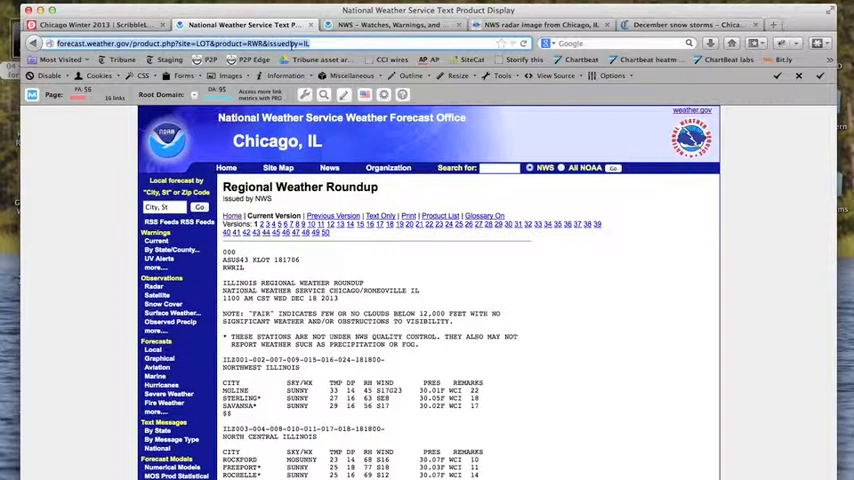
pyautogui.click(95, 24)
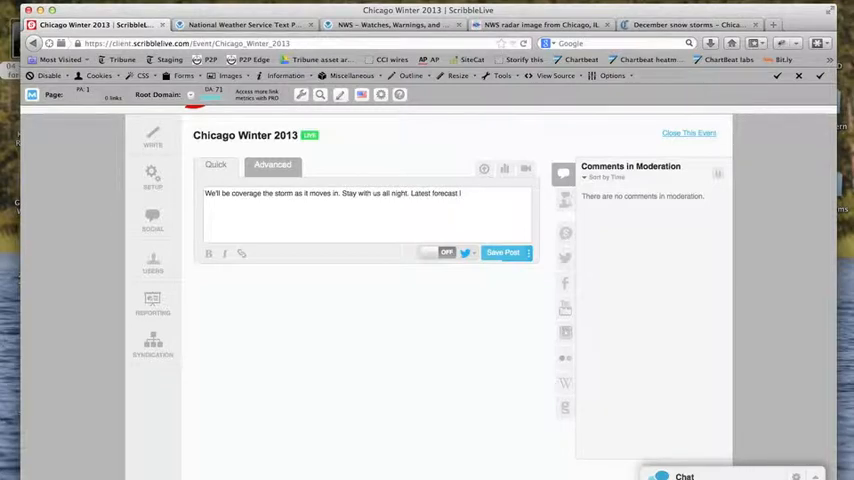
pyautogui.doubleClick(435, 193)
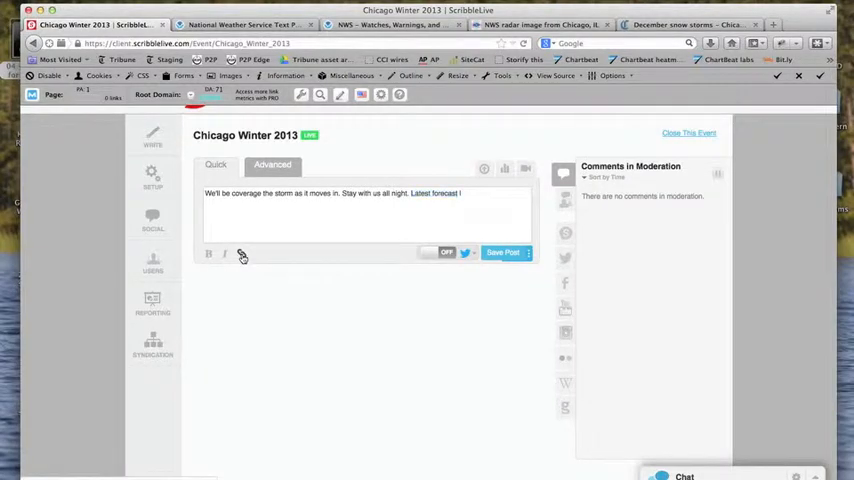
pyautogui.click(241, 254)
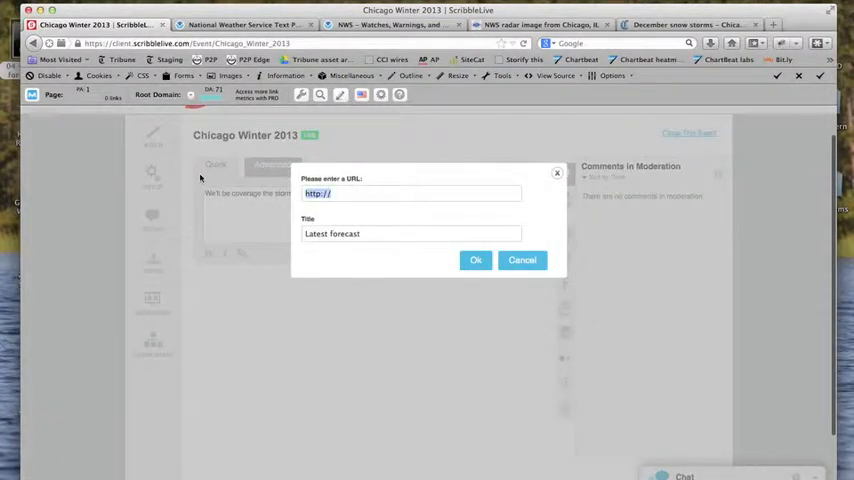
pyautogui.click(475, 260)
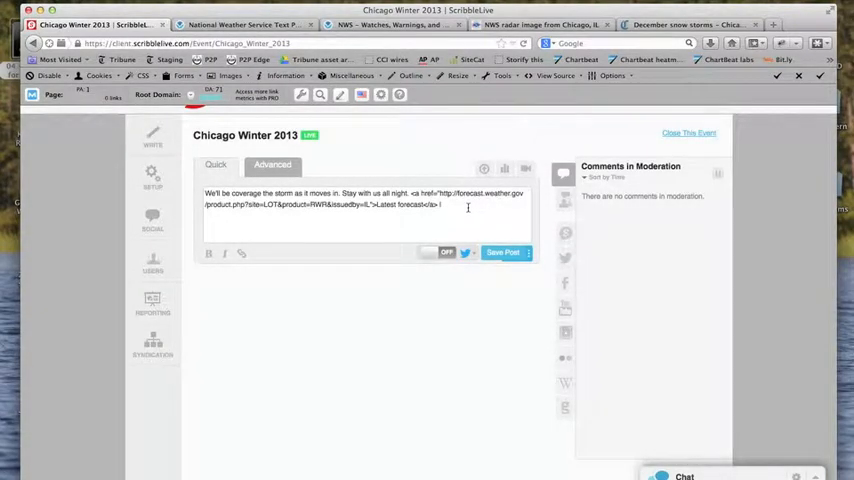
# Type 'Weather warning' after the forecast link
pyautogui.write('W')
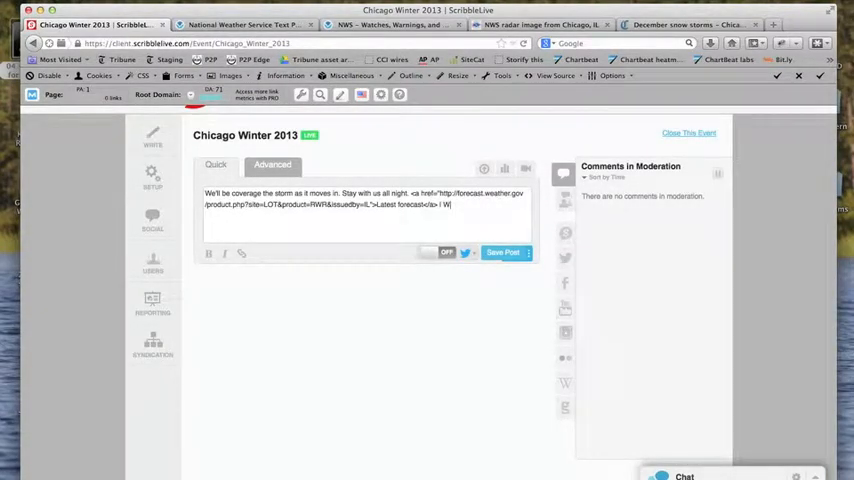
pyautogui.write('eather')
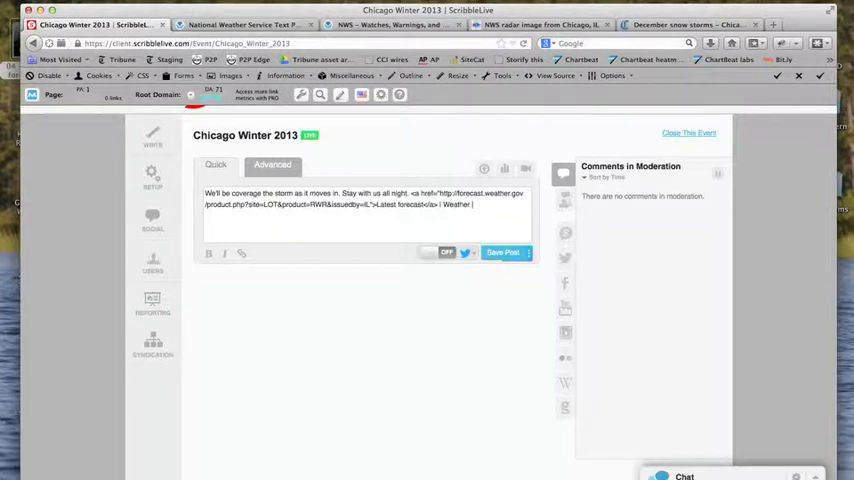
pyautogui.write('warning')
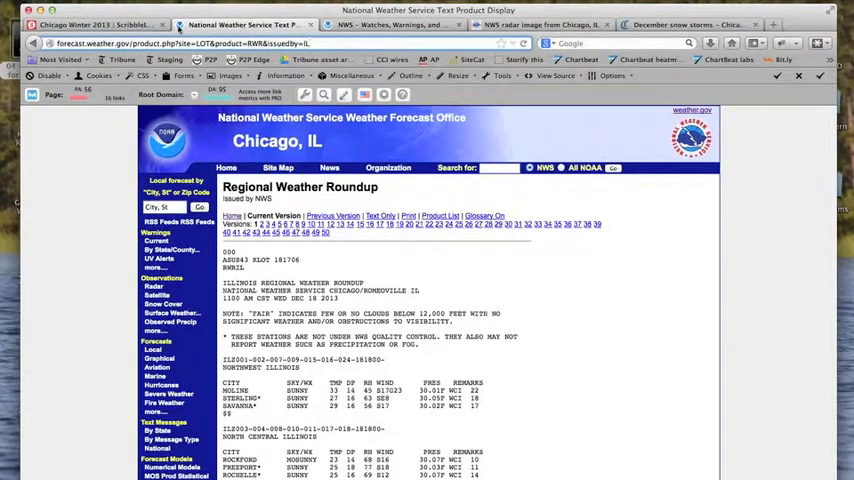
# Link 'Weather warning' to forecast.weather.gov/hazards/lot and 'Radar' to the NWS radar page
pyautogui.click(90, 24)
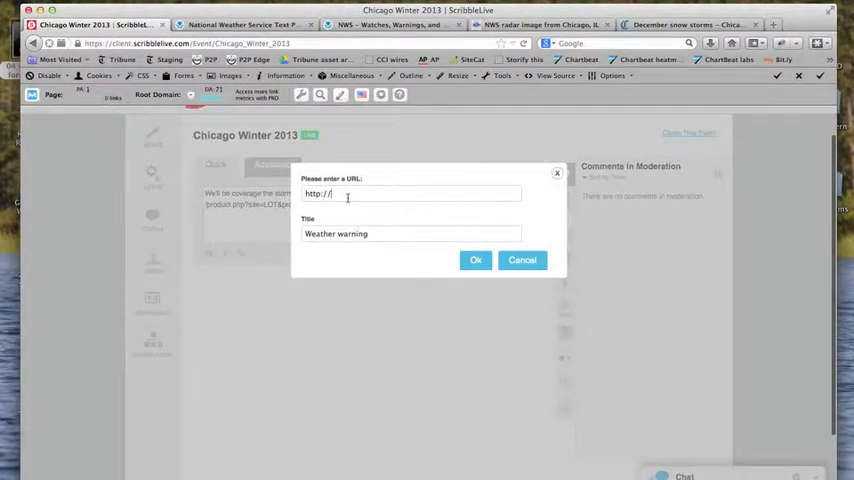
pyautogui.write('forecast.weather.gov/hazards/lot')
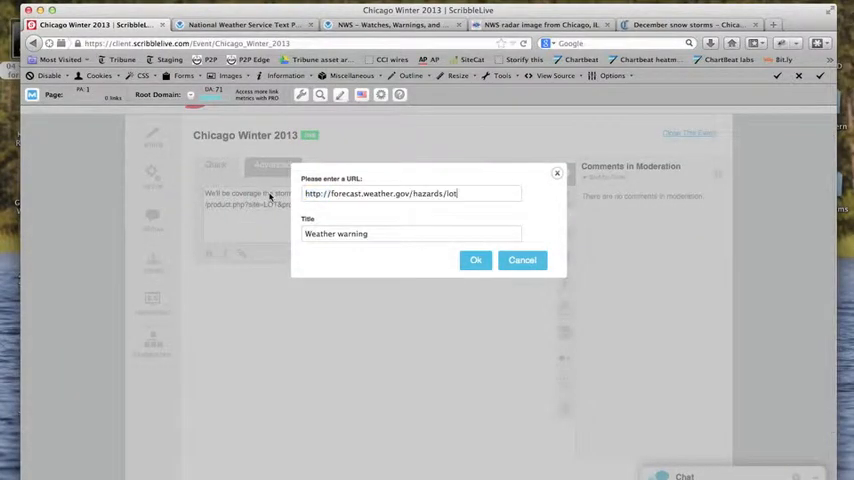
pyautogui.click(475, 260)
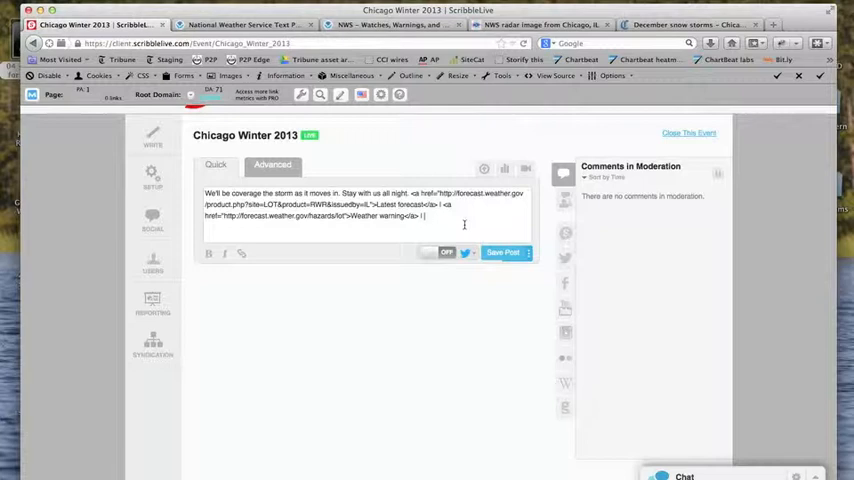
pyautogui.write('Radal')
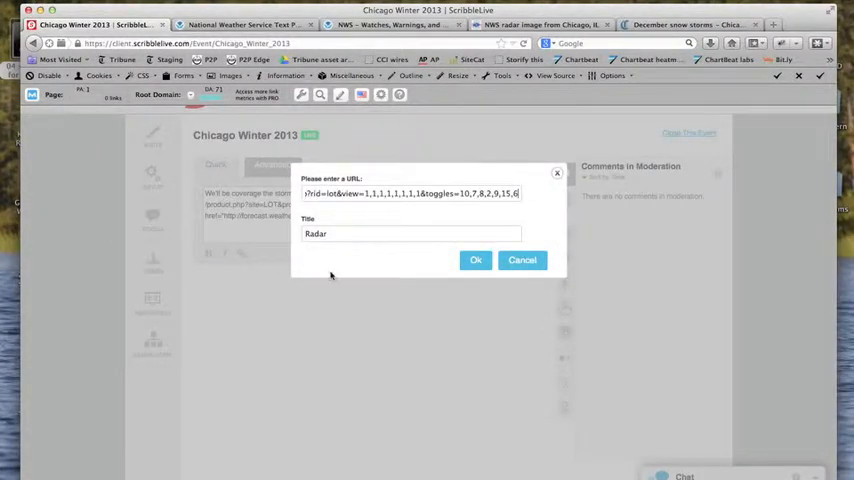
pyautogui.click(476, 260)
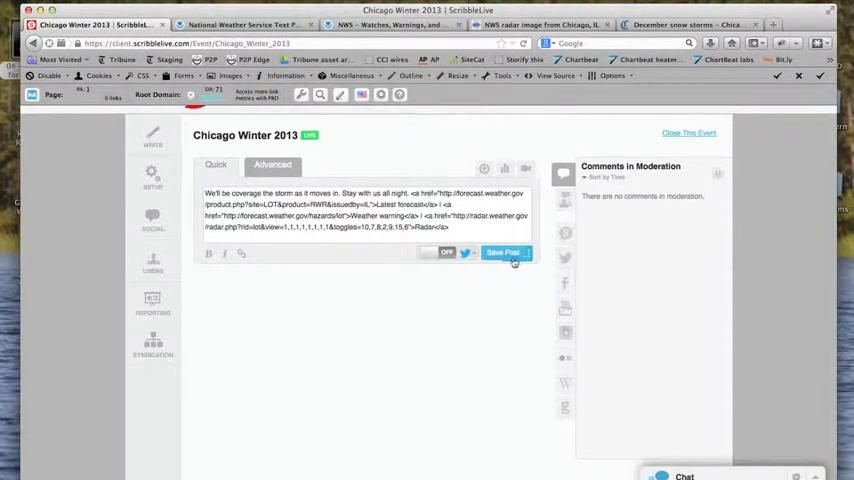
# Publish the opening post and correct 'coverage' to 'covering'
pyautogui.click(502, 252)
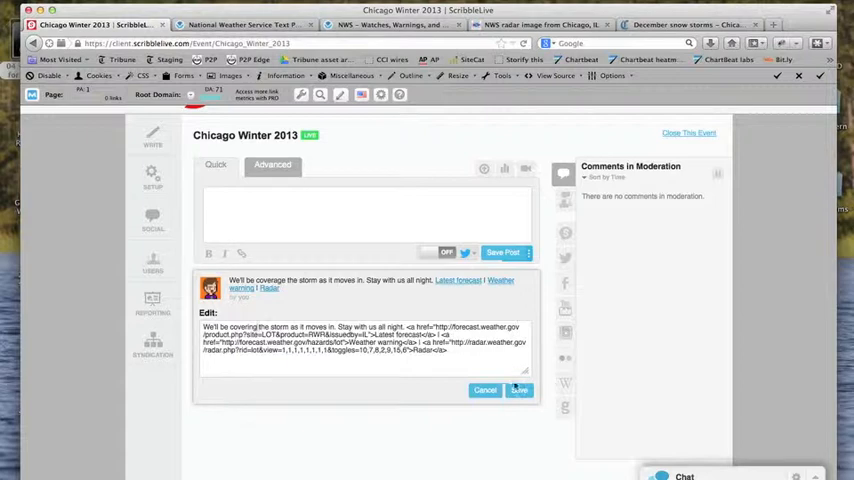
pyautogui.click(519, 390)
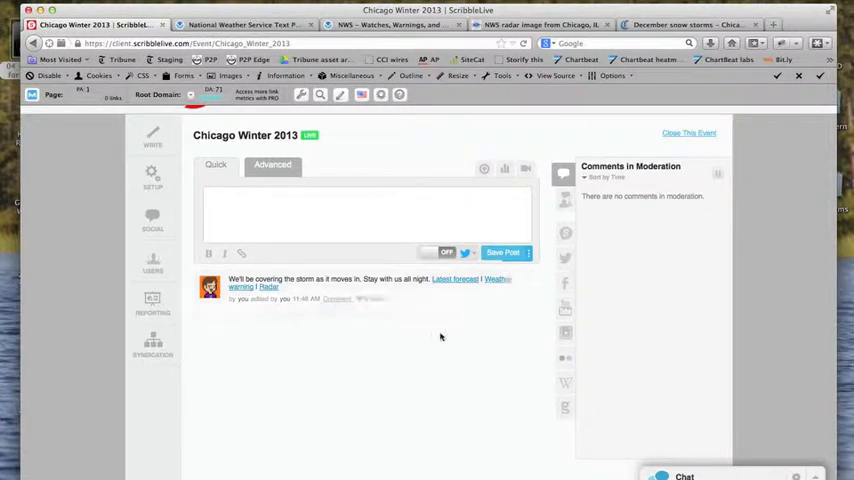
pyautogui.click(527, 285)
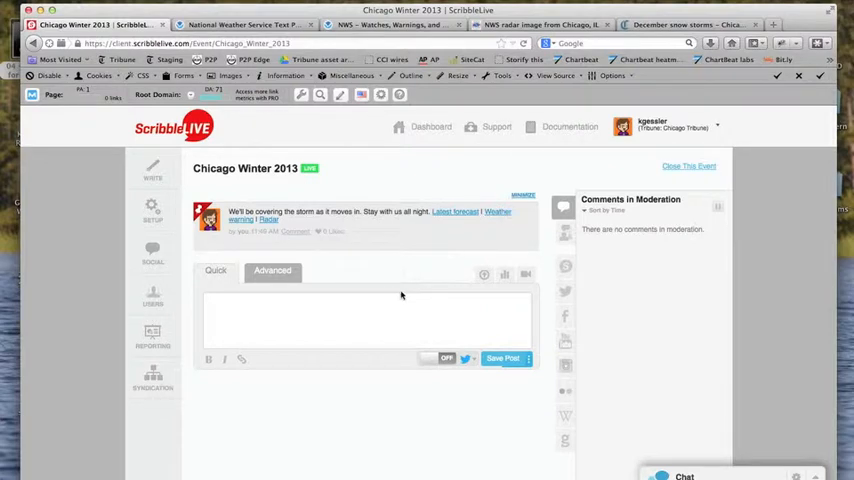
pyautogui.click(272, 270)
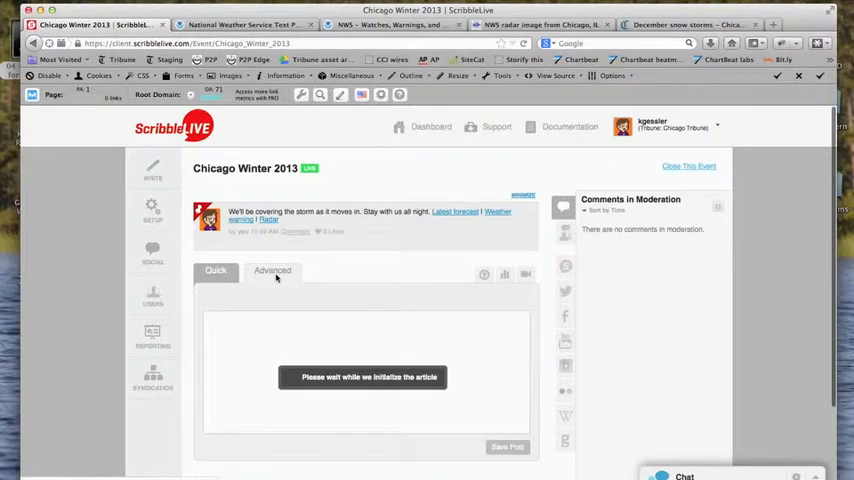
pyautogui.click(272, 270)
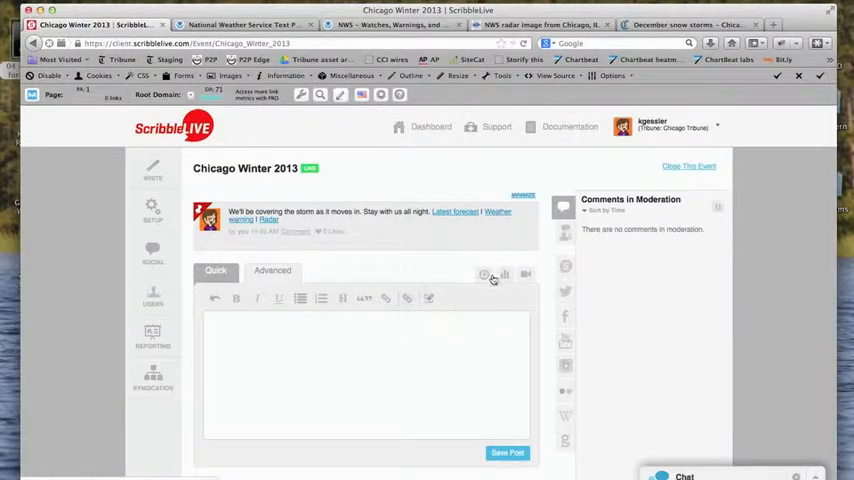
pyautogui.click(272, 271)
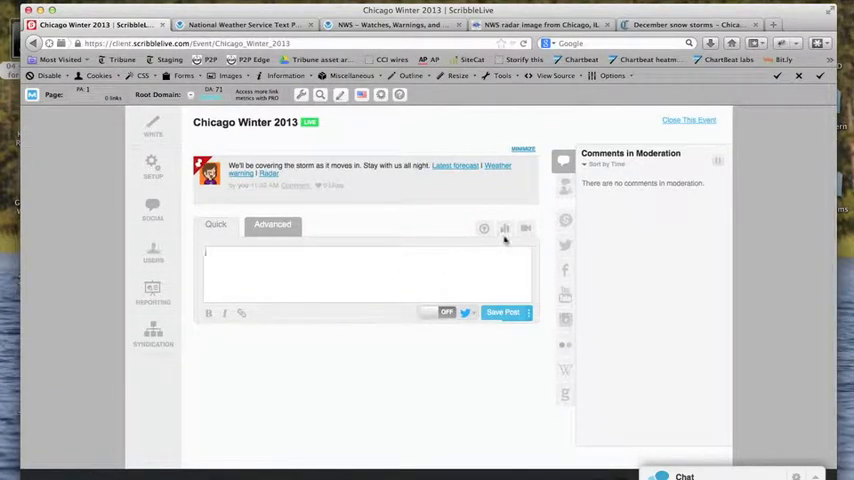
# Start a poll asking 'What's the best part of winter' with first answer Snow
pyautogui.click(505, 228)
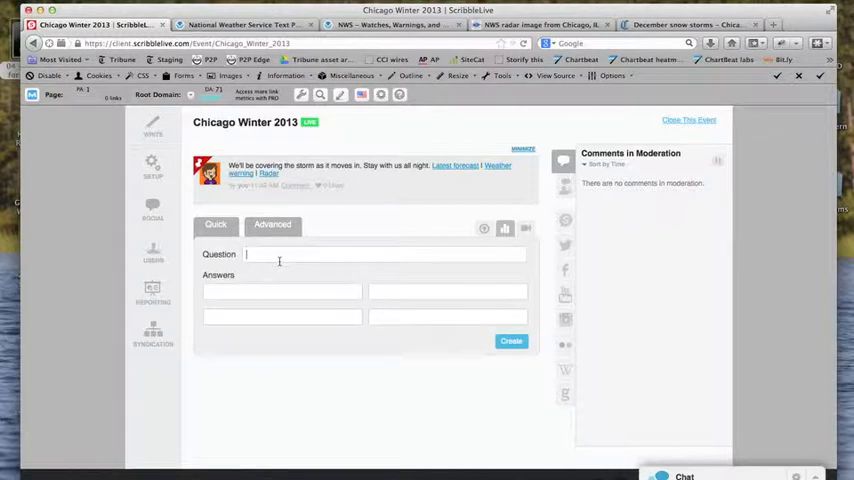
pyautogui.write("What's the best")
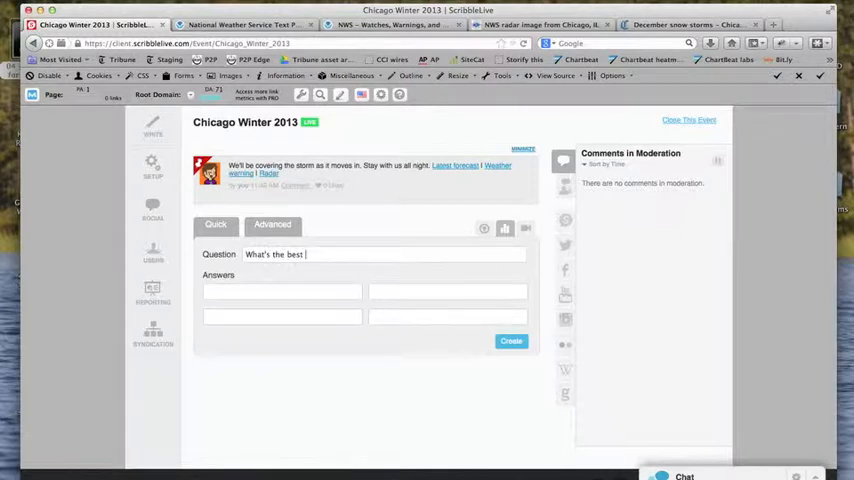
pyautogui.write('part of winter')
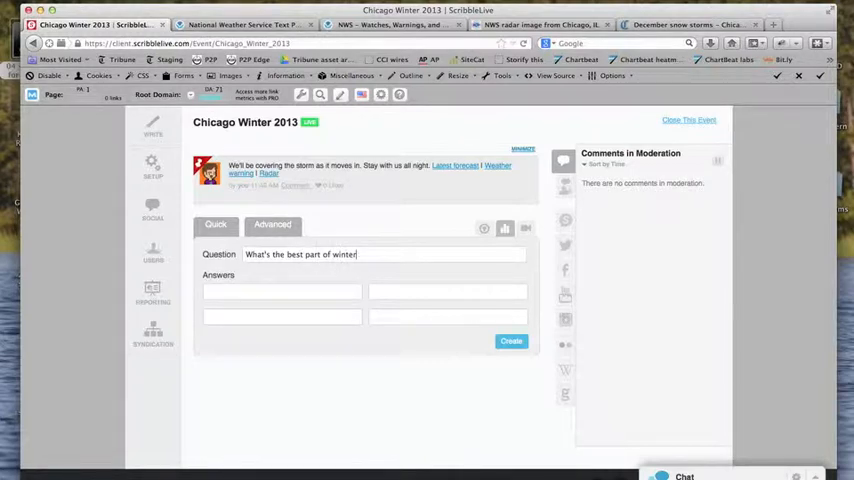
pyautogui.click(281, 291)
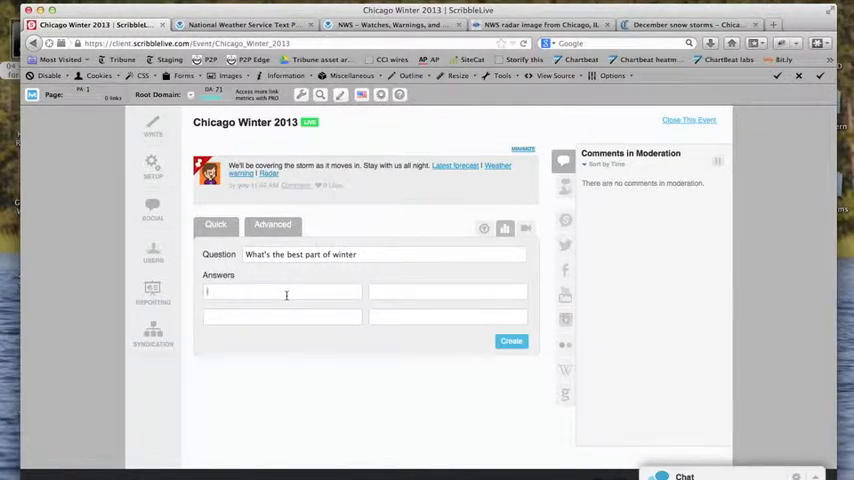
pyautogui.write('Snow')
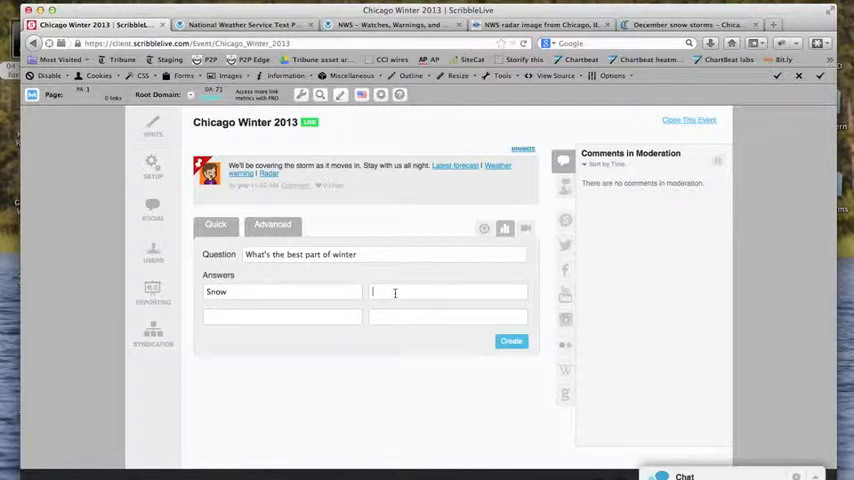
# Add answers for skiing, cold-weather food and following Scribble weather blogs, then create the poll
pyautogui.write('Outdoor')
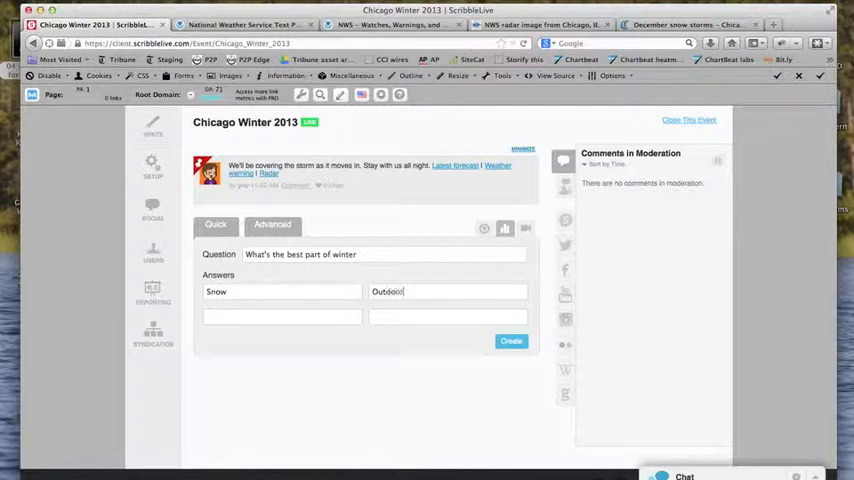
pyautogui.write('activities')
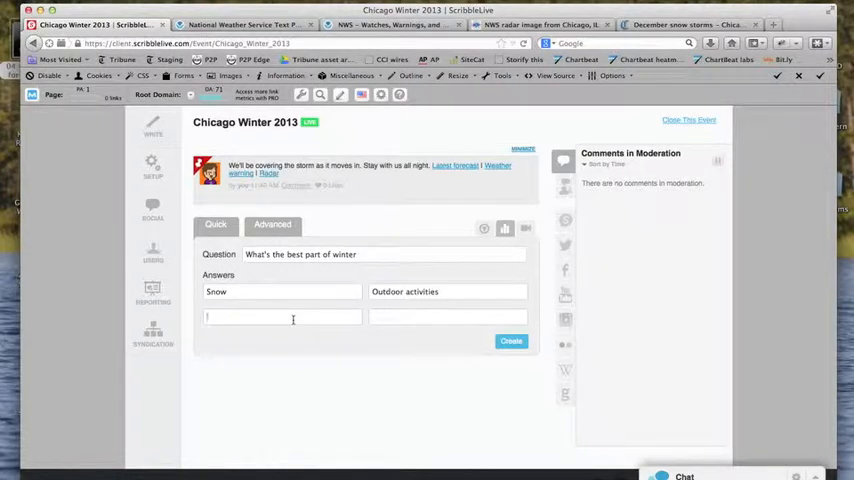
pyautogui.write('Cold-wi')
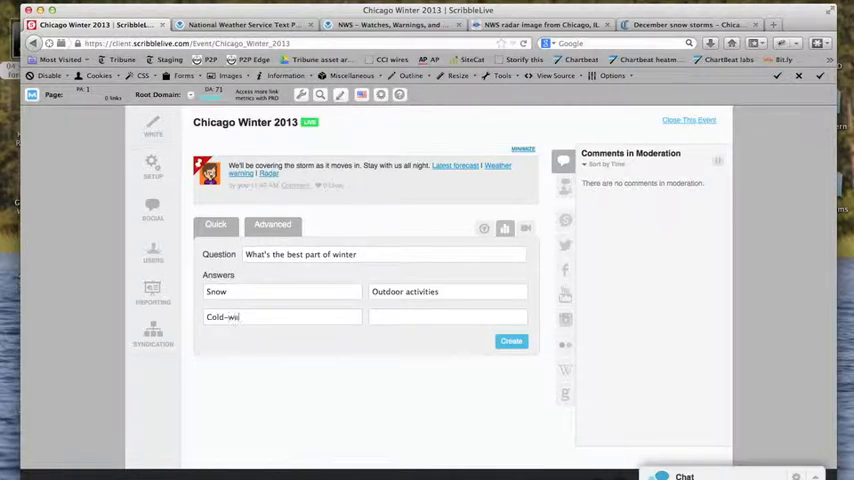
pyautogui.write('Cold-weather food')
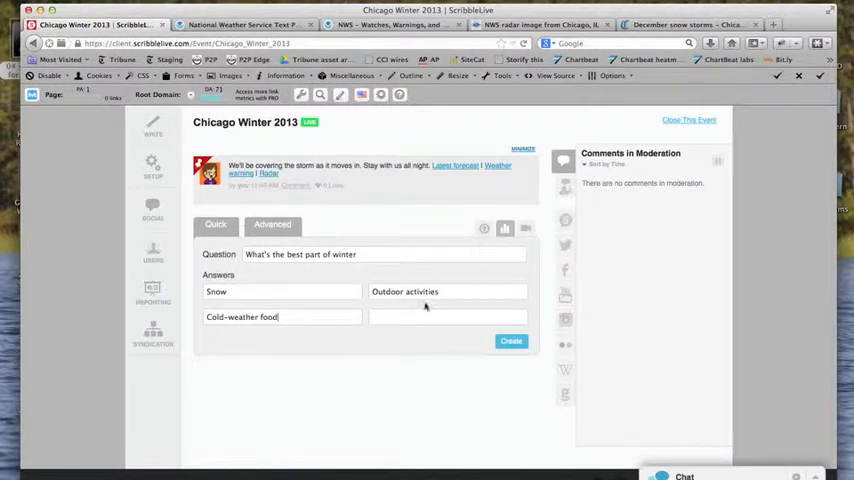
pyautogui.write('like')
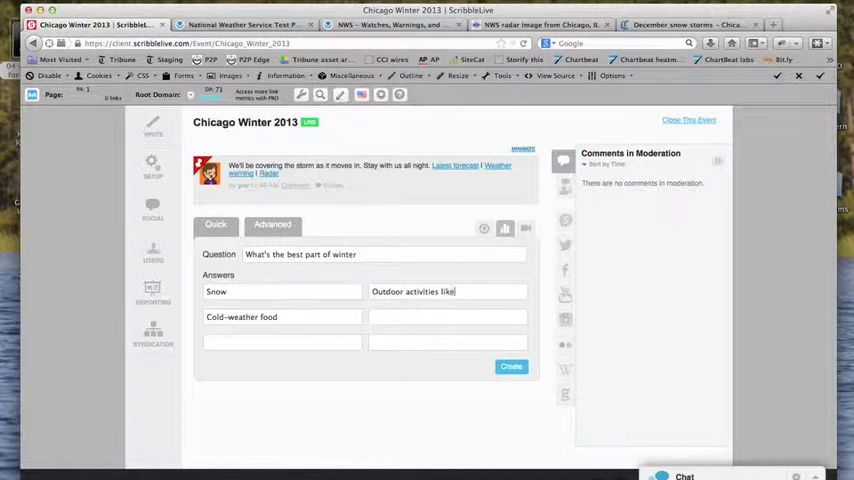
pyautogui.write('skiing')
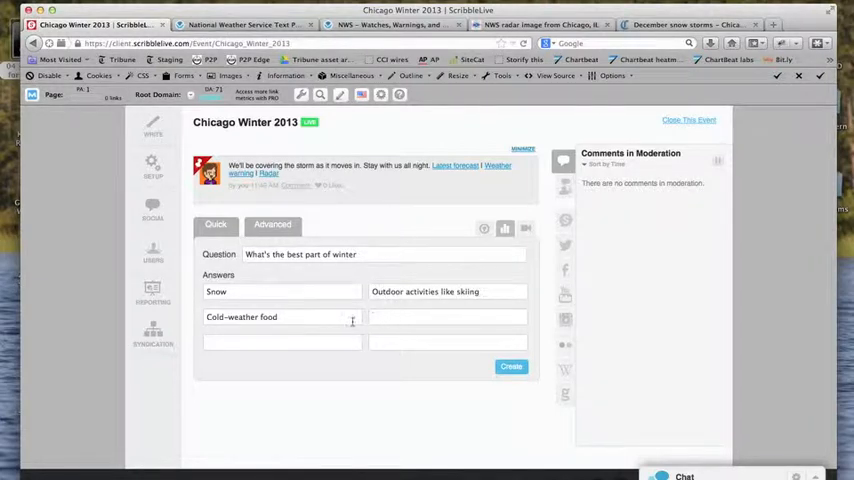
pyautogui.write('like z')
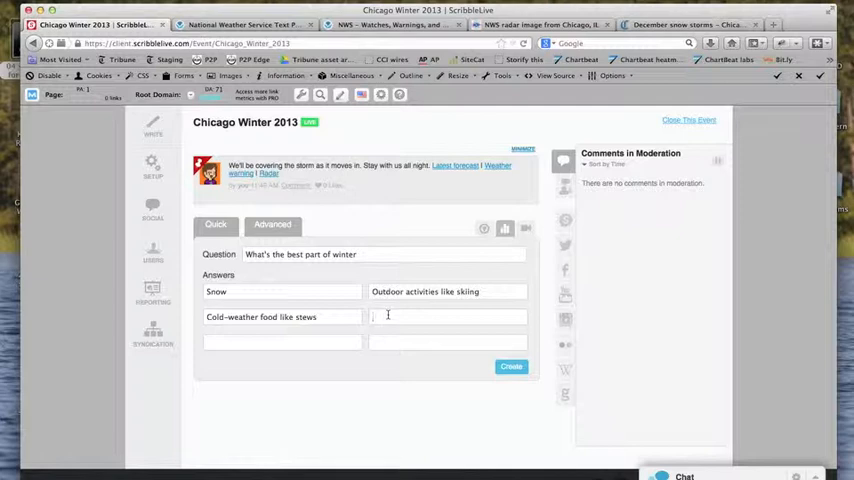
pyautogui.write('Follw')
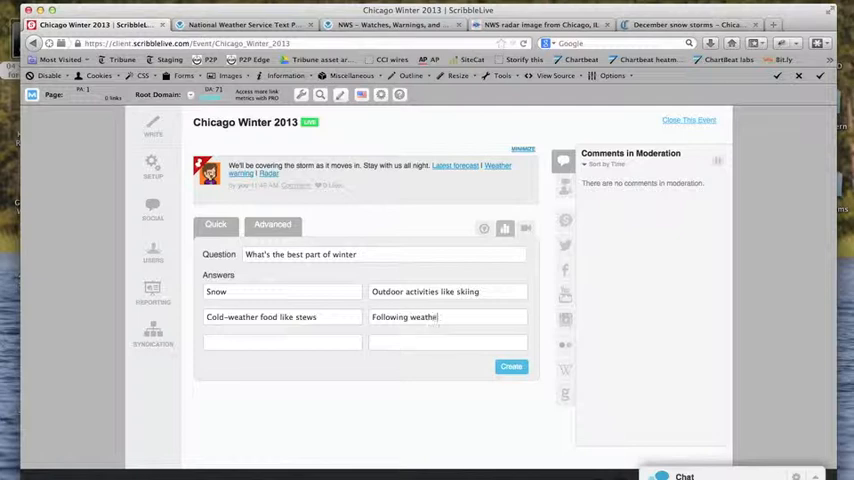
pyautogui.write('blogs on')
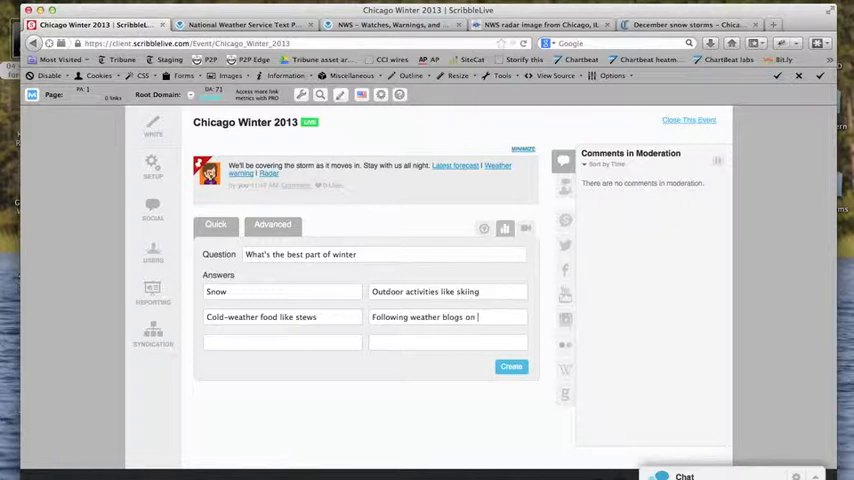
pyautogui.write('Scribble')
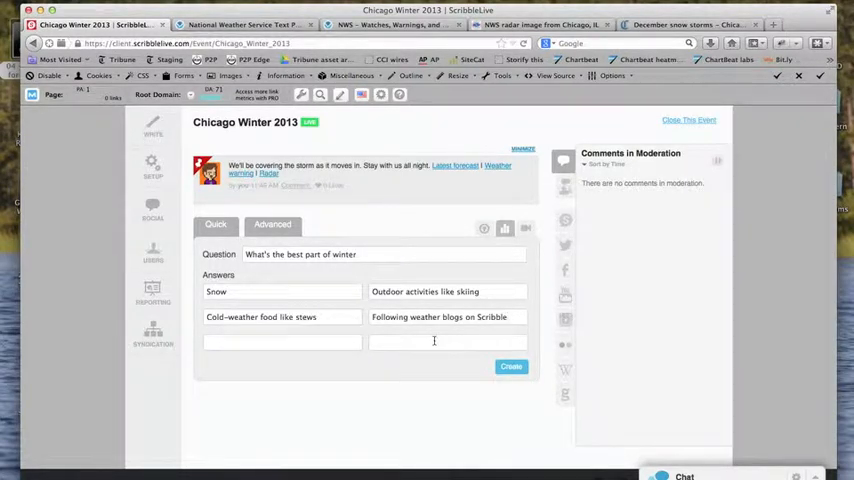
pyautogui.click(511, 366)
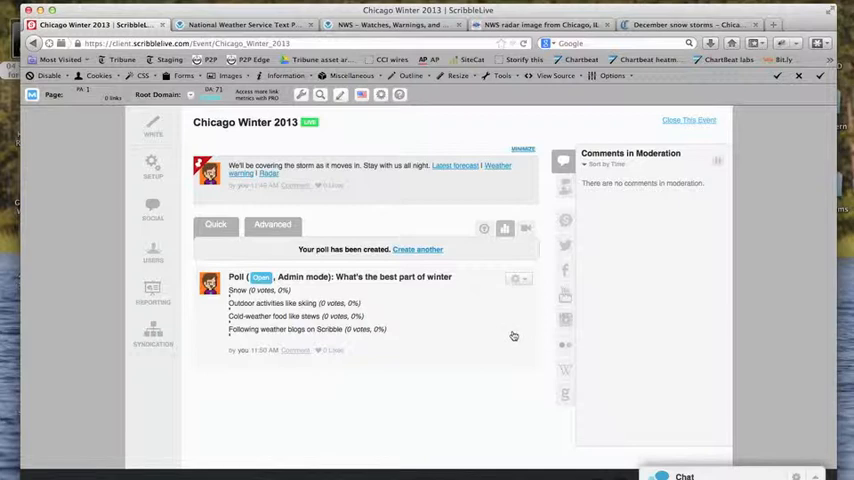
pyautogui.moveTo(419, 323)
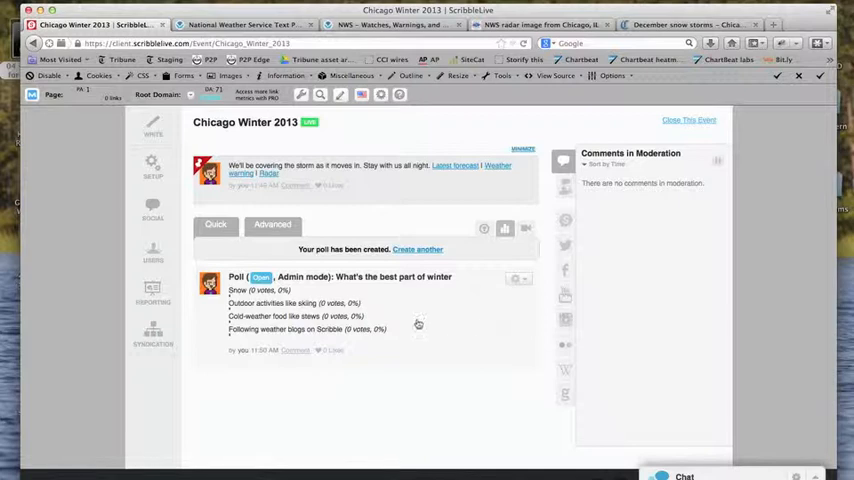
pyautogui.moveTo(430, 329)
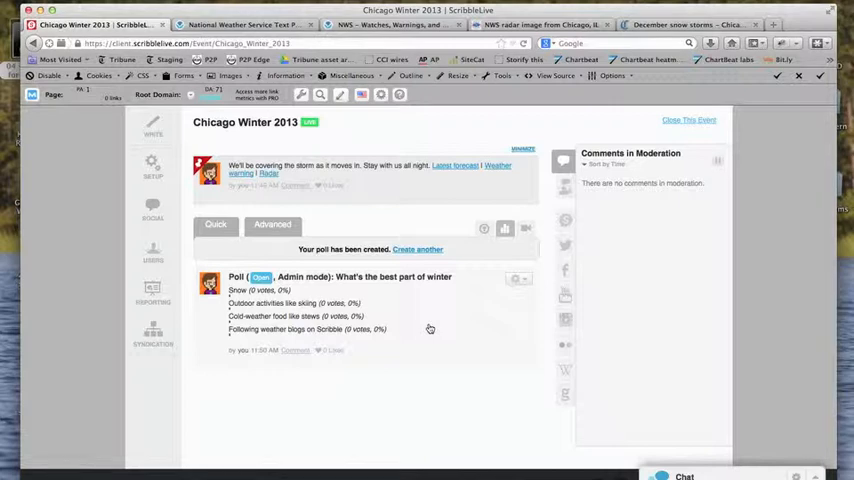
pyautogui.moveTo(329, 328)
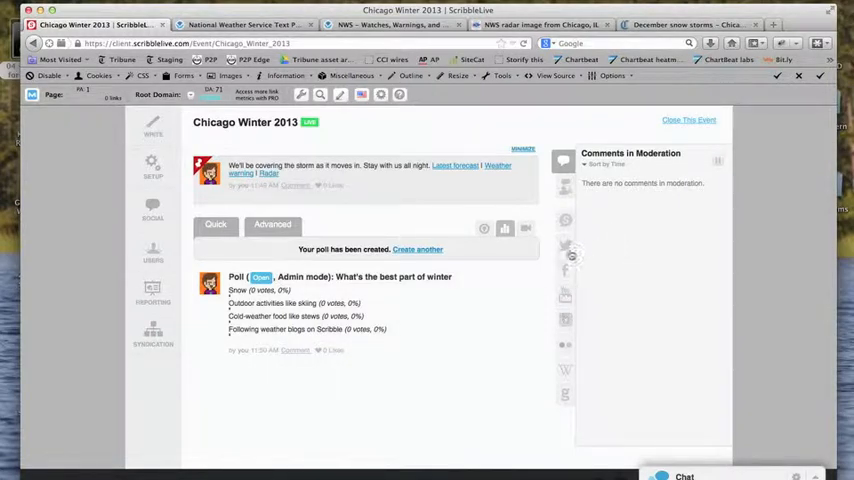
# Search Twitter for 'chicago winter 2013' and browse to the Chicago Times storm tweet
pyautogui.click(564, 246)
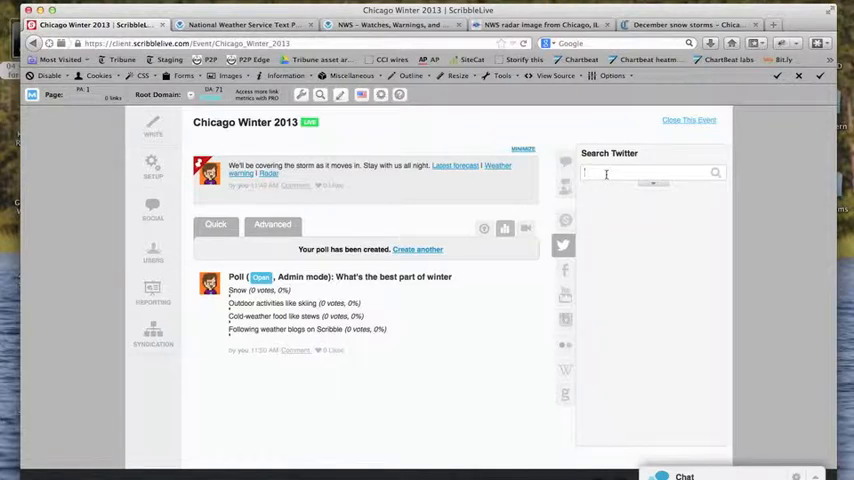
pyautogui.write('chicago')
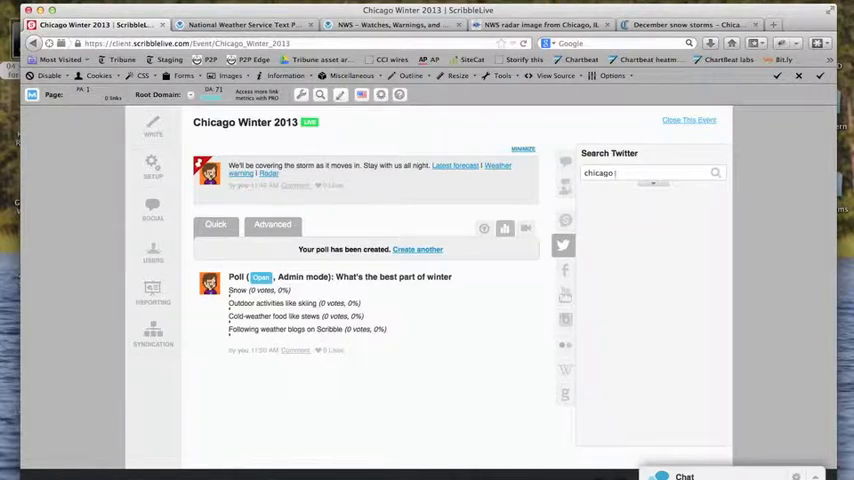
pyautogui.write('winter 2013')
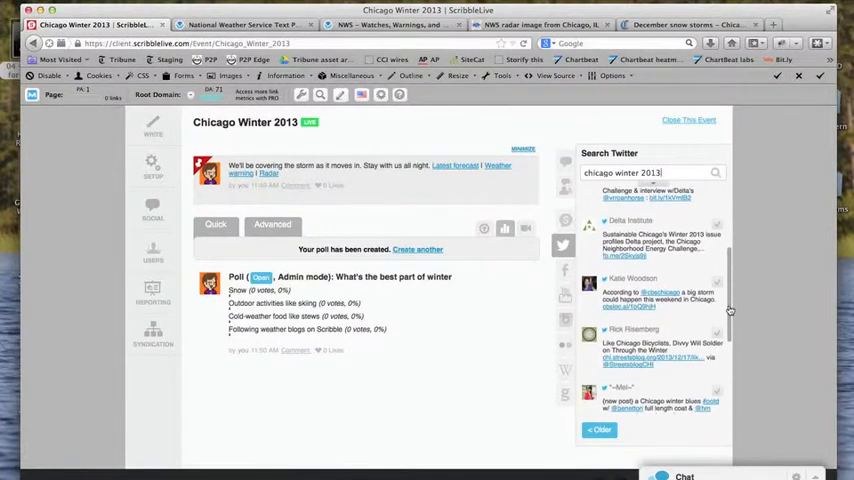
pyautogui.scroll(-3)
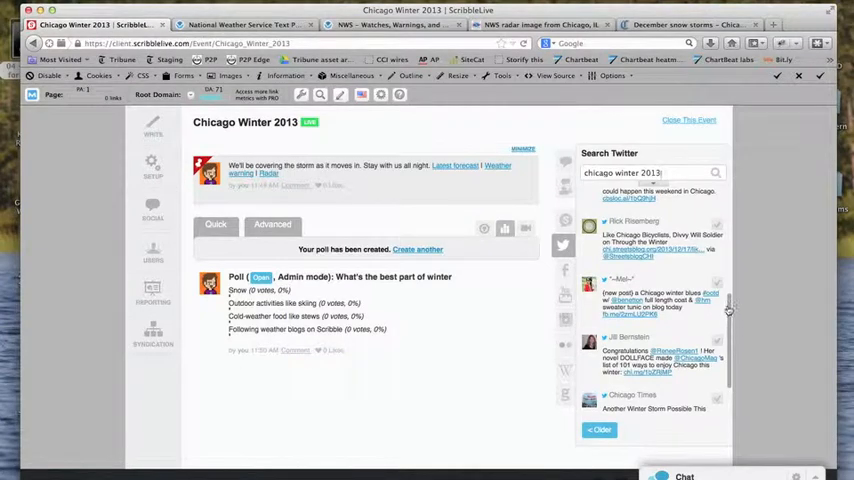
pyautogui.scroll(-3)
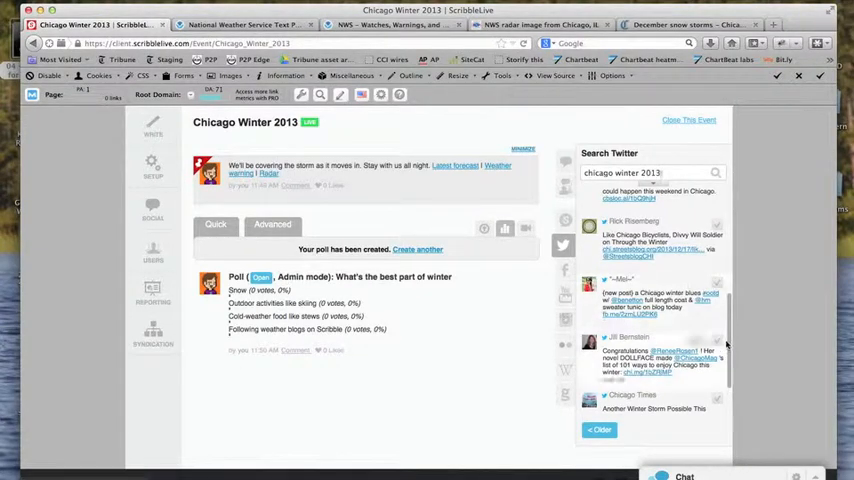
pyautogui.scroll(-3)
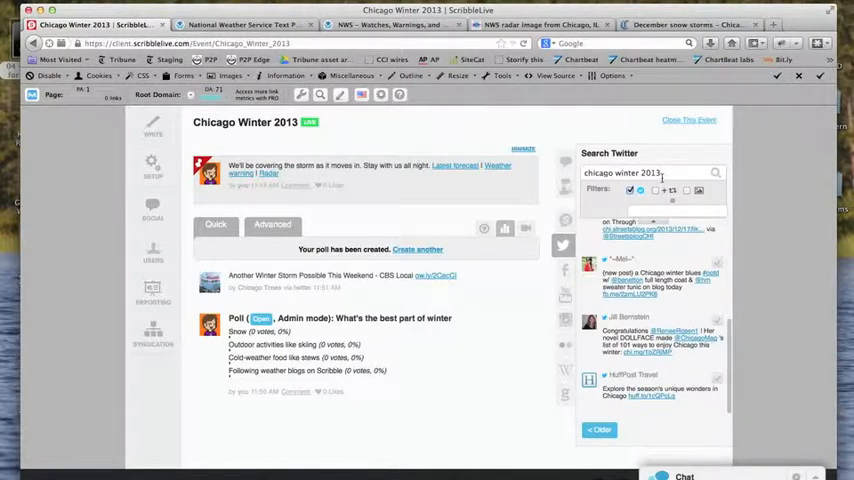
# Drop '2013' from the Twitter search and scroll to CBS Chicago's 'Watching The Weekend' map
pyautogui.press('Backspace')
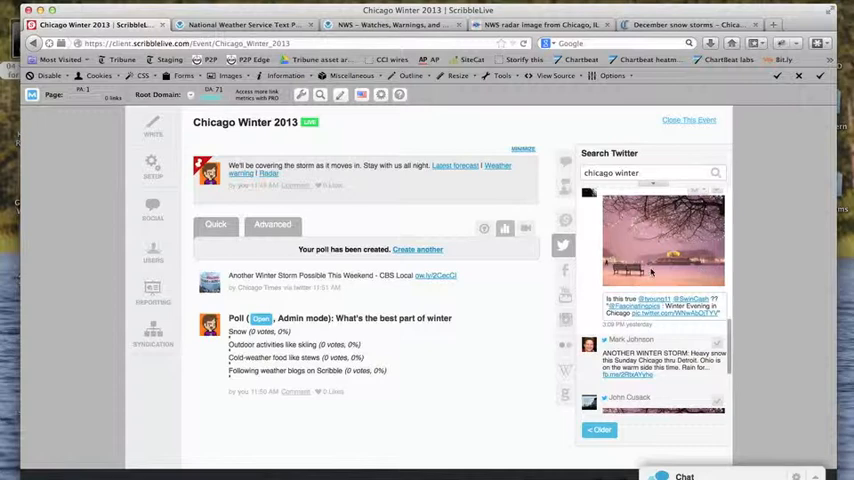
pyautogui.scroll(-3)
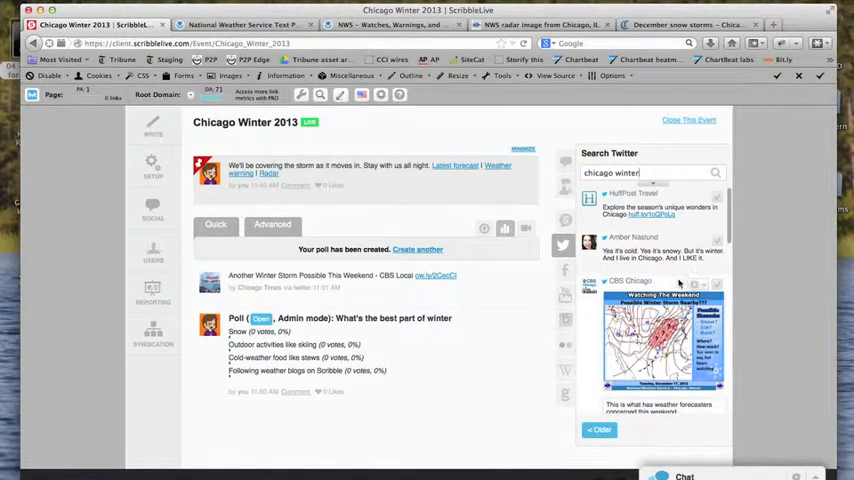
pyautogui.scroll(-3)
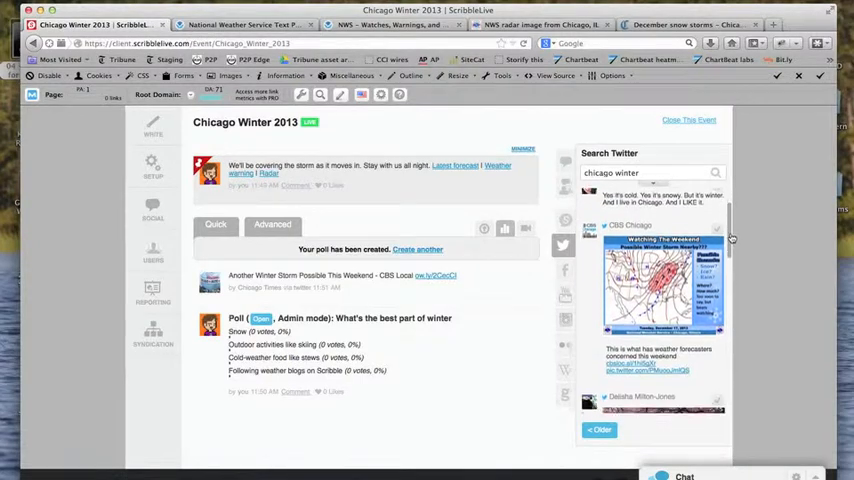
pyautogui.scroll(-3)
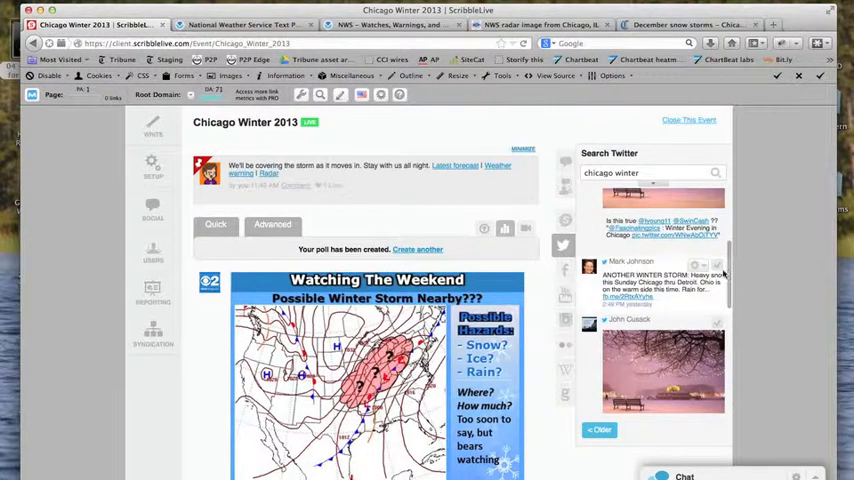
pyautogui.scroll(-3)
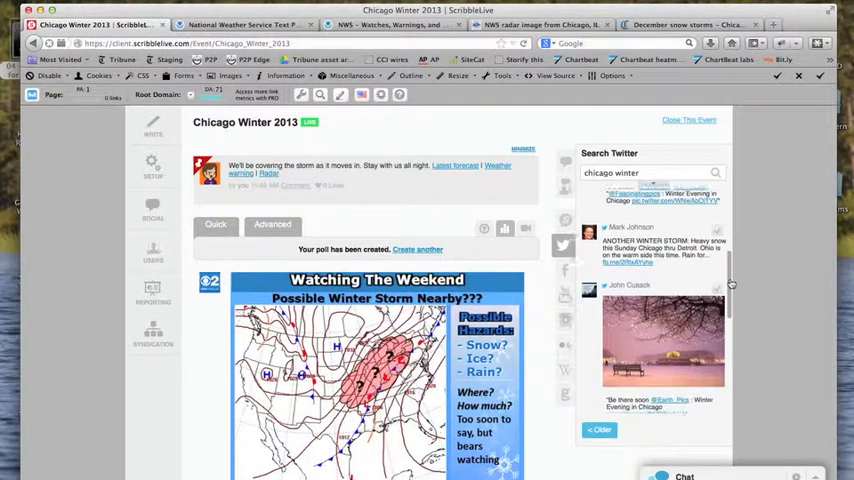
pyautogui.scroll(-3)
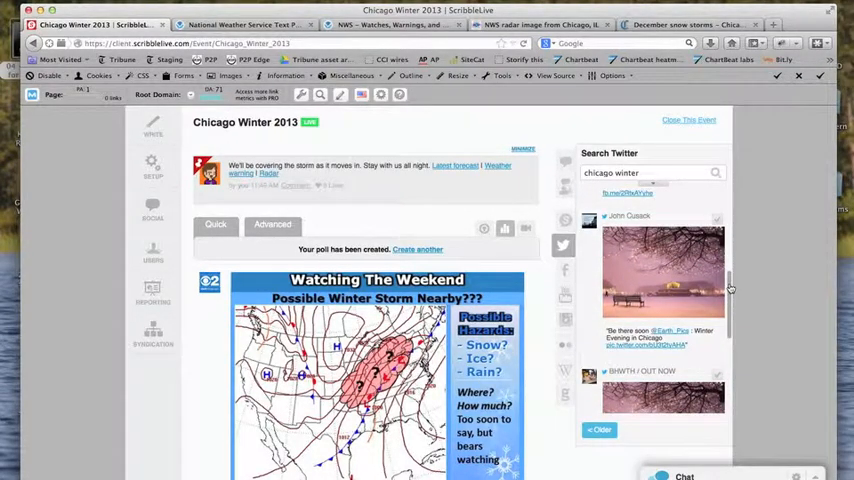
pyautogui.scroll(-3)
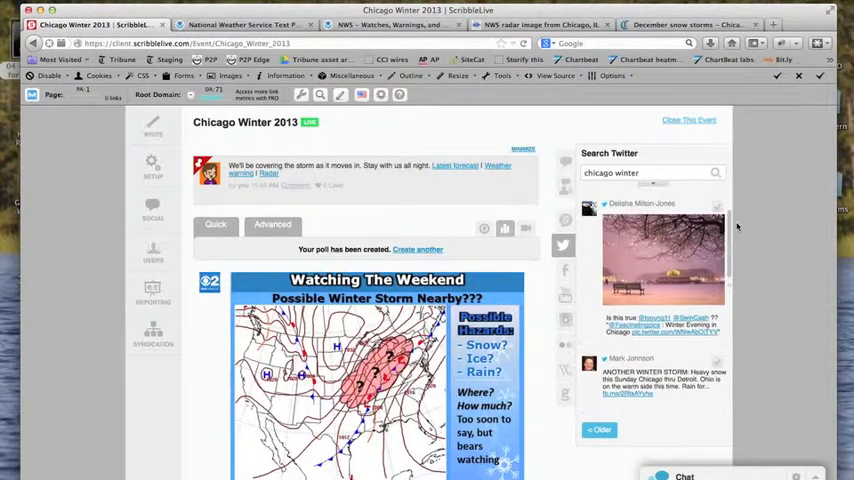
pyautogui.scroll(-3)
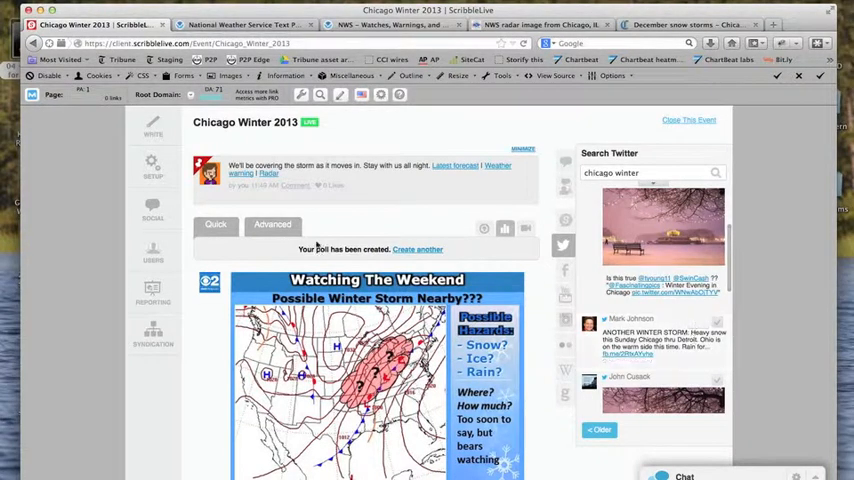
# In the Advanced editor, embed the 'ANOTHER WINTER STORM' heavy Sunday snow tweet
pyautogui.click(272, 224)
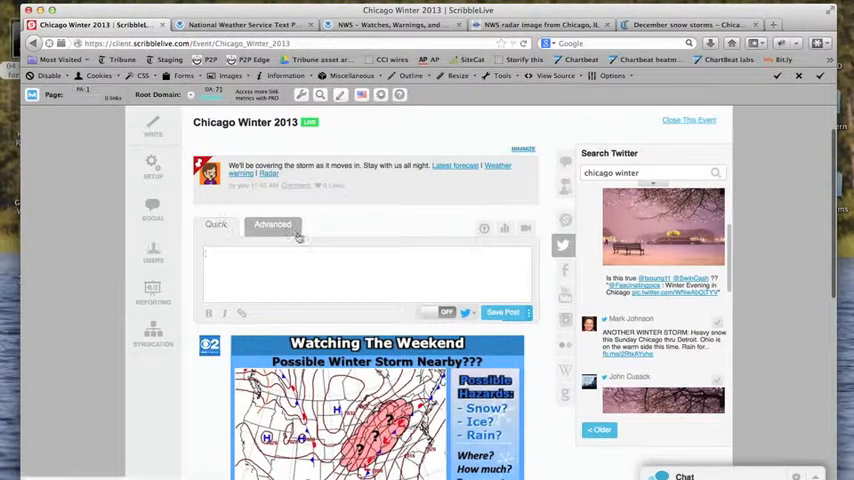
pyautogui.scroll(-3)
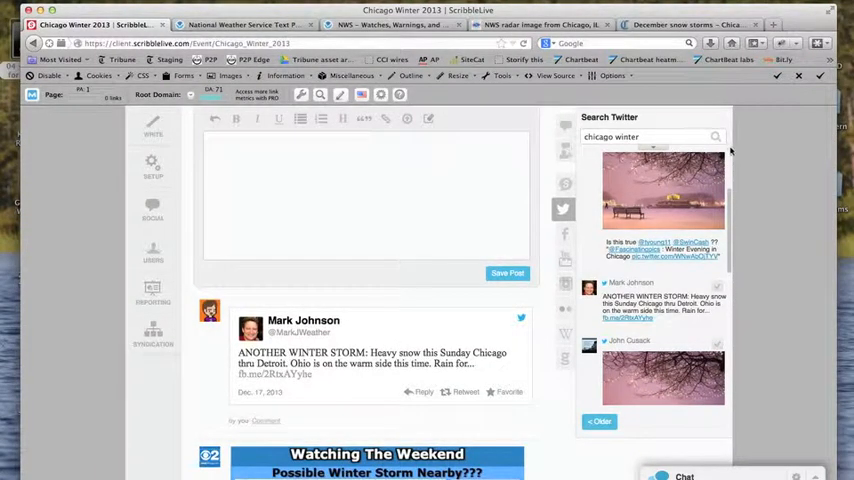
pyautogui.click(716, 137)
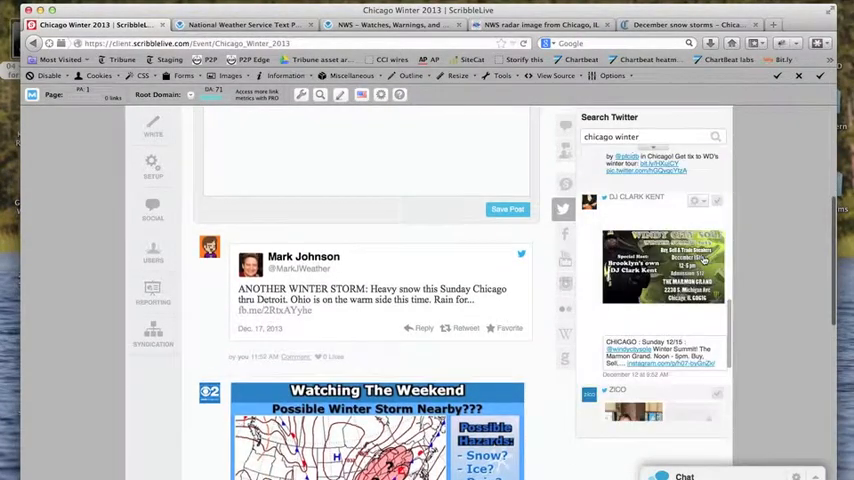
# Try a from: account Twitter search, which returns 'No Matches Found'
pyautogui.scroll(-3)
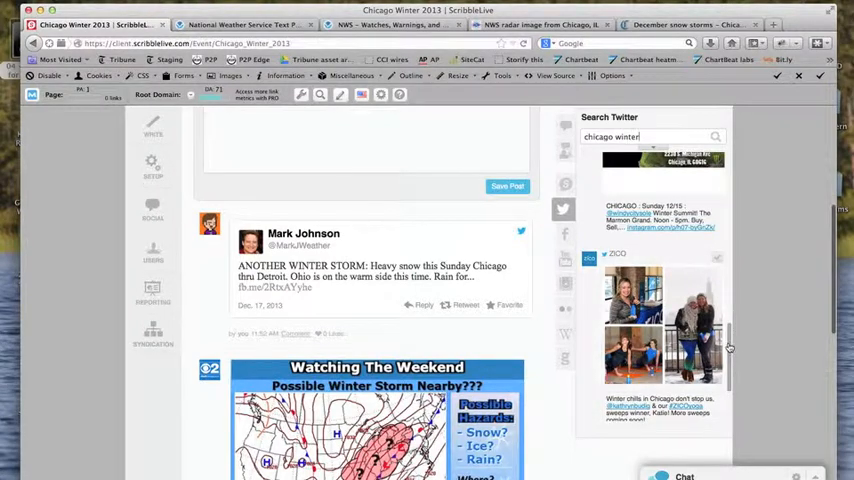
pyautogui.scroll(-3)
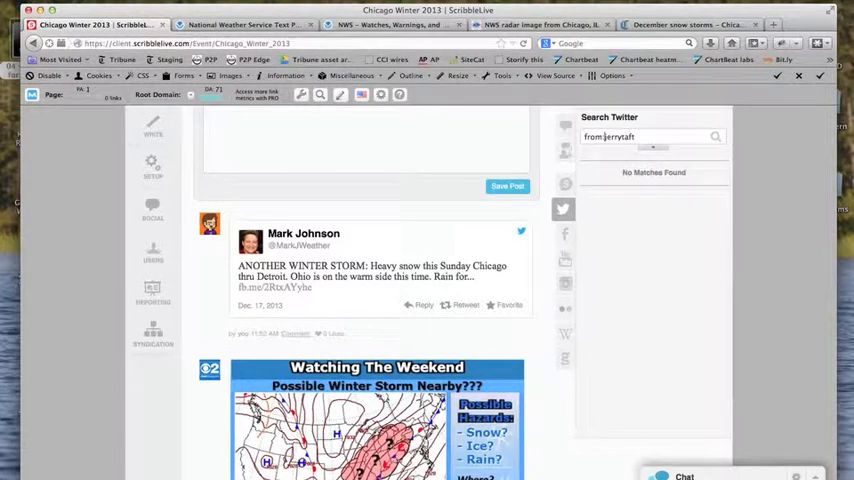
pyautogui.click(565, 125)
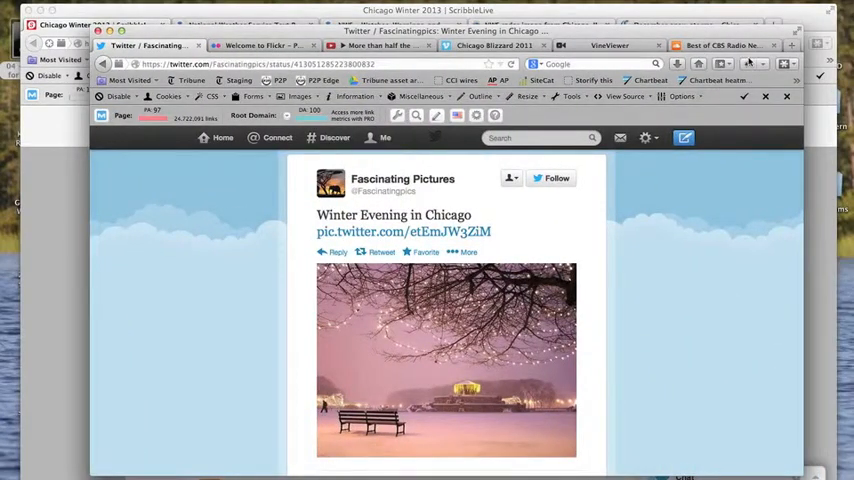
# Google the ABC7 Chicago chief meteorologist's Twitter account and open the first Twitter result
pyautogui.click(720, 42)
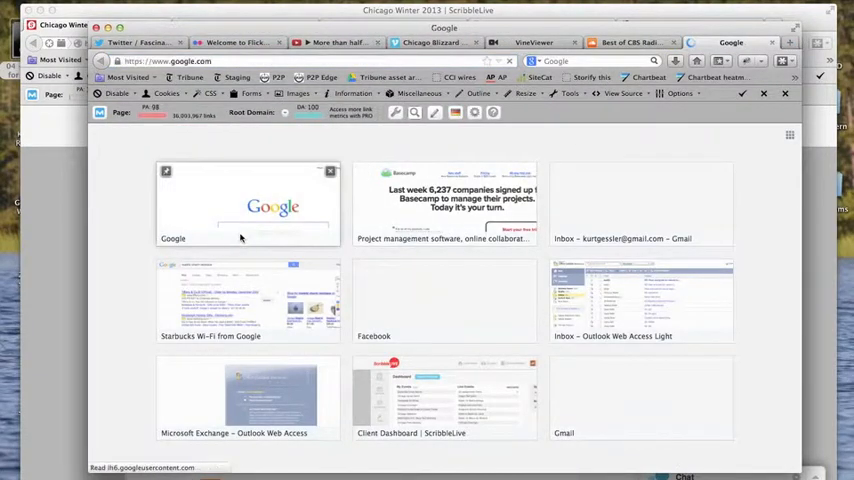
pyautogui.write('twitter jerry taft')
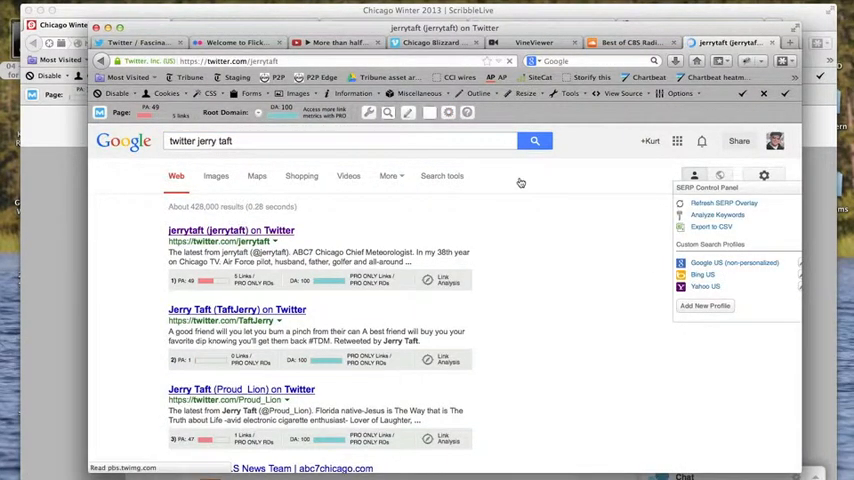
pyautogui.click(230, 230)
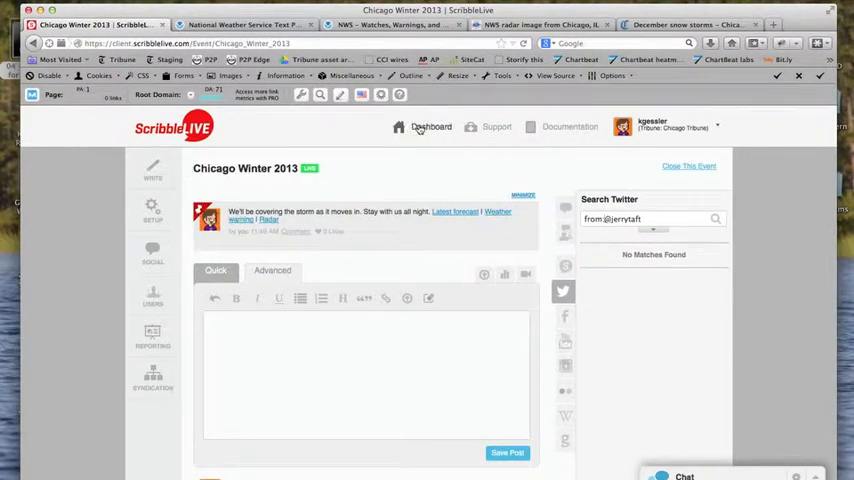
# Reopen Chicago Winter 2013 from the Dashboard and begin a 'from' Twitter query
pyautogui.click(430, 127)
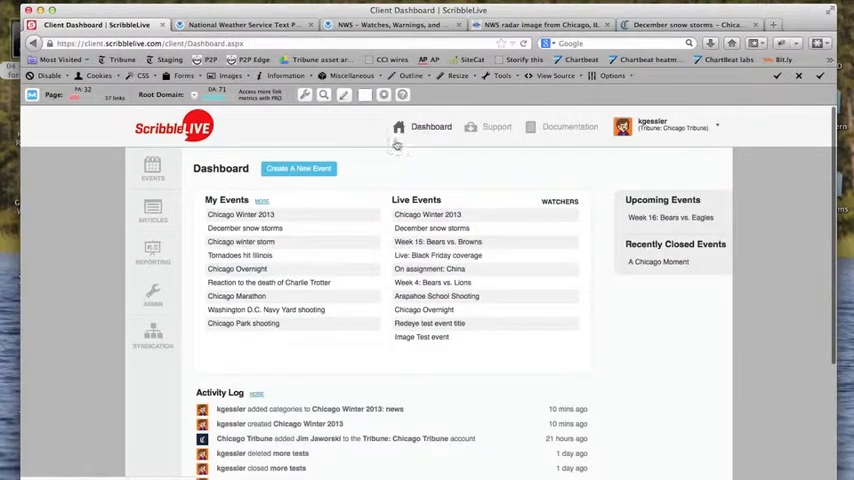
pyautogui.click(240, 215)
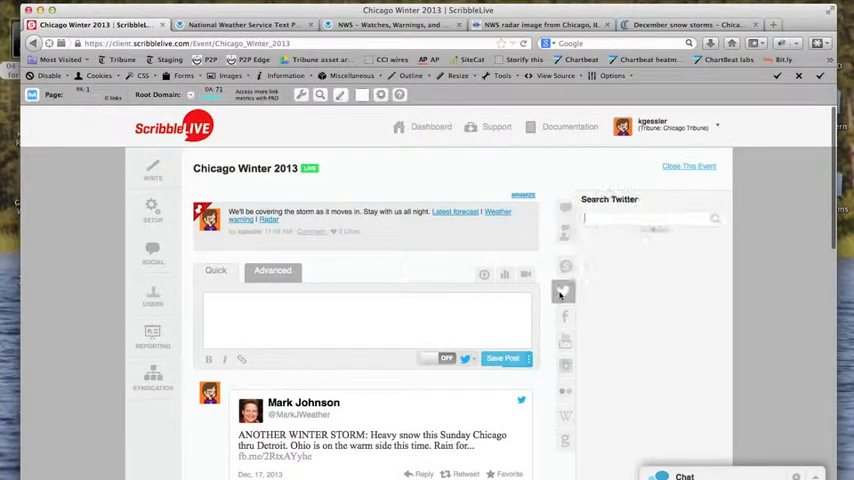
pyautogui.write('from')
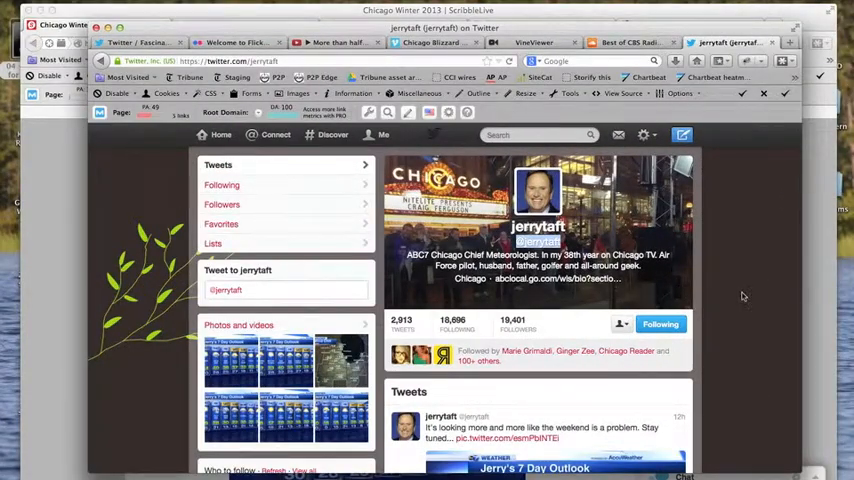
# Scroll jerrytaft's Twitter profile to find the colour snowfall-map tweet
pyautogui.scroll(-3)
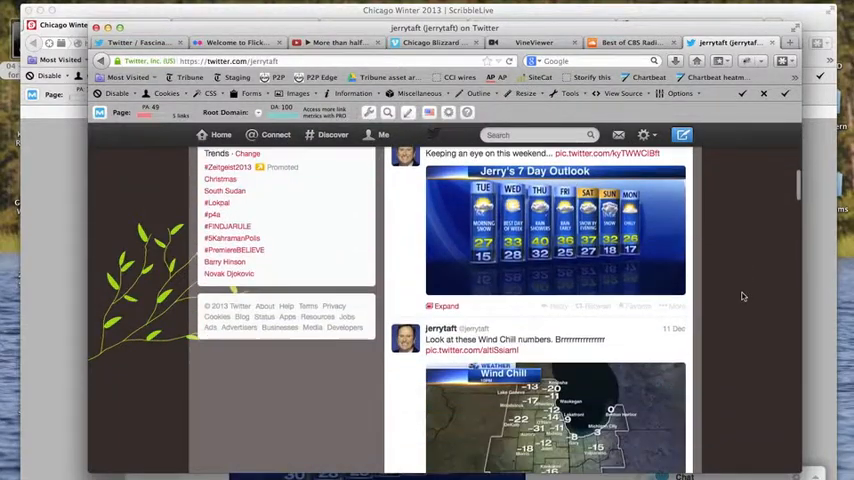
pyautogui.scroll(-3)
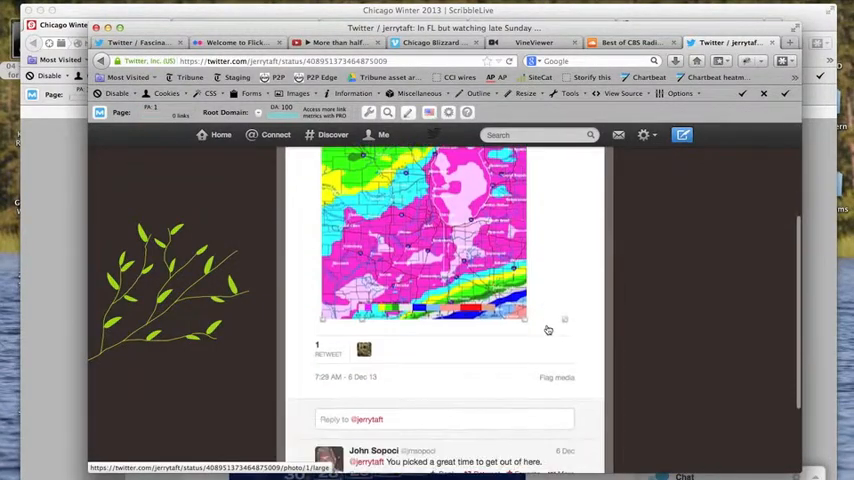
pyautogui.scroll(-3)
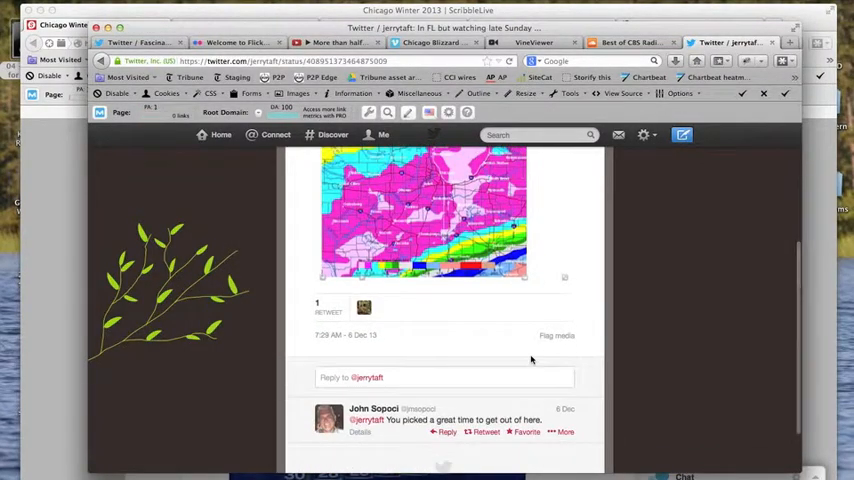
pyautogui.scroll(-3)
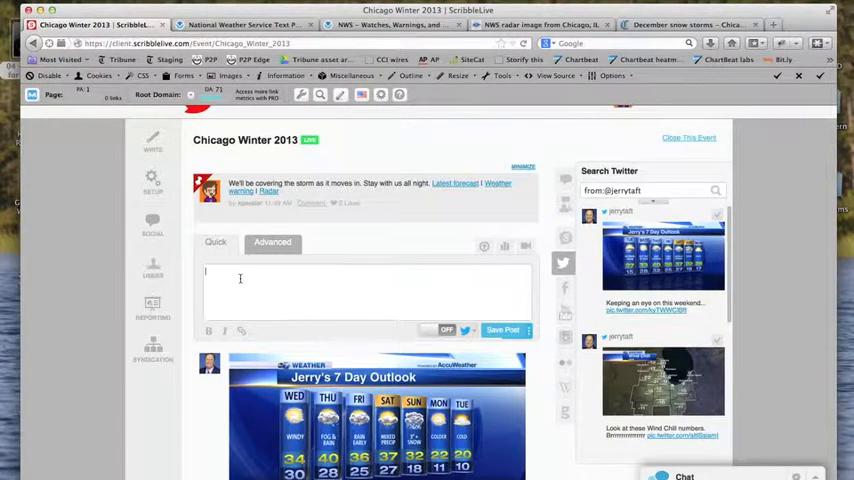
pyautogui.write('https://twitter.com/jerrytaft/status/408951373464875009')
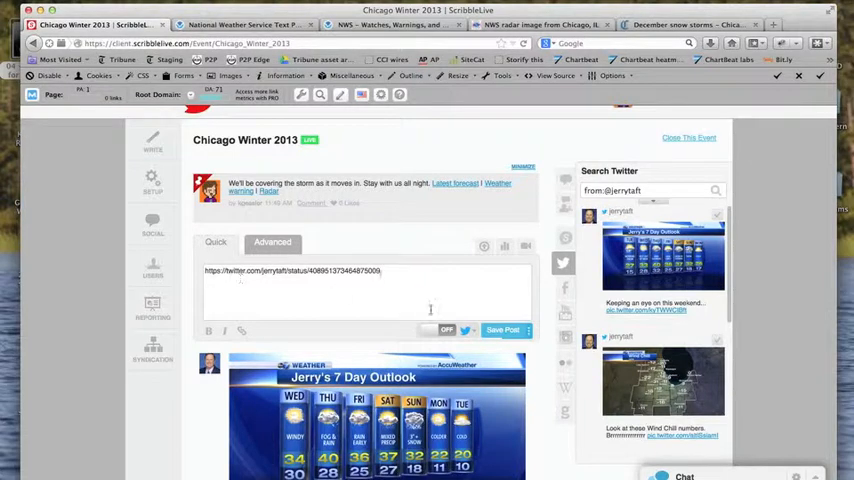
pyautogui.click(501, 330)
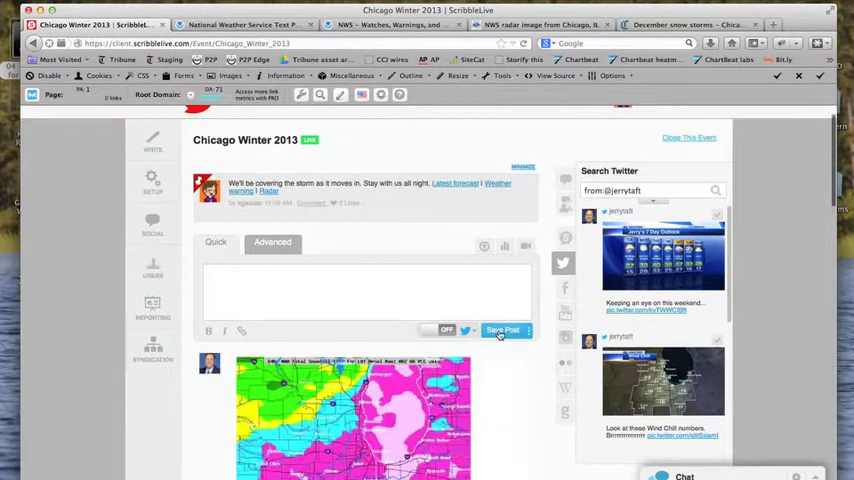
pyautogui.scroll(-3)
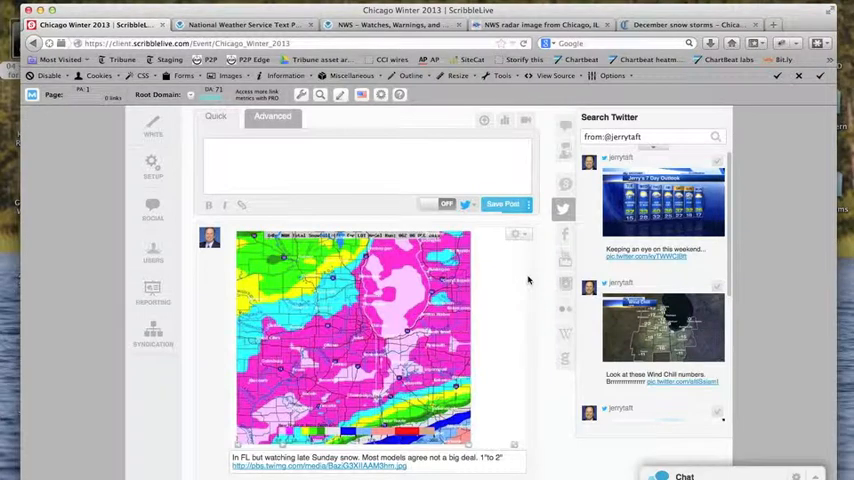
pyautogui.click(152, 205)
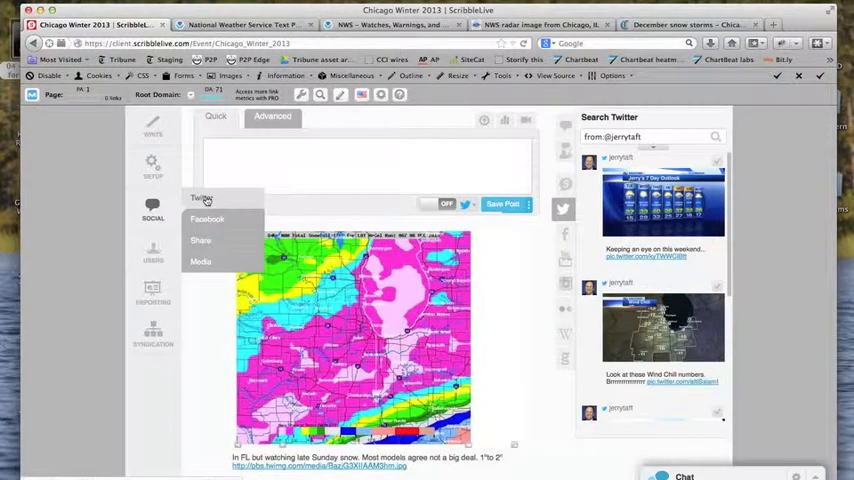
pyautogui.click(201, 197)
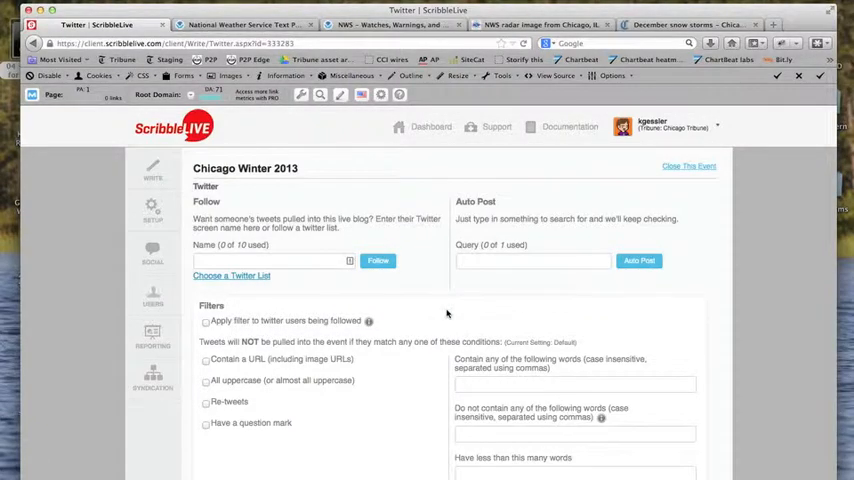
pyautogui.scroll(-3)
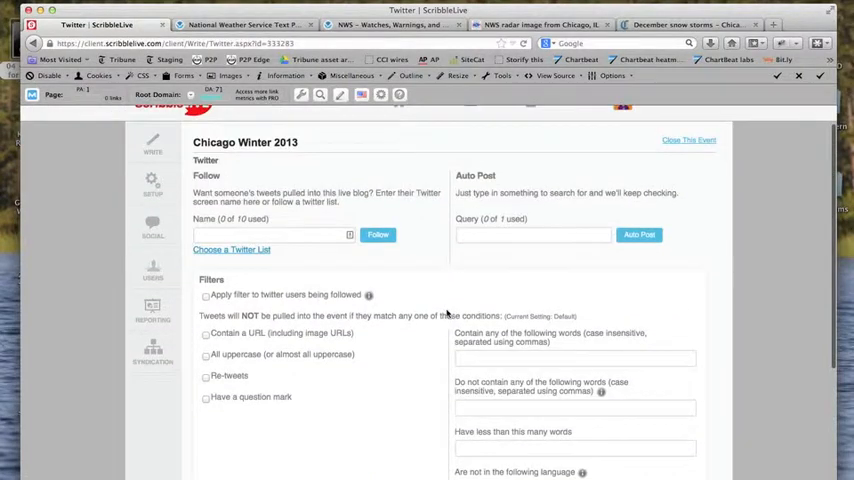
pyautogui.click(270, 234)
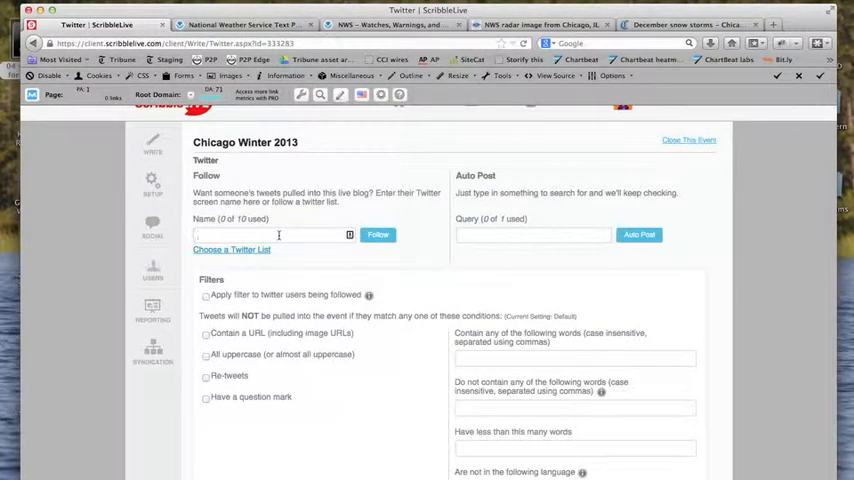
pyautogui.write('@')
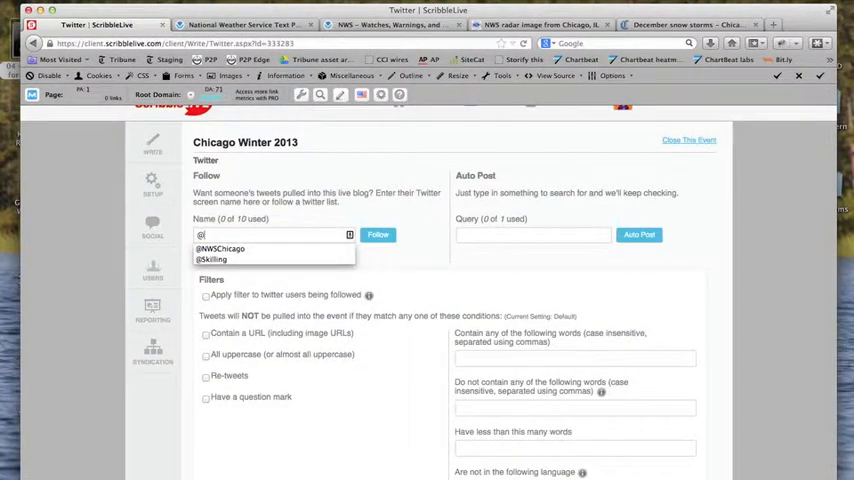
pyautogui.click(220, 249)
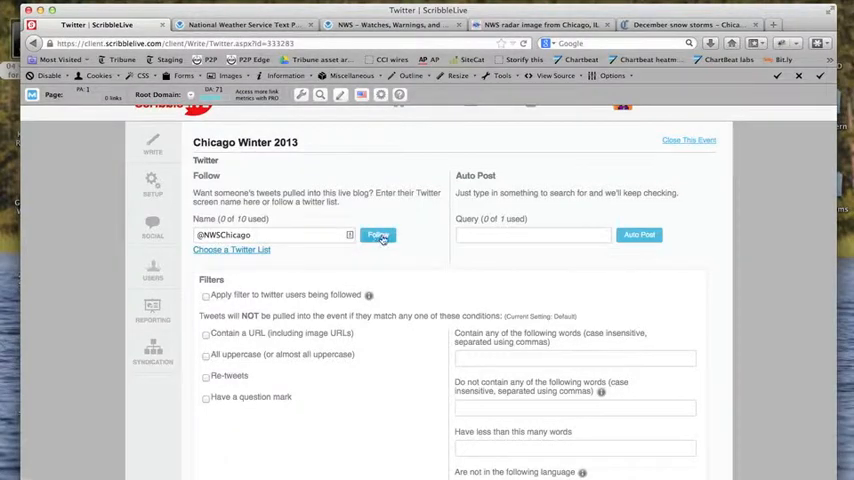
pyautogui.click(378, 235)
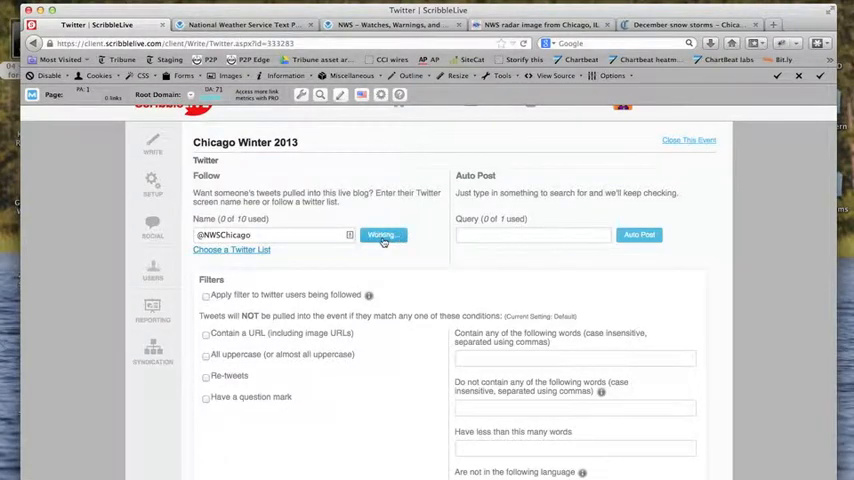
pyautogui.click(382, 234)
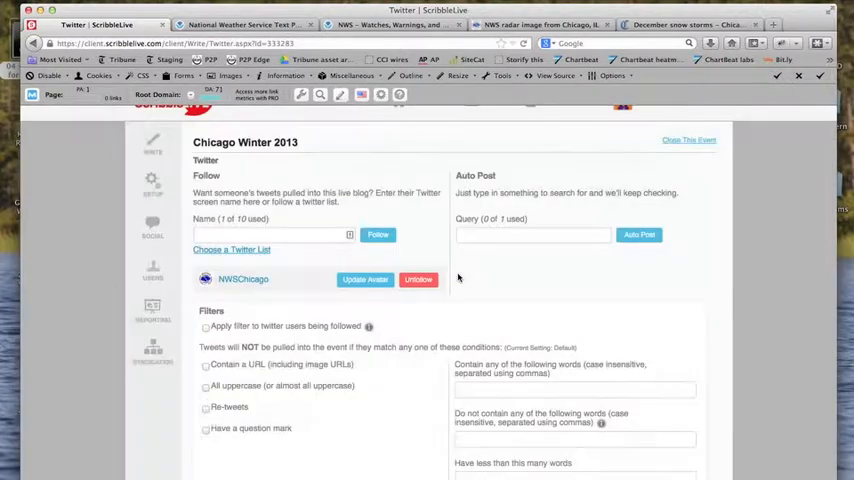
pyautogui.click(270, 234)
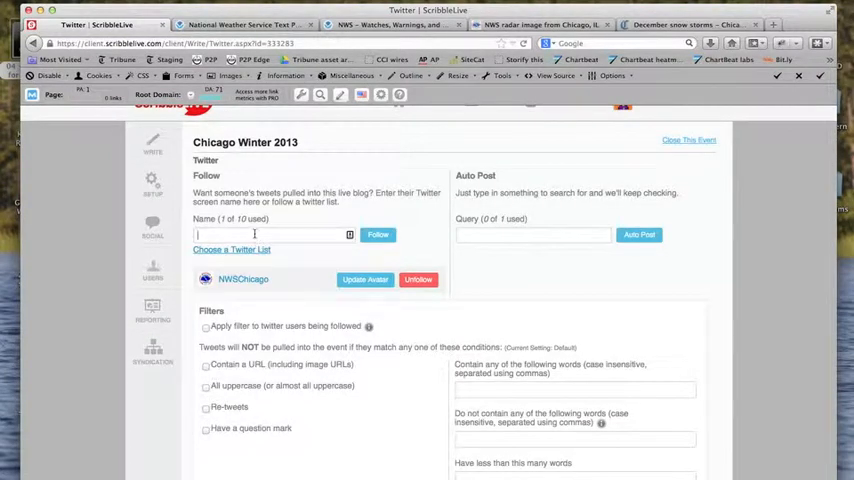
pyautogui.write('@Skilling')
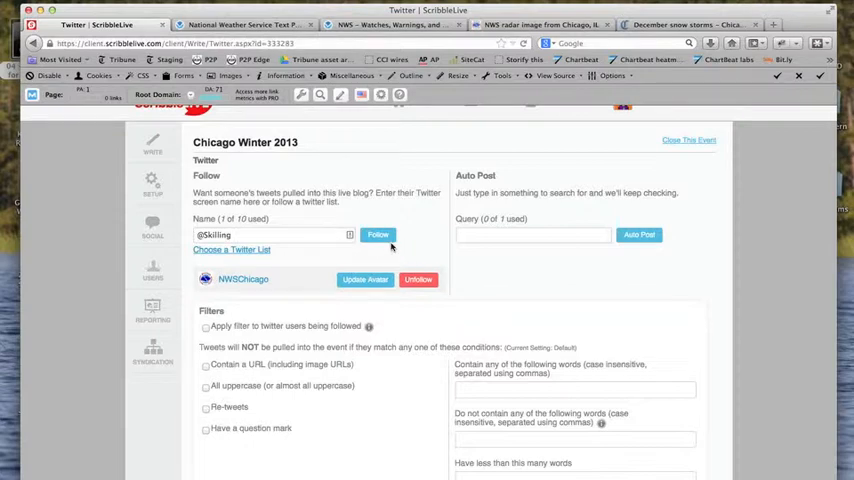
pyautogui.click(378, 234)
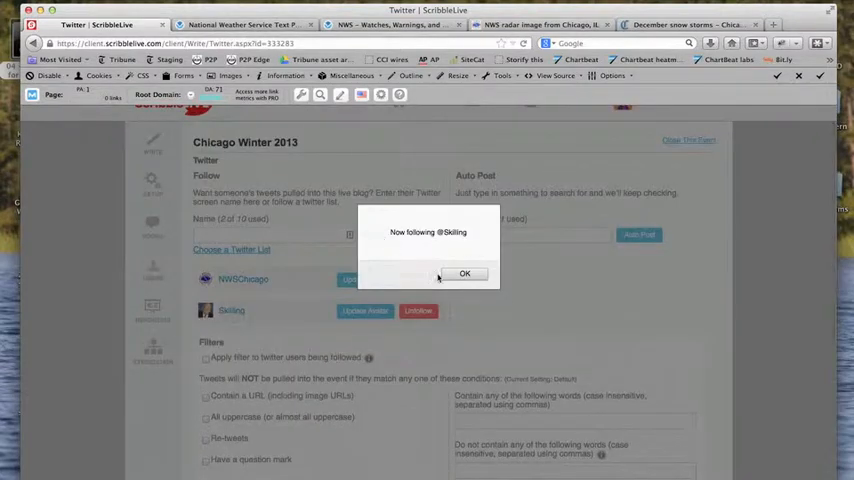
pyautogui.click(464, 273)
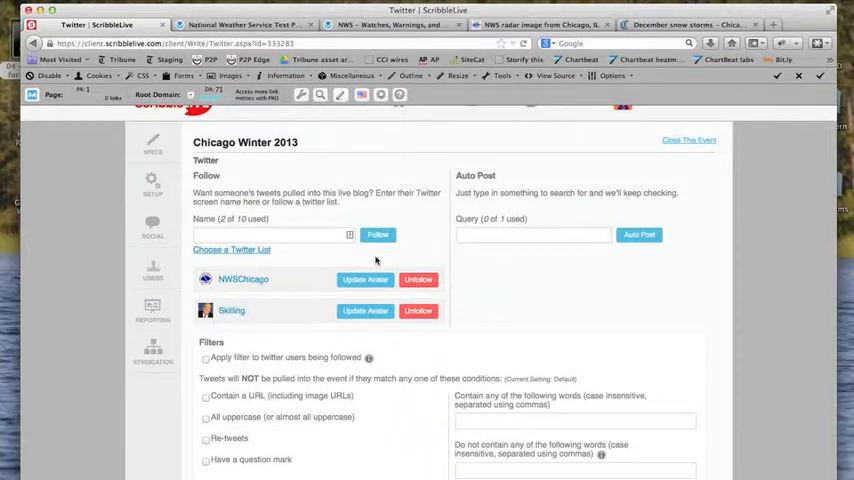
pyautogui.moveTo(240, 256)
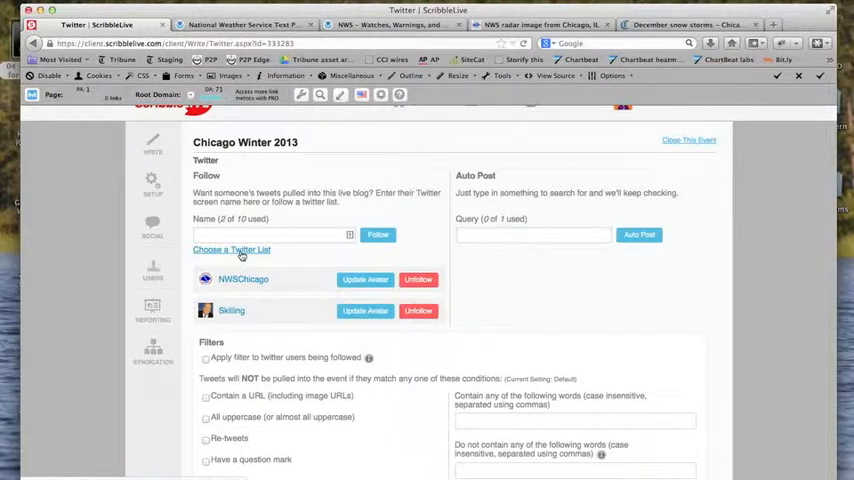
pyautogui.moveTo(314, 257)
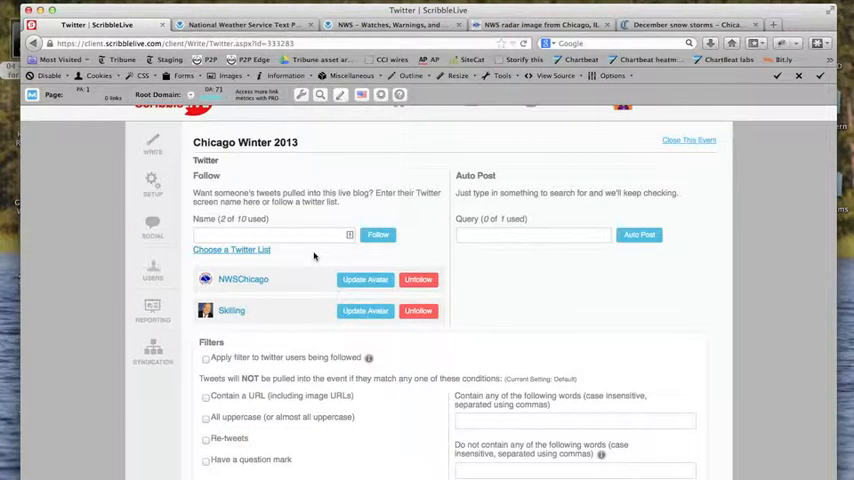
pyautogui.moveTo(268, 339)
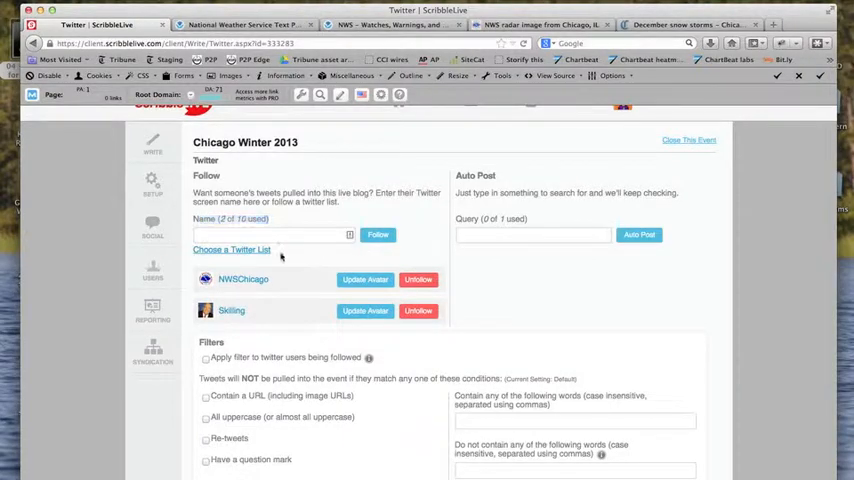
# Look at the Twitter lists without following one, then save the filter with NWSChicago and Skilling
pyautogui.click(231, 249)
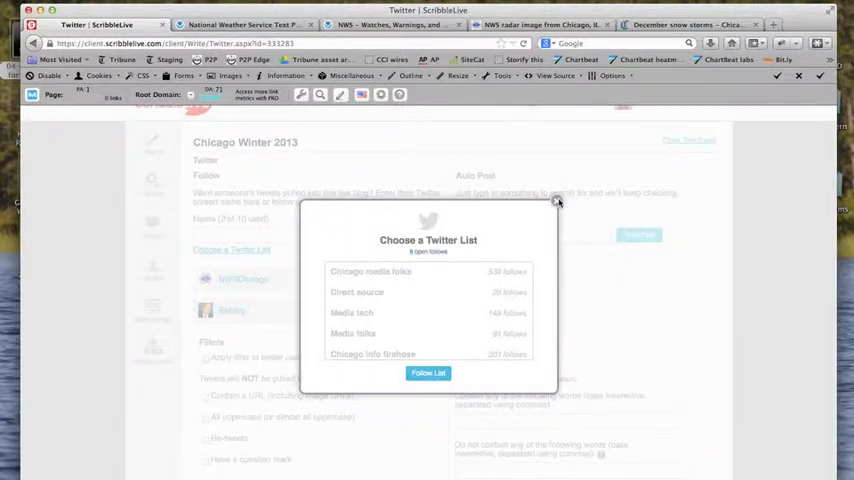
pyautogui.click(557, 203)
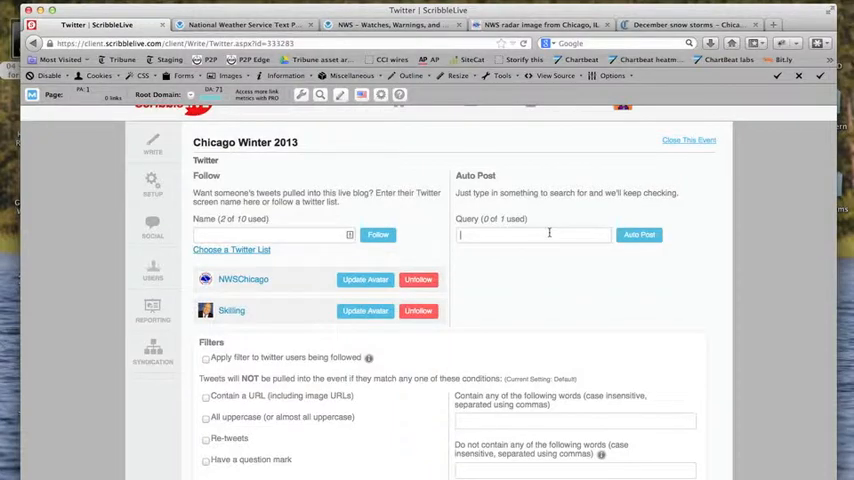
pyautogui.scroll(-3)
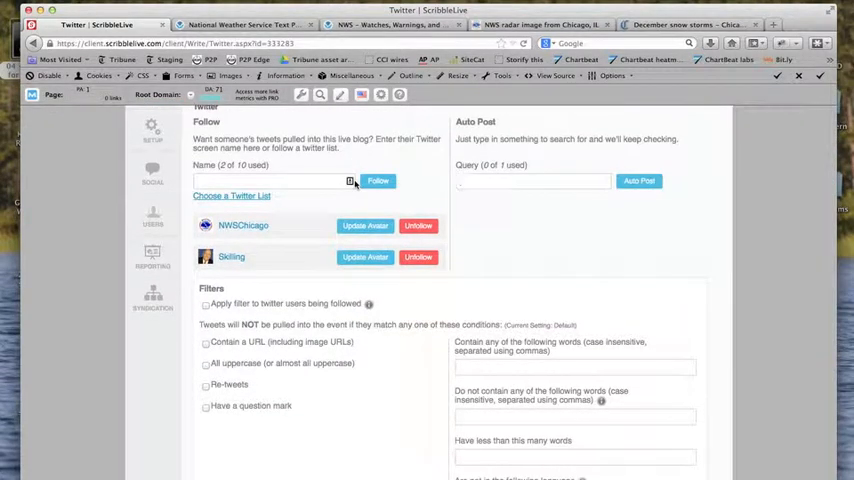
pyautogui.scroll(-3)
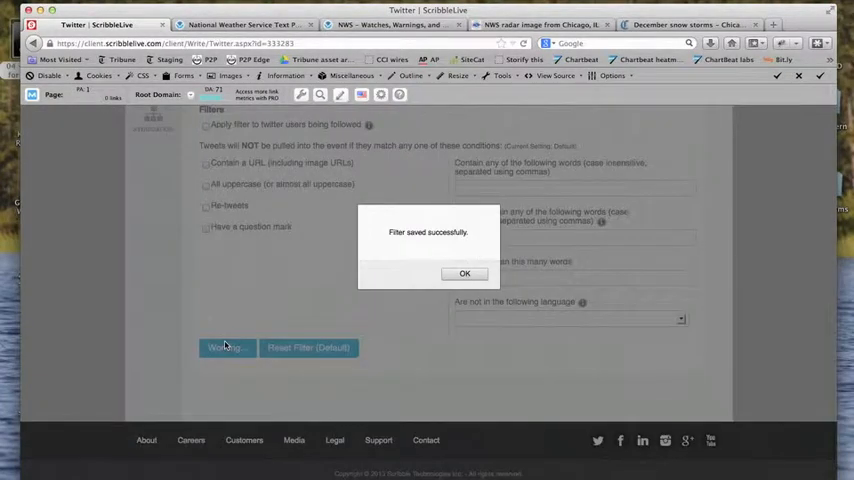
pyautogui.click(464, 273)
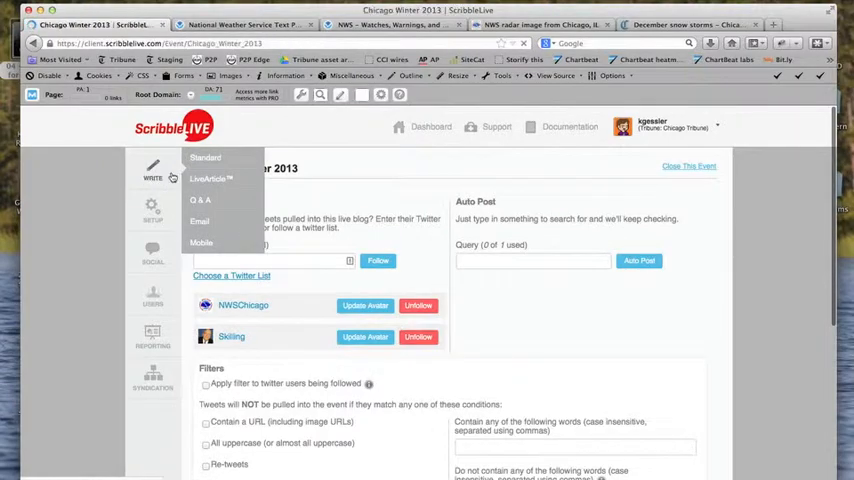
# Recheck the event's Twitter settings, then return to the Write page and scroll to the post box
pyautogui.click(205, 158)
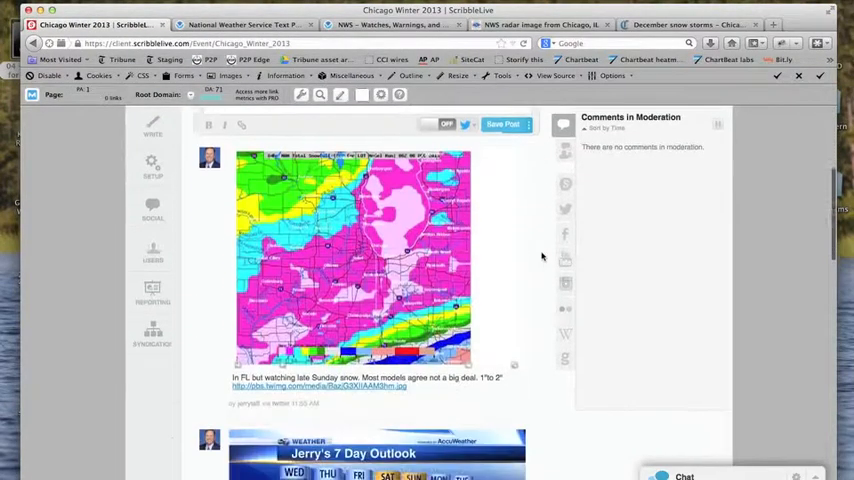
pyautogui.scroll(-3)
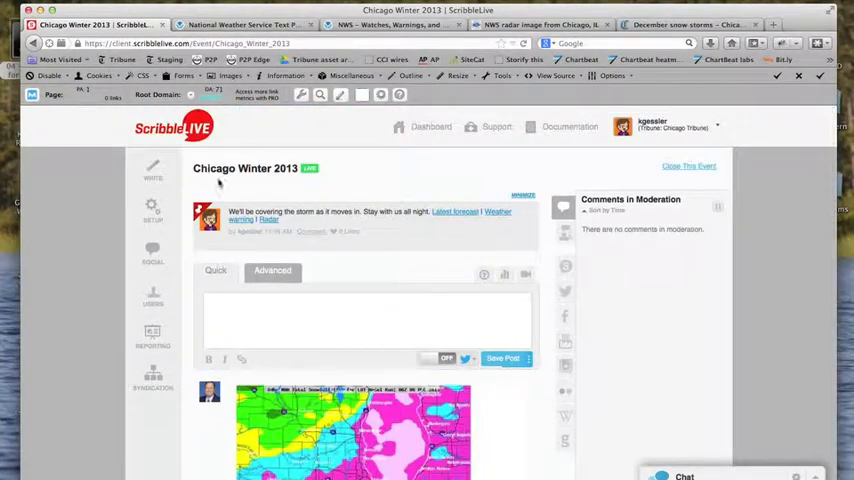
pyautogui.click(152, 253)
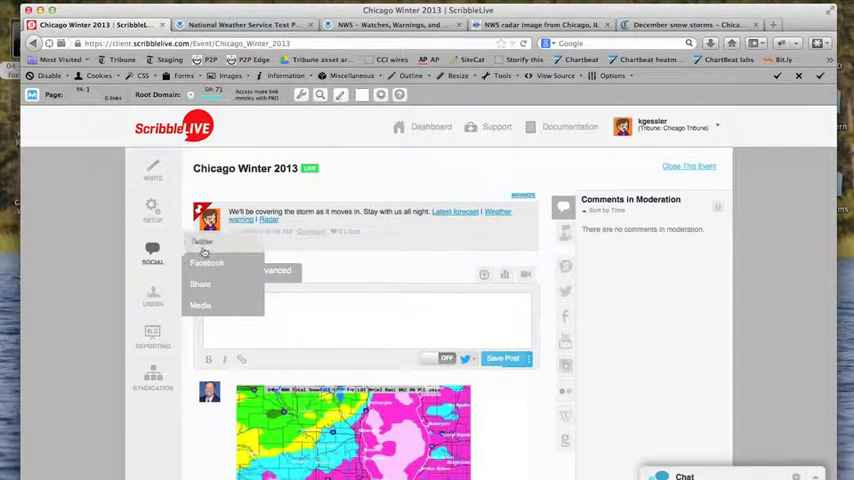
pyautogui.click(202, 242)
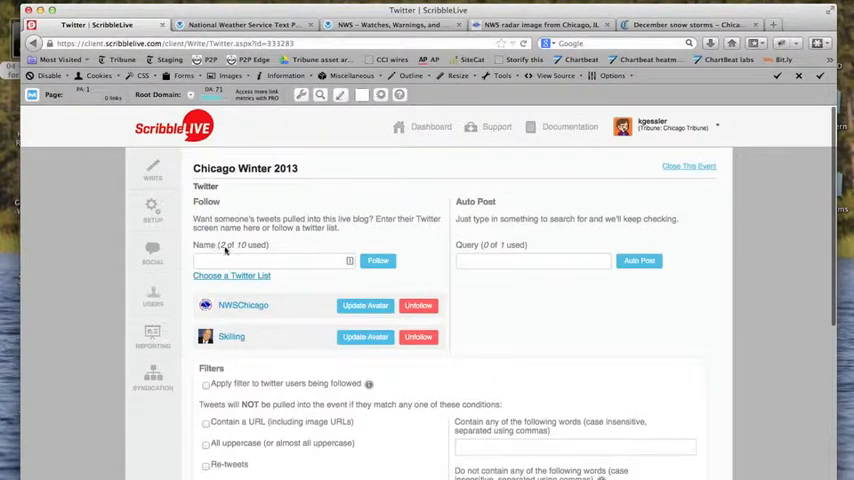
pyautogui.click(152, 168)
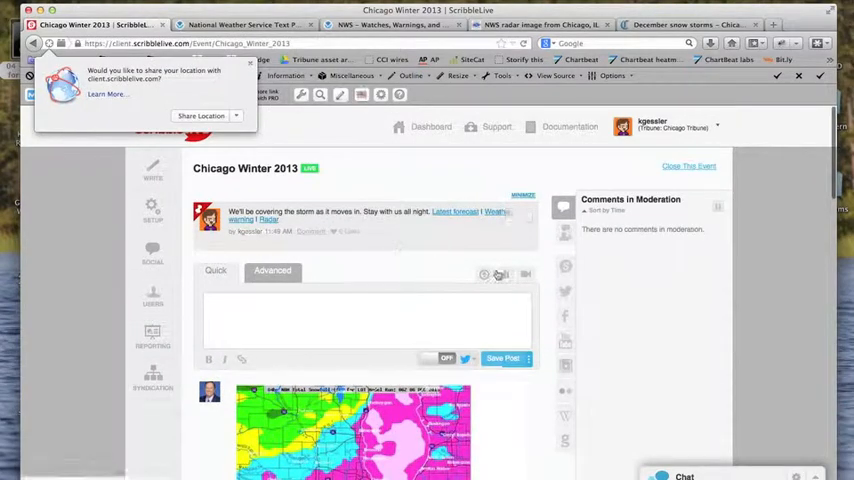
pyautogui.scroll(-3)
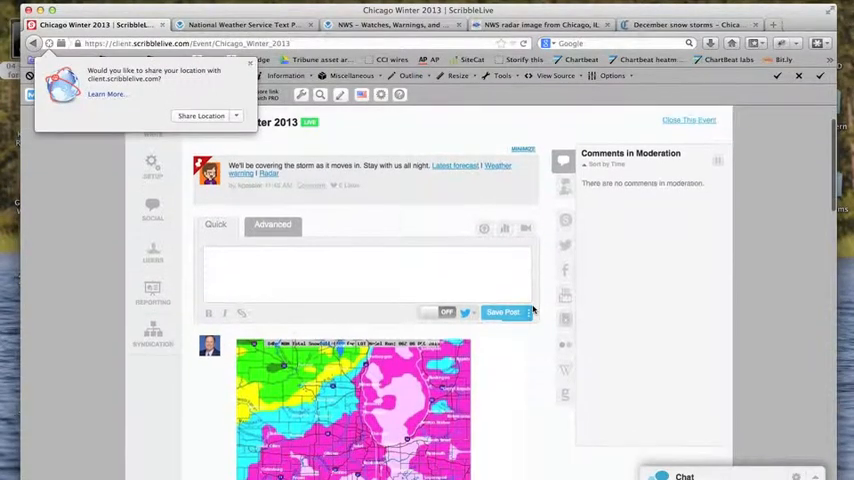
pyautogui.scroll(-3)
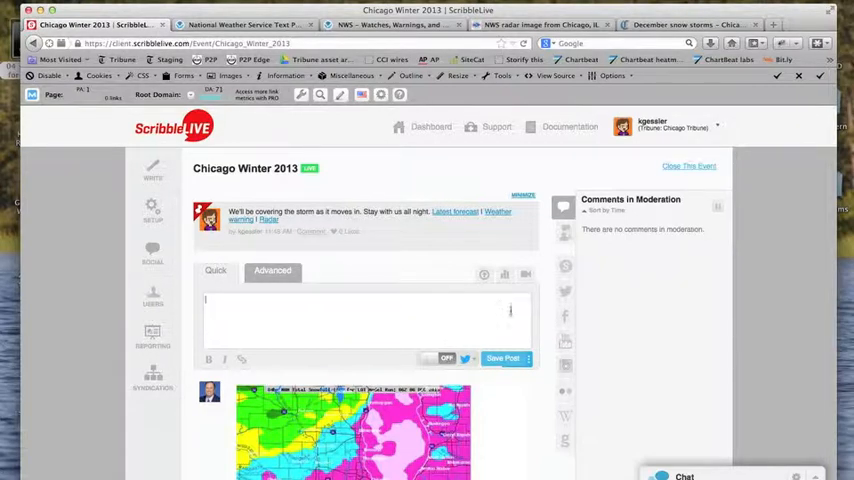
pyautogui.click(484, 274)
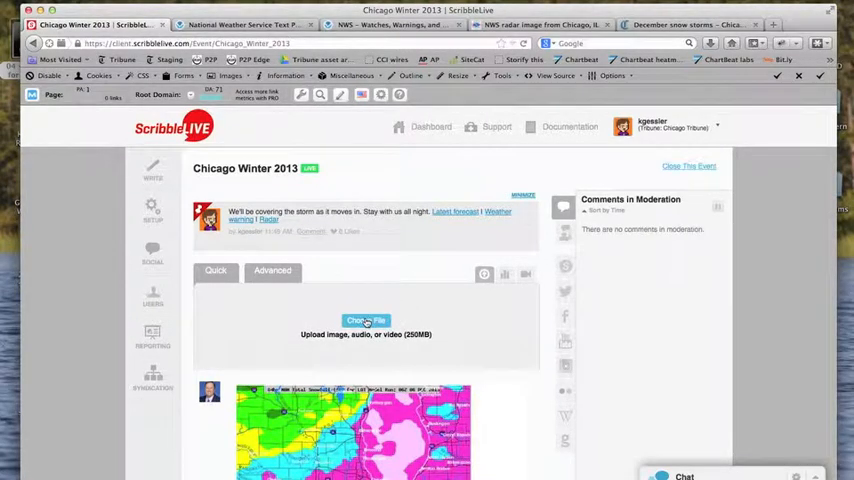
pyautogui.click(366, 320)
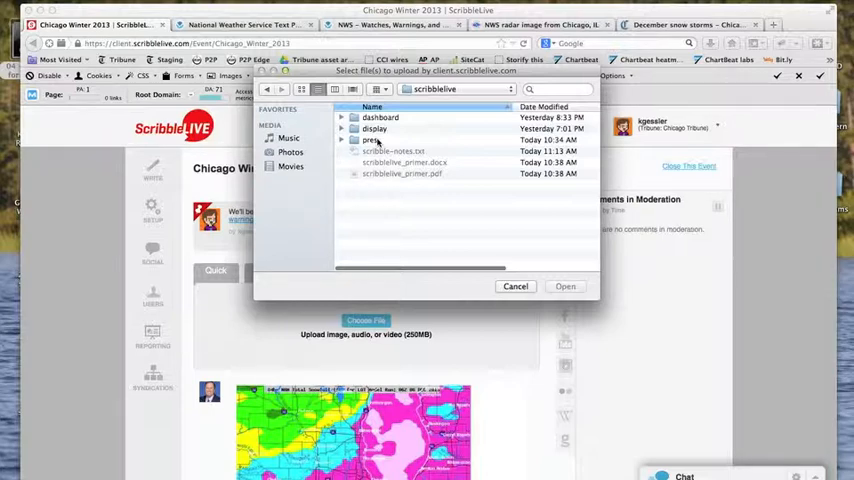
pyautogui.moveTo(488, 292)
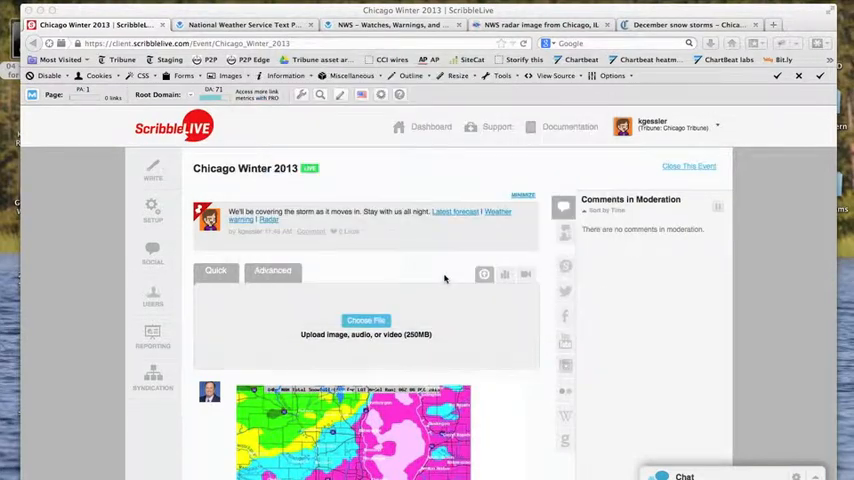
pyautogui.click(366, 320)
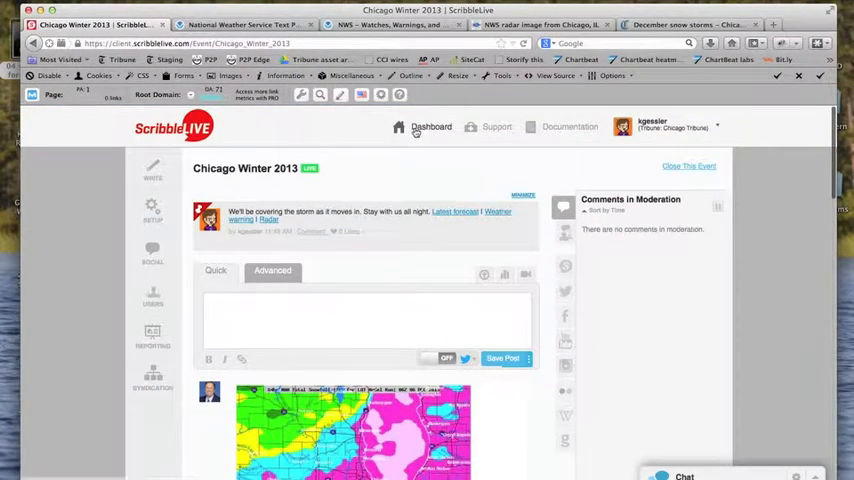
# Go to the client dashboard and reopen Chicago Winter 2013 from My Events
pyautogui.click(431, 126)
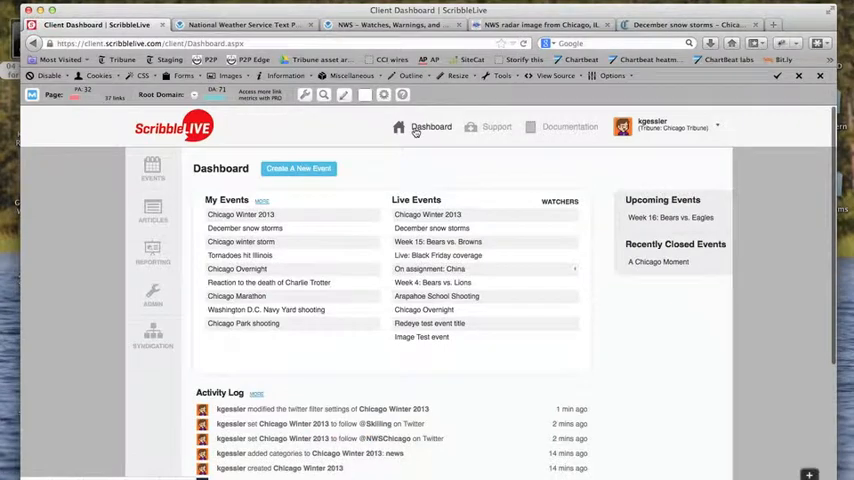
pyautogui.click(240, 214)
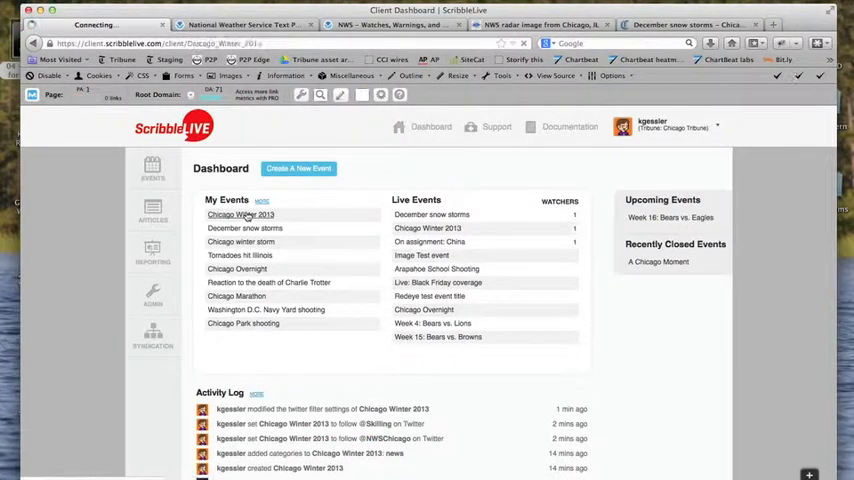
pyautogui.click(240, 214)
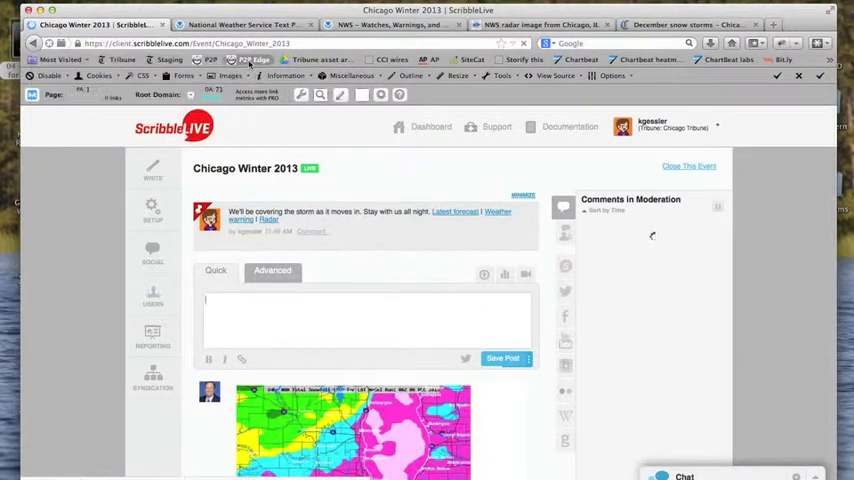
# Upload snow1.jpg from Desktop/scribblelive/pres and post it with the caption 'Winter'
pyautogui.click(484, 274)
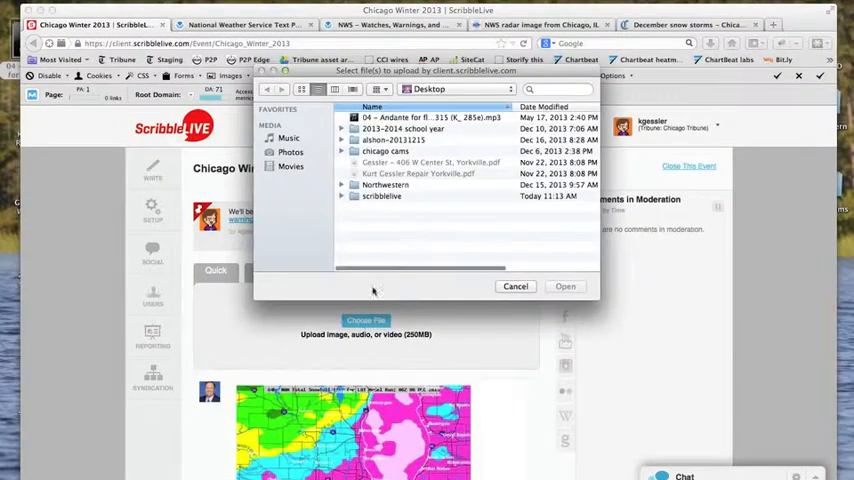
pyautogui.doubleClick(382, 196)
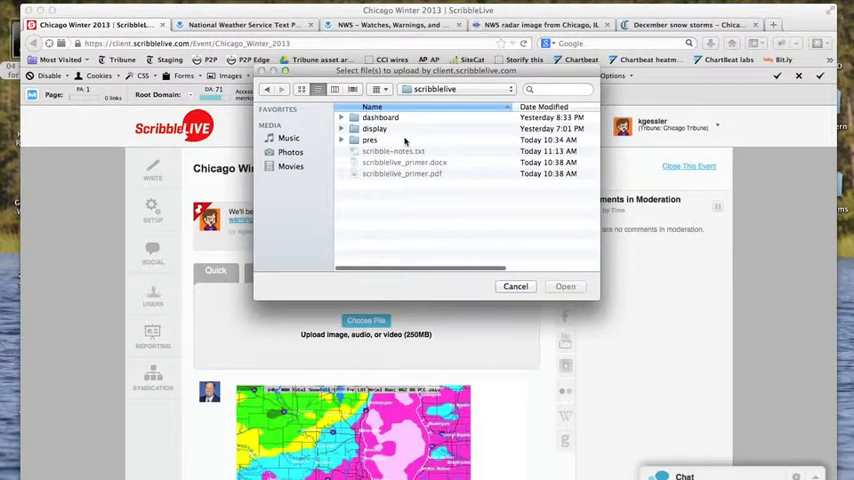
pyautogui.doubleClick(371, 140)
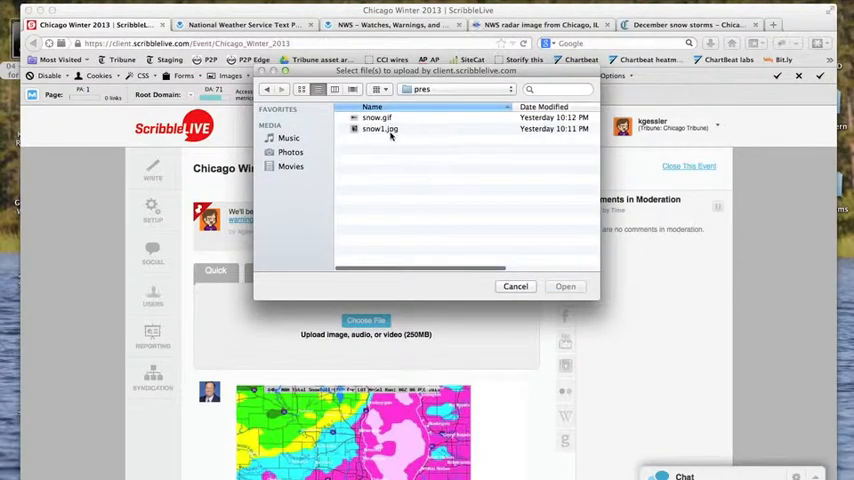
pyautogui.click(565, 286)
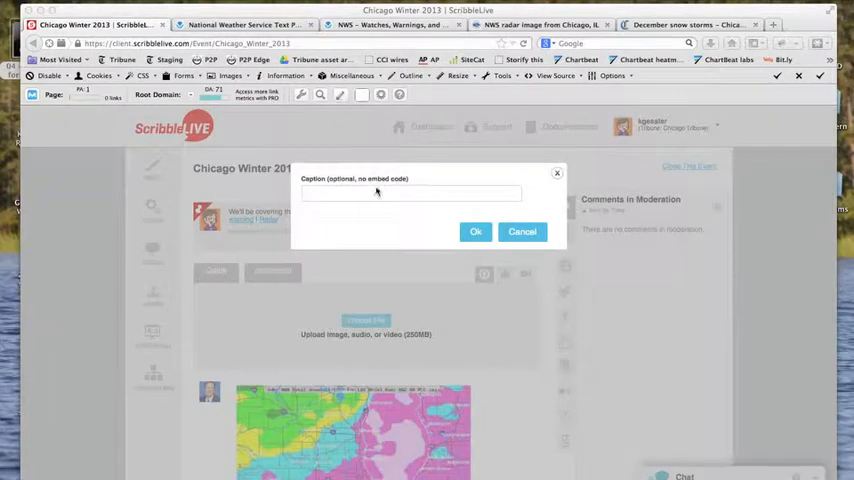
pyautogui.click(400, 192)
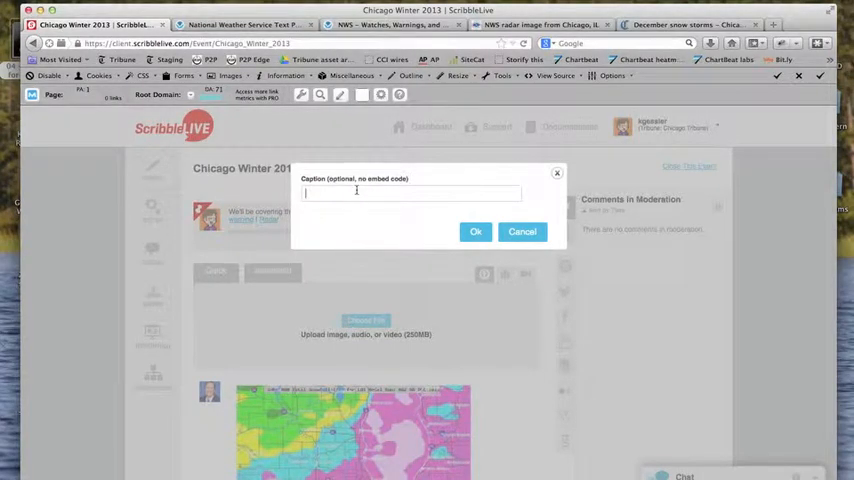
pyautogui.write('Winter in Chica')
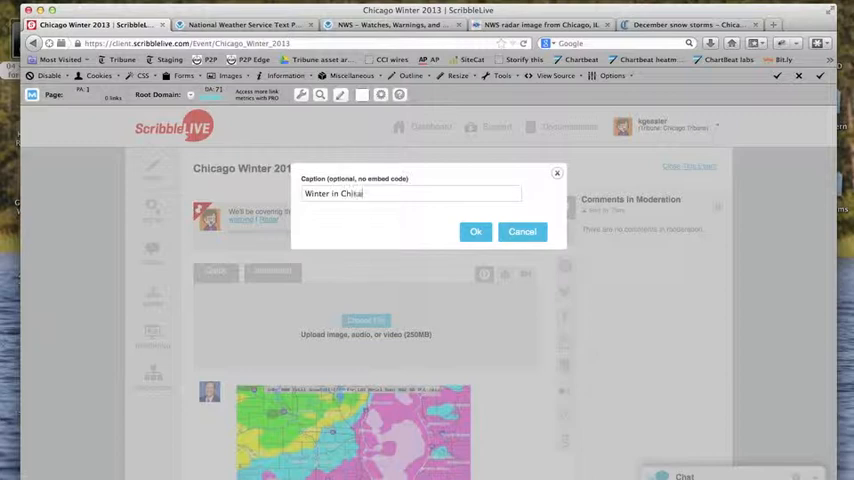
pyautogui.click(475, 231)
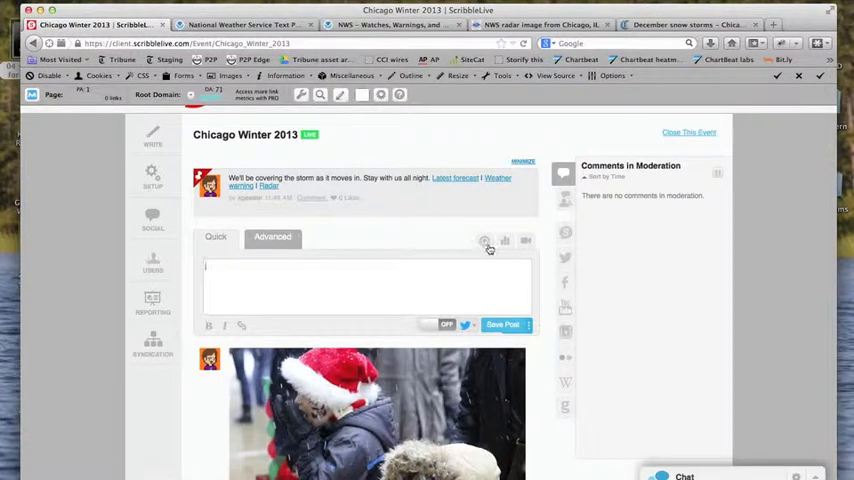
# Upload snow.gif from the pres folder as a new post with no caption
pyautogui.click(485, 240)
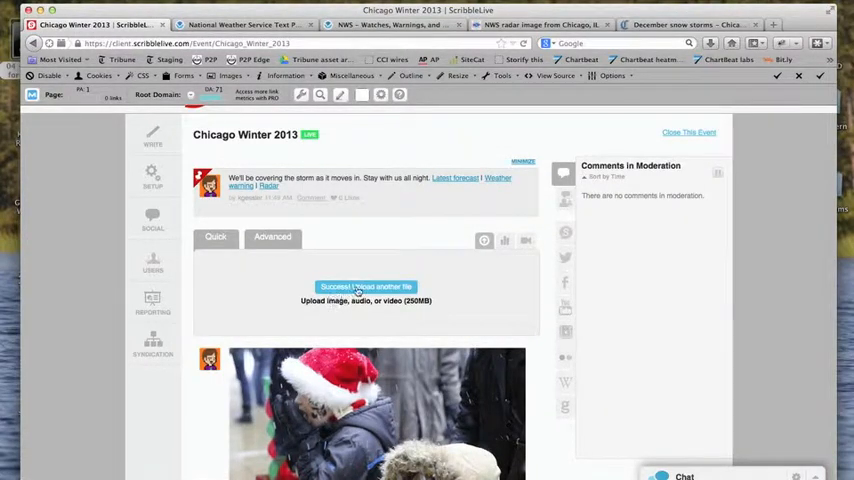
pyautogui.click(366, 287)
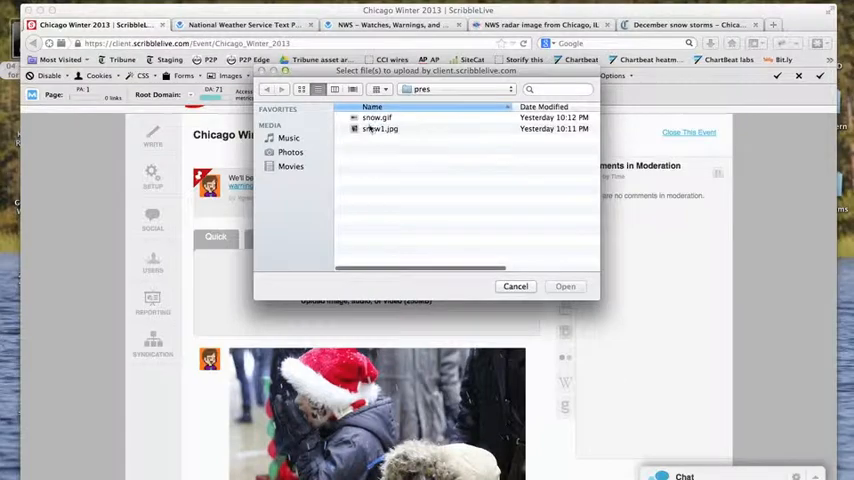
pyautogui.click(565, 286)
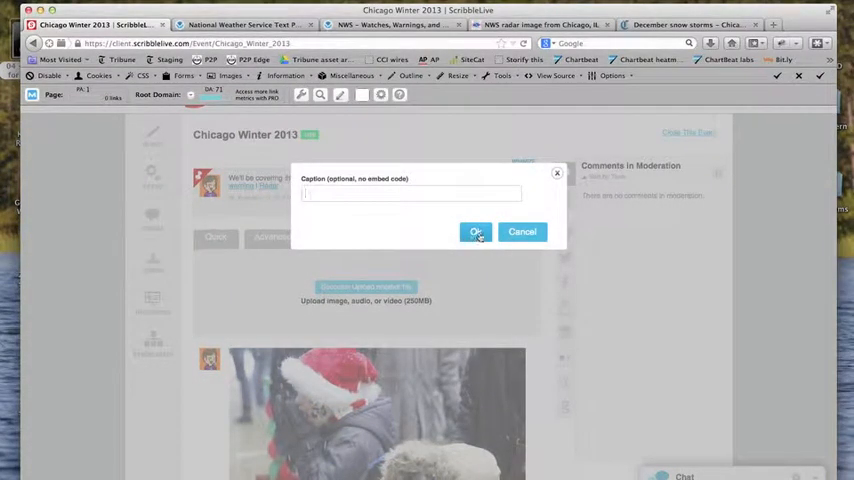
pyautogui.click(475, 231)
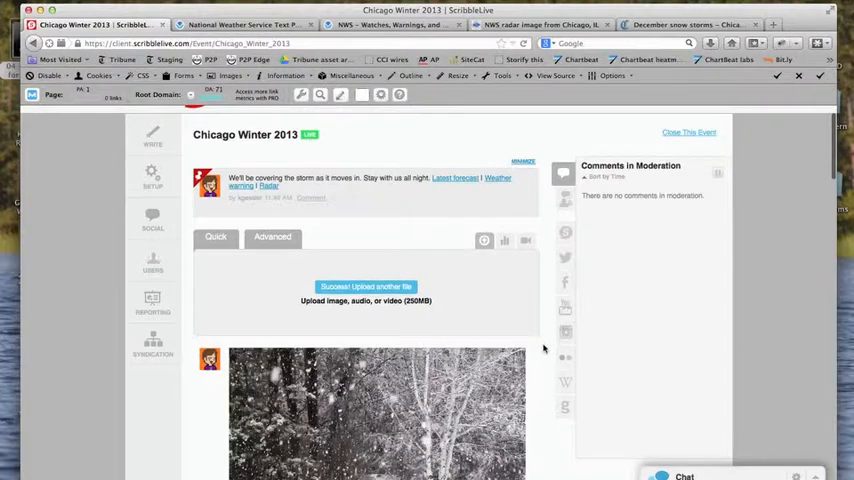
pyautogui.scroll(-3)
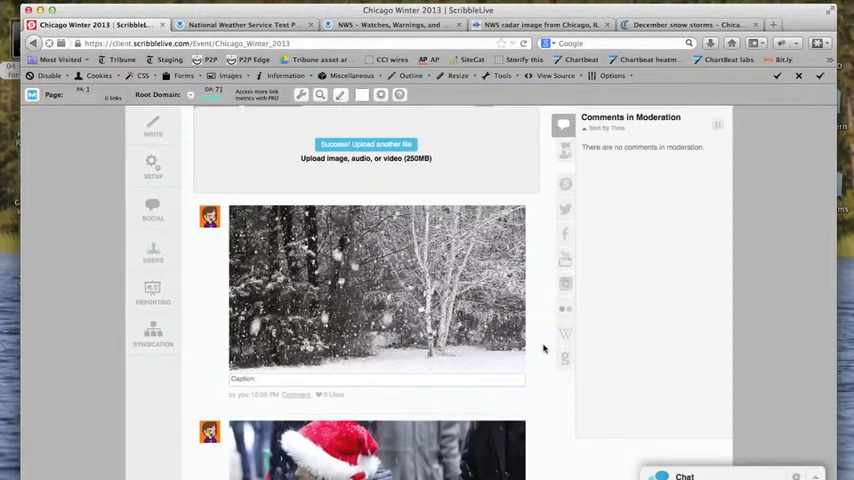
pyautogui.scroll(-3)
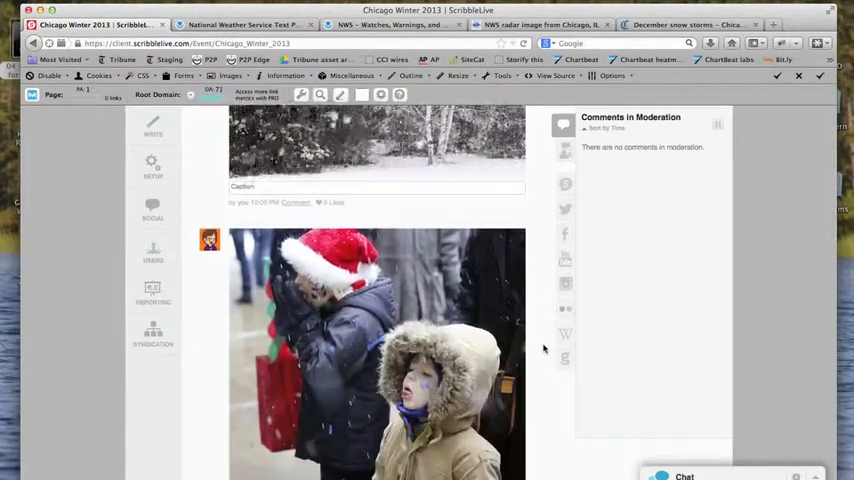
pyautogui.scroll(-3)
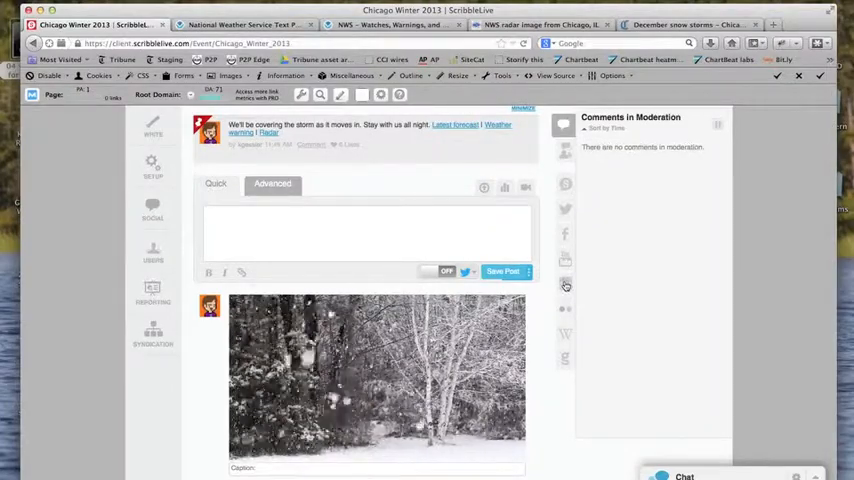
# Search Instagram for 'chicago snow' and scroll through the photo results
pyautogui.click(565, 283)
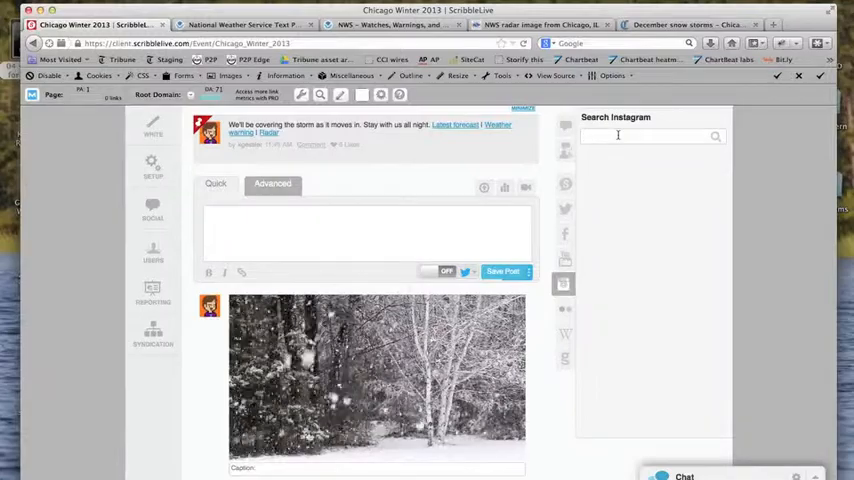
pyautogui.write('chicago snow')
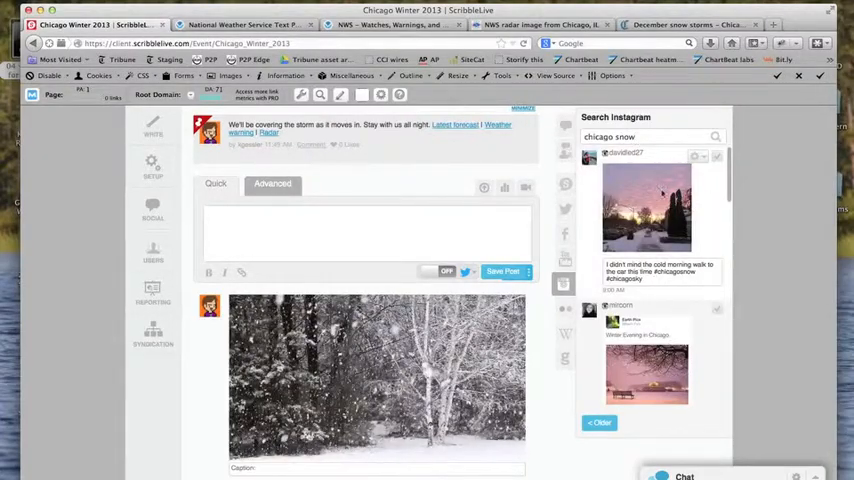
pyautogui.scroll(-3)
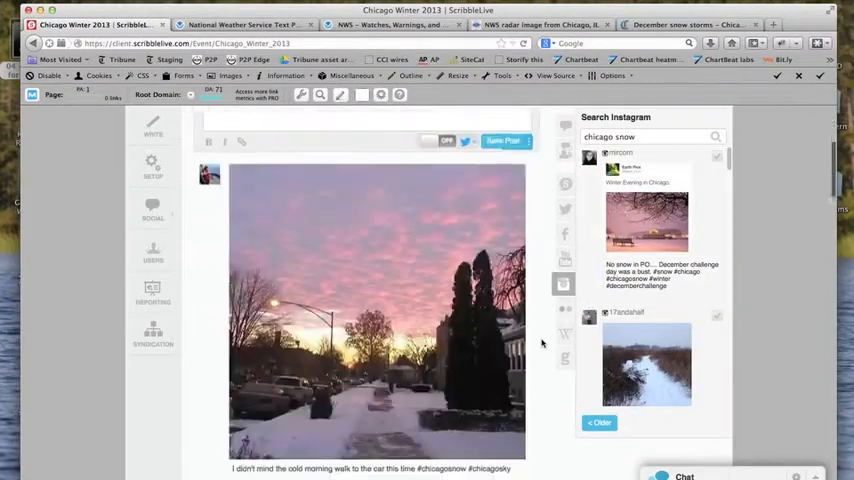
pyautogui.scroll(-3)
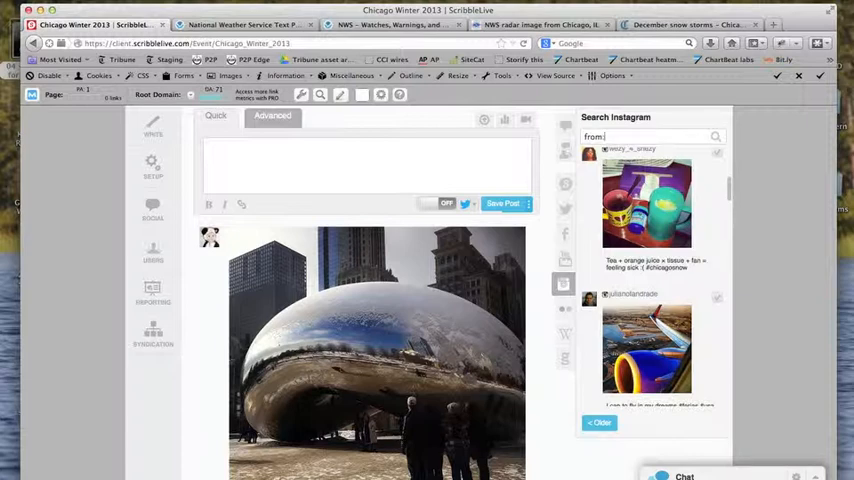
pyautogui.write('scottstra')
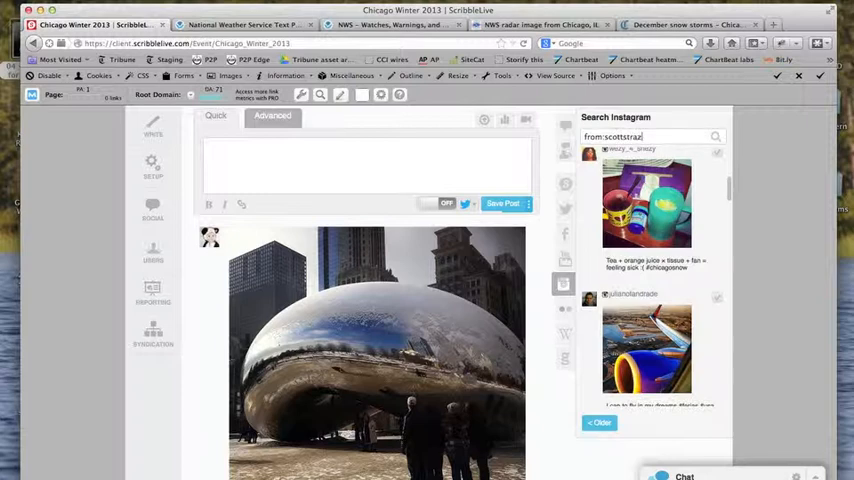
pyautogui.write('zante')
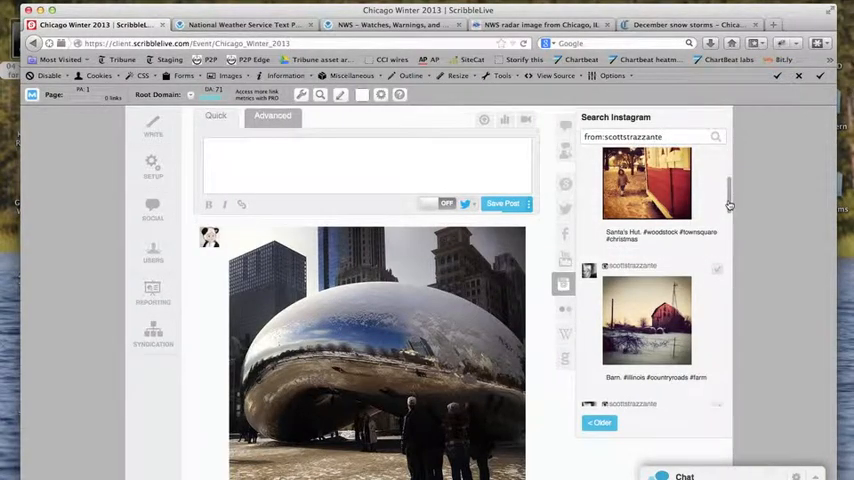
pyautogui.scroll(-3)
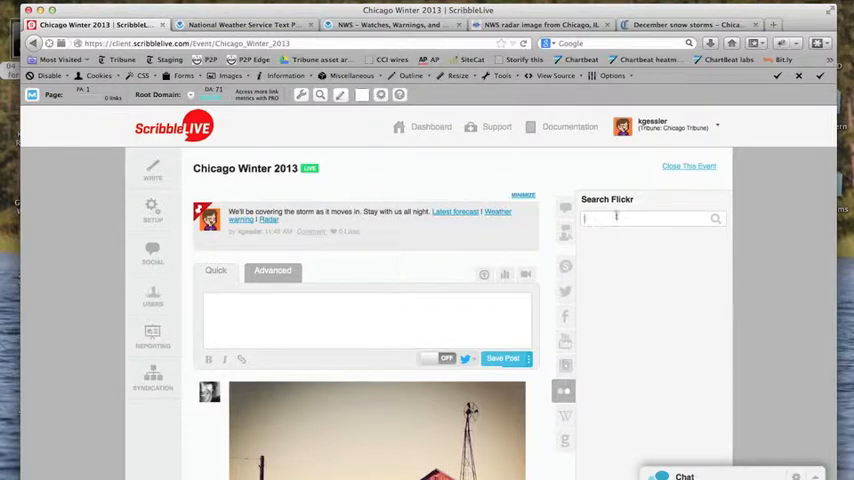
# Search Flickr for 'chicago snow' from the side panel
pyautogui.write('chicago snow')
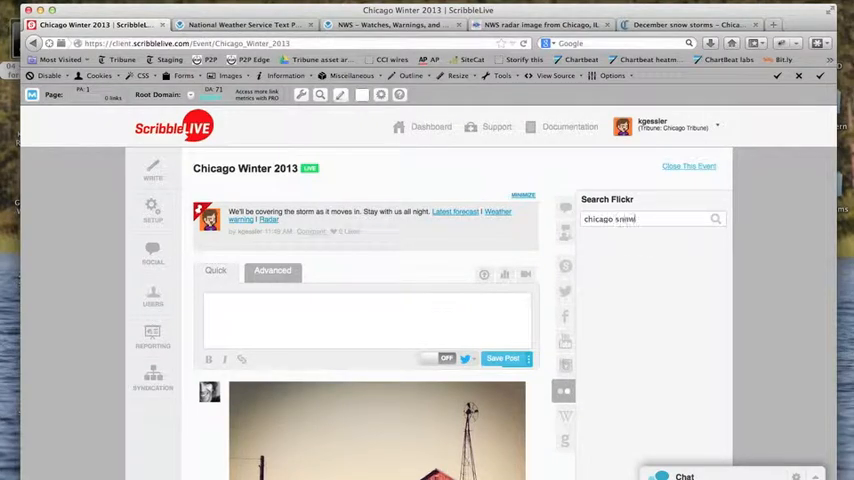
pyautogui.click(716, 219)
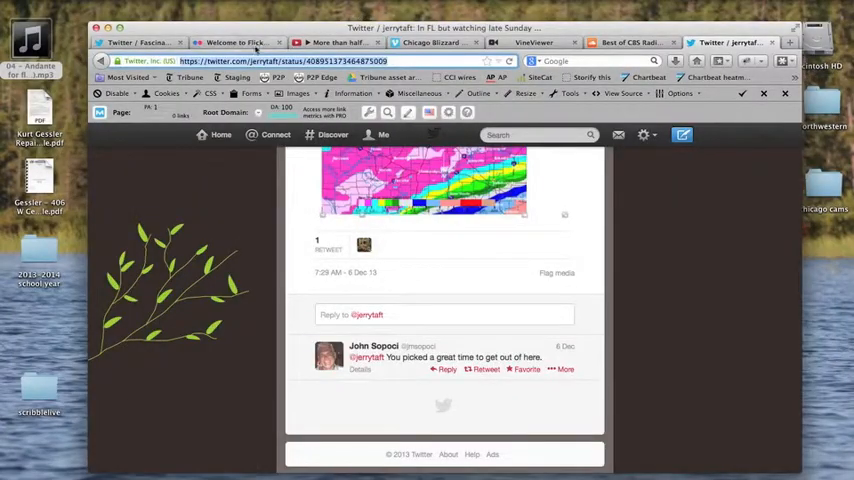
# On the Flickr site, search for chicago winter 2013 and open Advanced Search
pyautogui.click(235, 42)
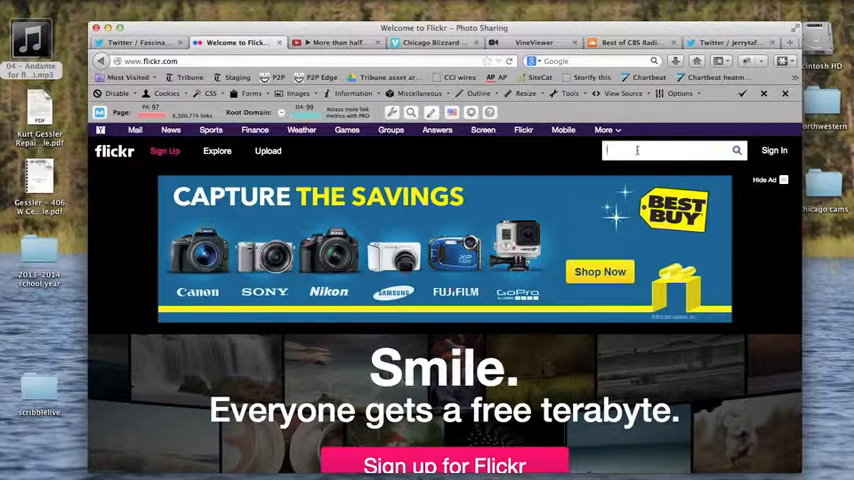
pyautogui.write('chicago winter 2013')
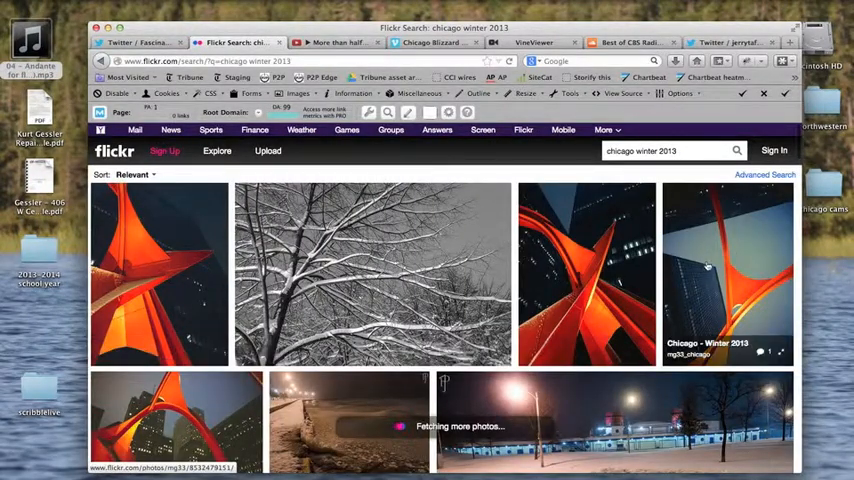
pyautogui.click(765, 174)
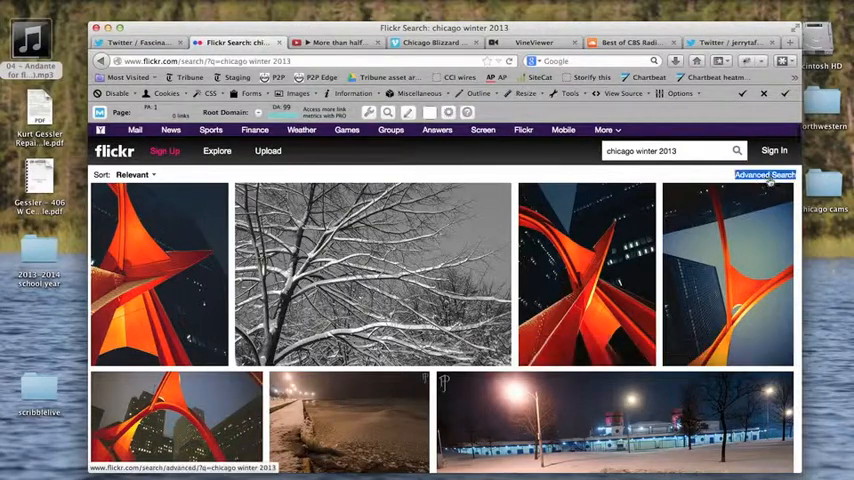
pyautogui.click(765, 175)
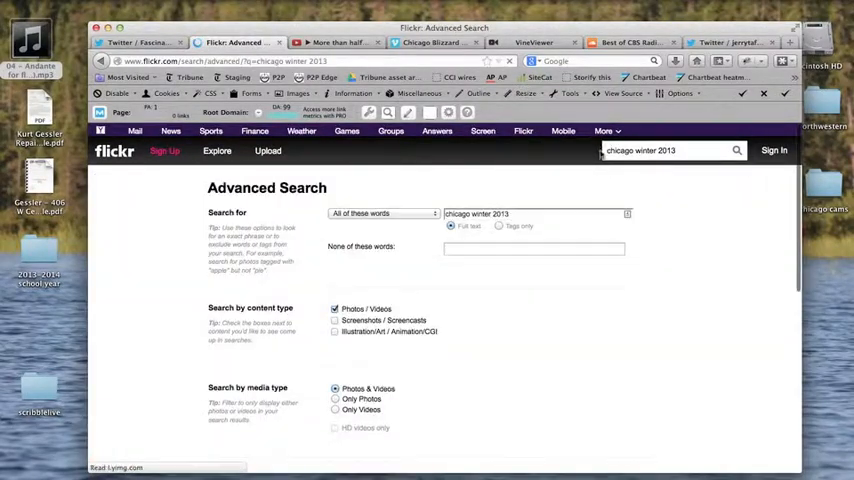
pyautogui.scroll(-3)
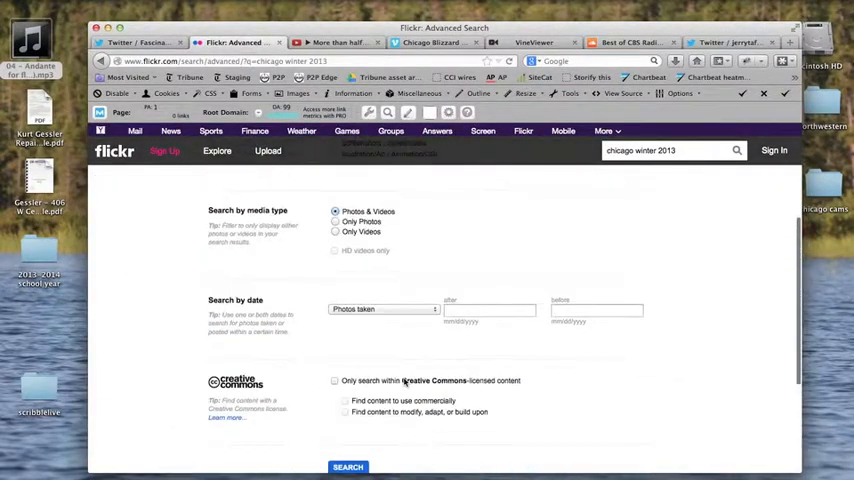
# Limit photos taken to 12/14/2013–12/18/2013, search, and open the Chicago Theater photo
pyautogui.click(489, 309)
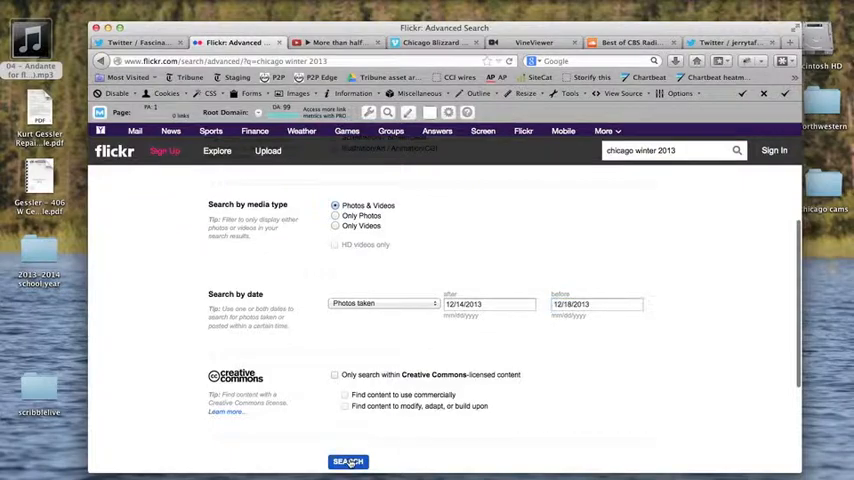
pyautogui.click(347, 461)
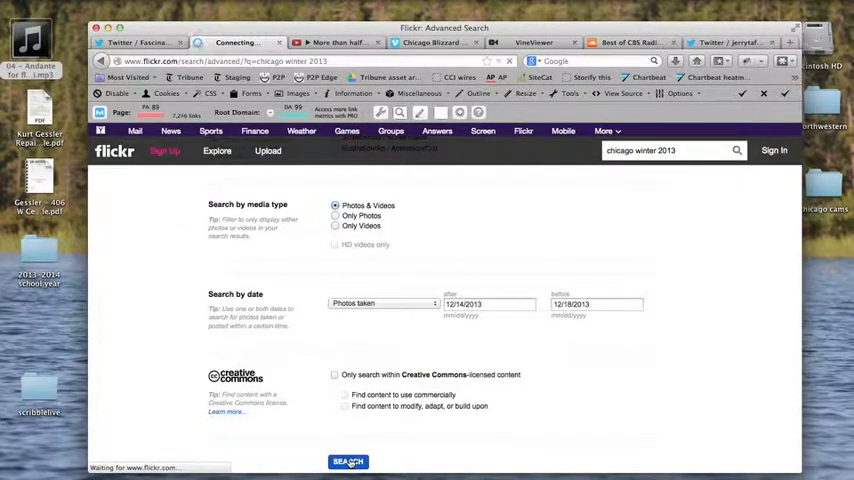
pyautogui.click(347, 461)
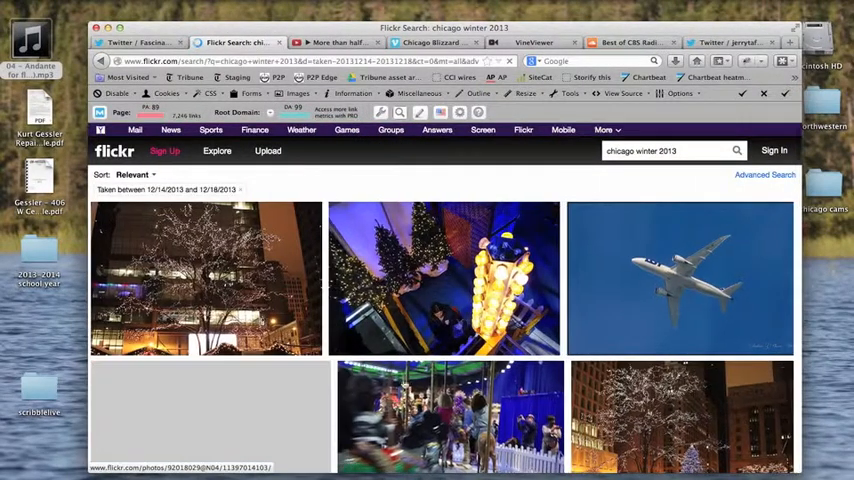
pyautogui.scroll(-3)
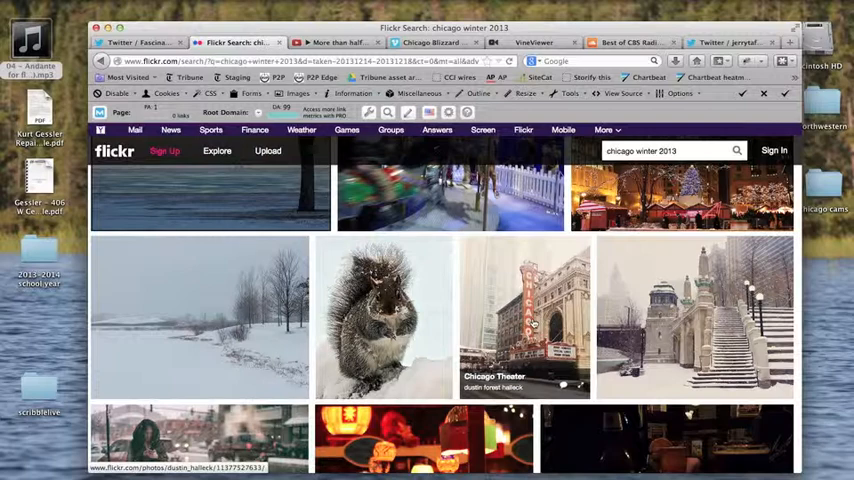
pyautogui.click(525, 315)
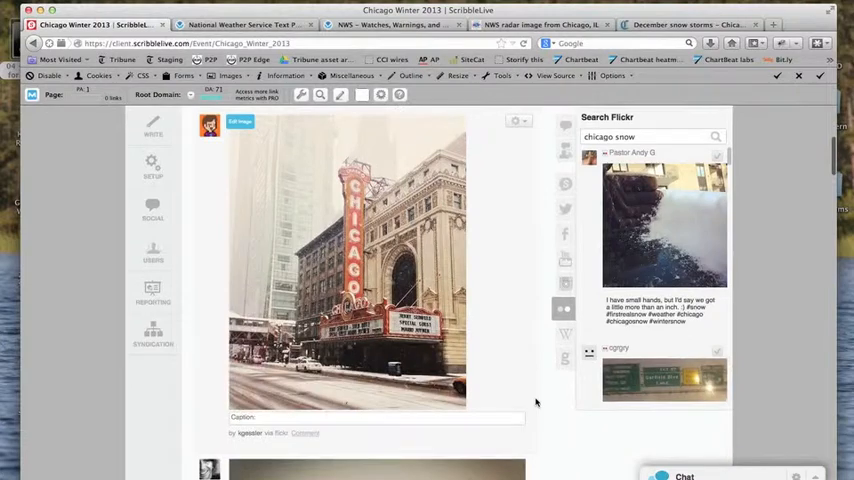
# Open the Chicago Theater photo post in edit mode
pyautogui.click(260, 417)
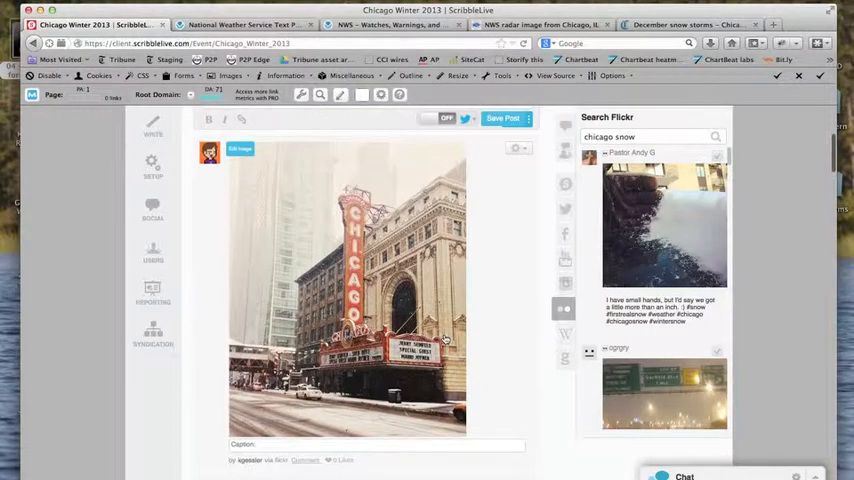
pyautogui.click(524, 149)
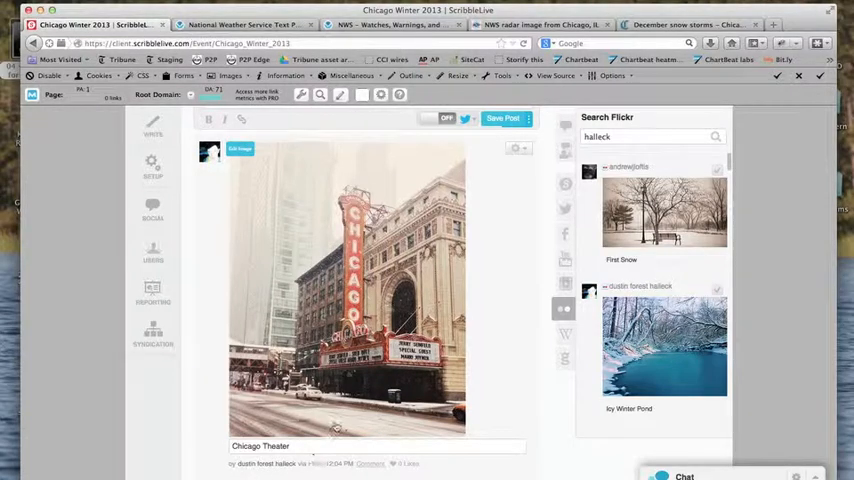
pyautogui.moveTo(530, 320)
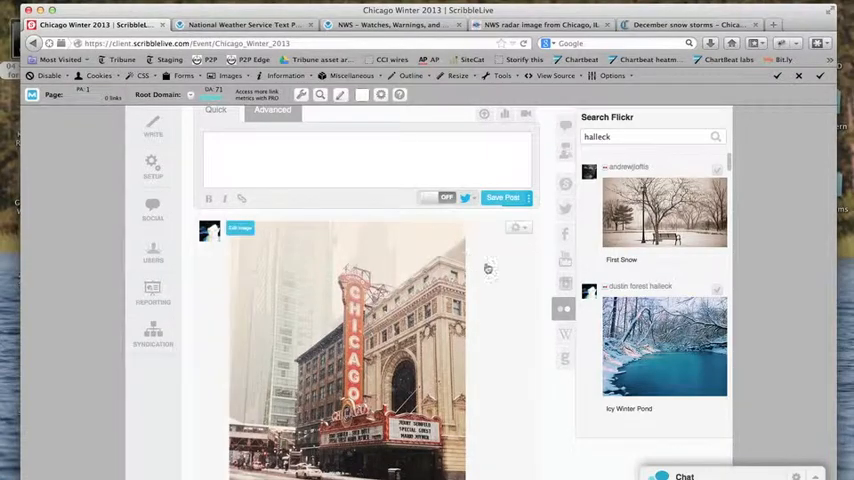
pyautogui.moveTo(535, 328)
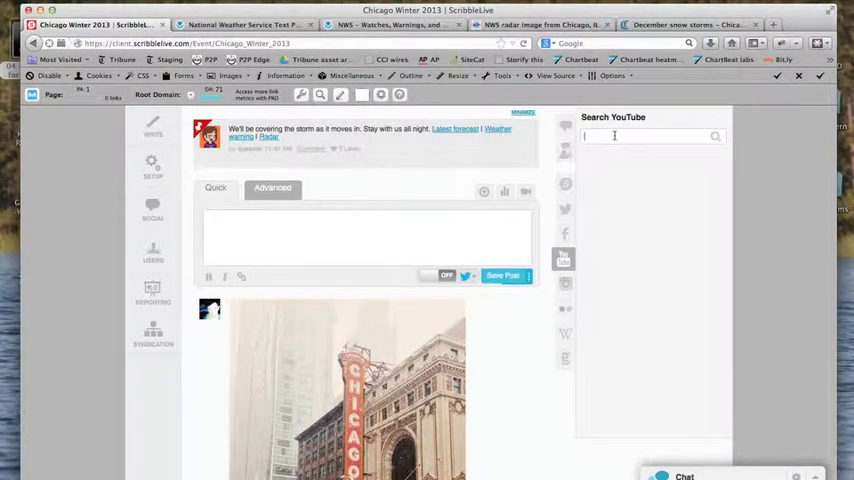
# Enter 'chad' in the sidebar's YouTube search while looking for Chicago snow videos
pyautogui.write('chad')
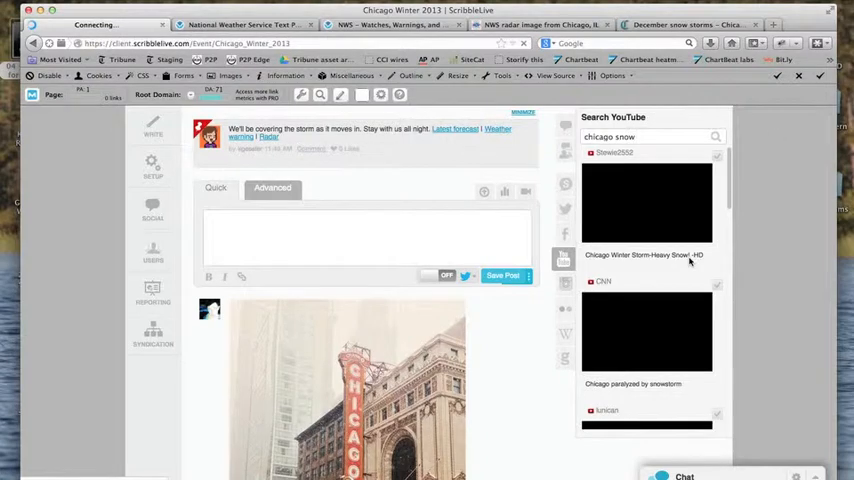
pyautogui.moveTo(670, 288)
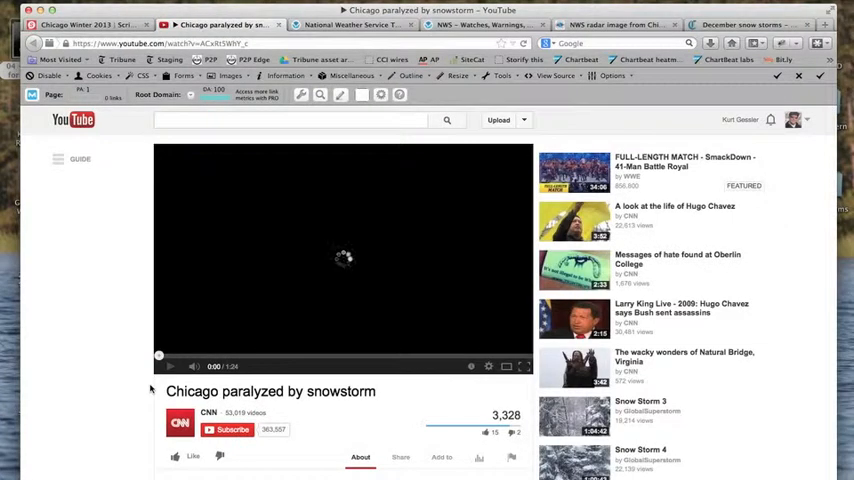
# Switch to the CBS winter storm video and reveal its youtu.be short share link
pyautogui.scroll(-3)
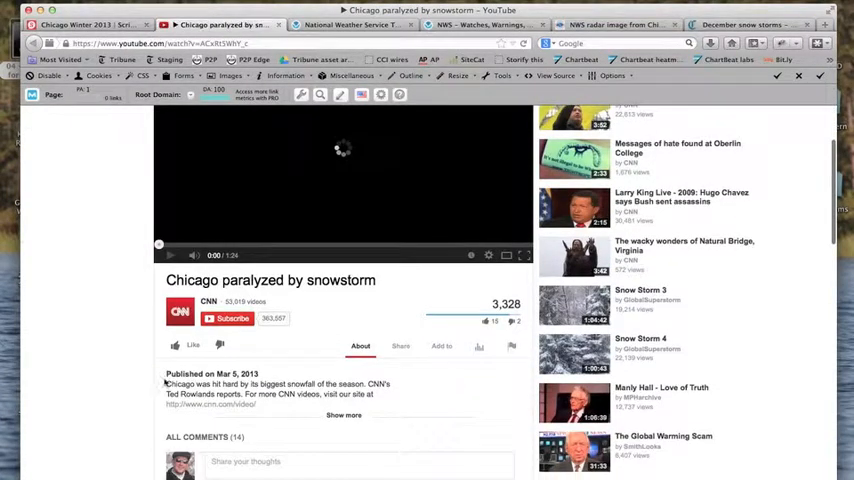
pyautogui.click(169, 255)
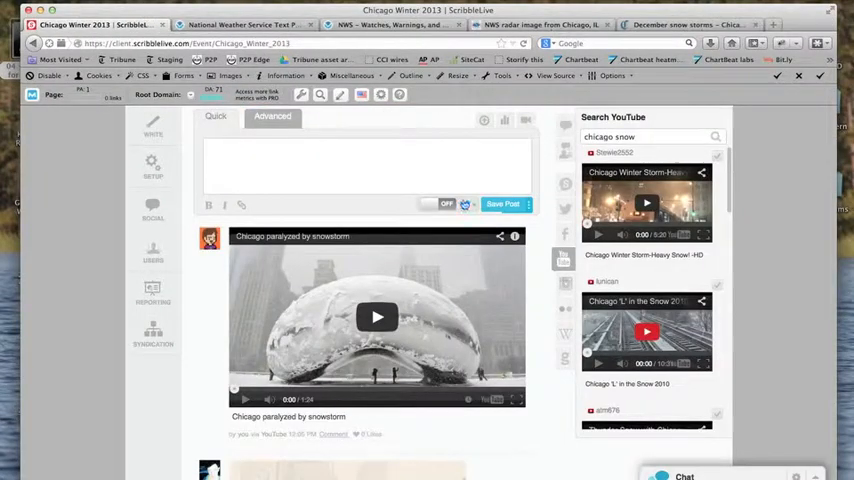
pyautogui.click(514, 236)
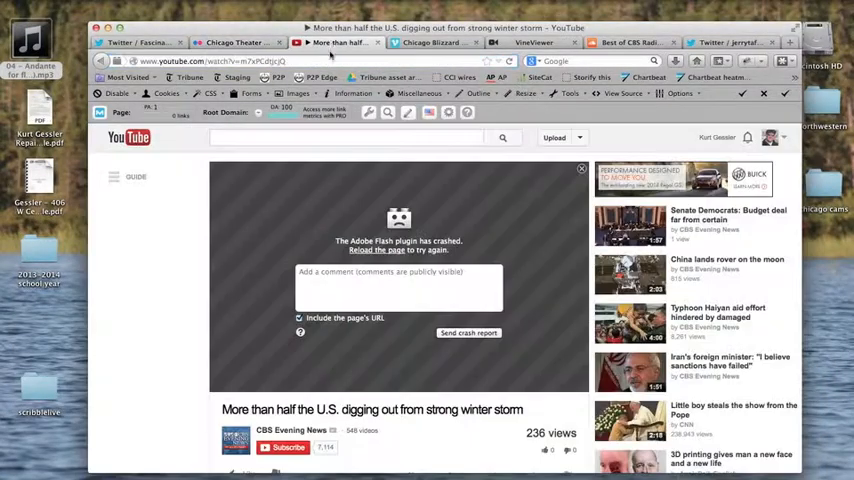
pyautogui.moveTo(156, 278)
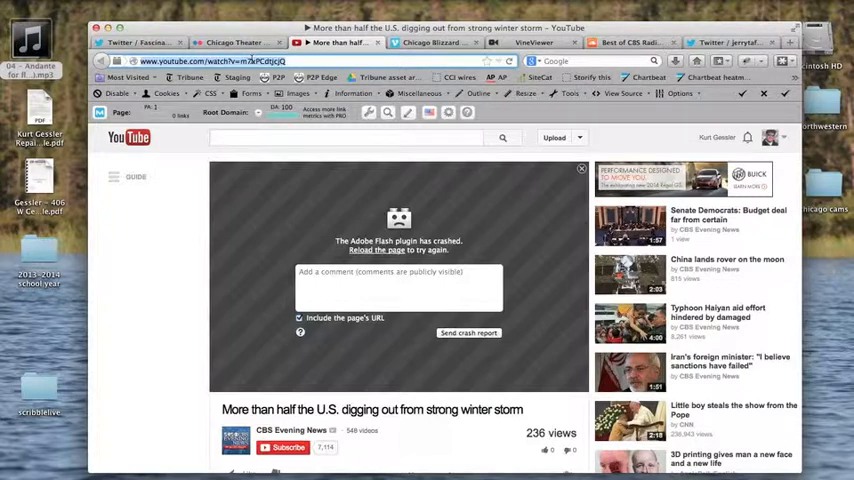
pyautogui.scroll(-3)
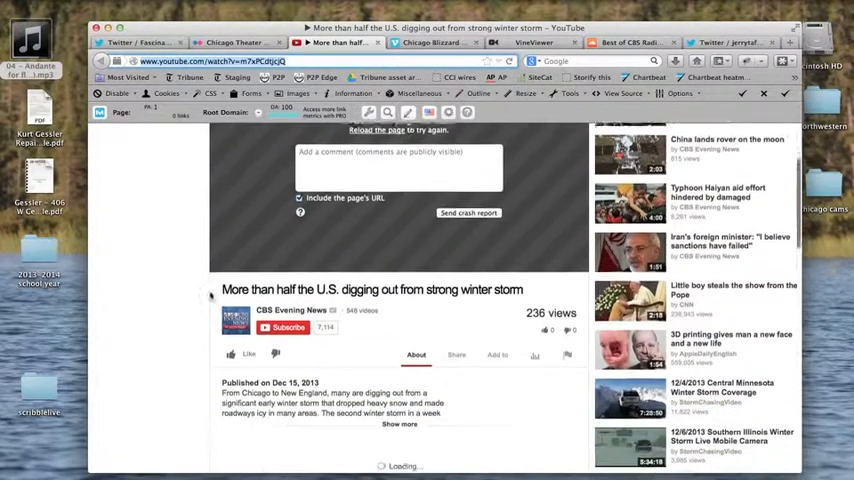
pyautogui.click(456, 336)
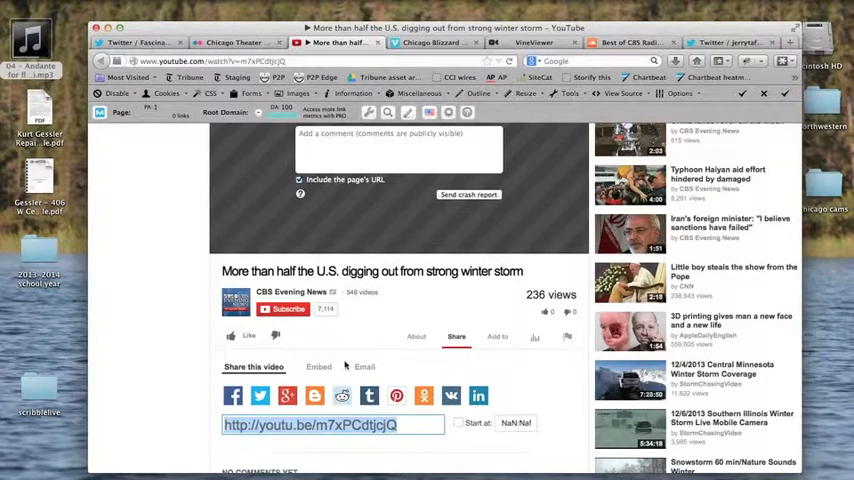
pyautogui.moveTo(369, 395)
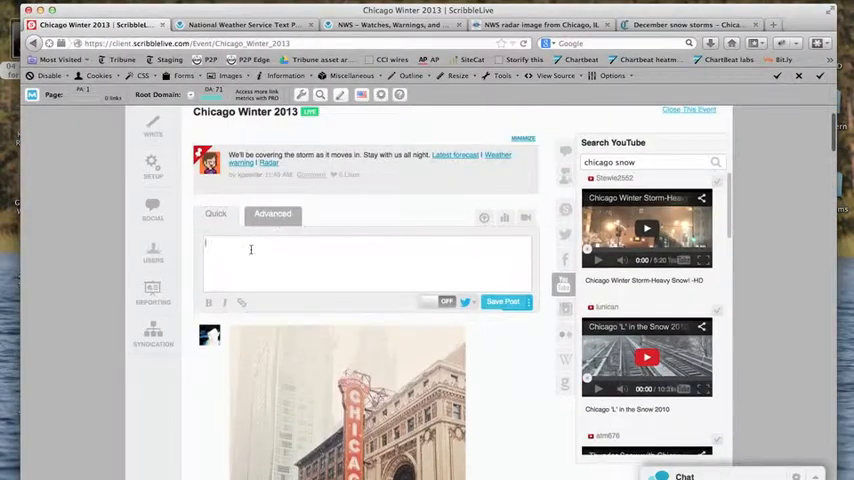
pyautogui.write('http://youtu.be/m7xPCdtjcjQ')
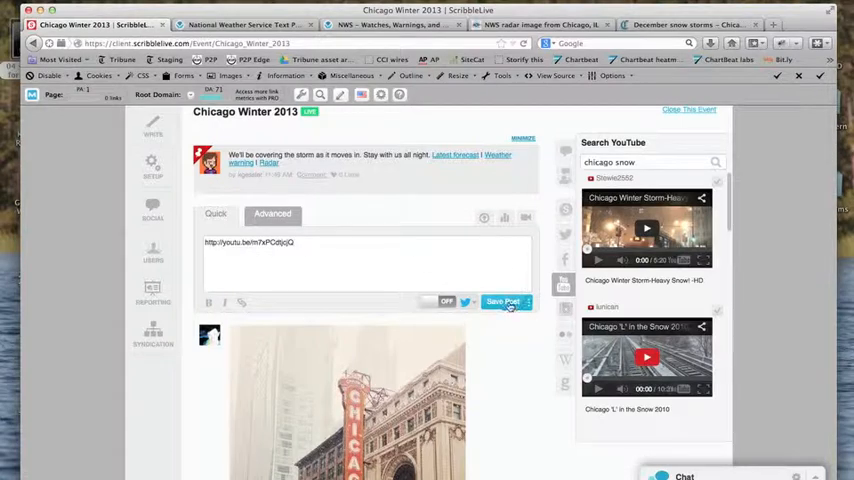
pyautogui.click(503, 301)
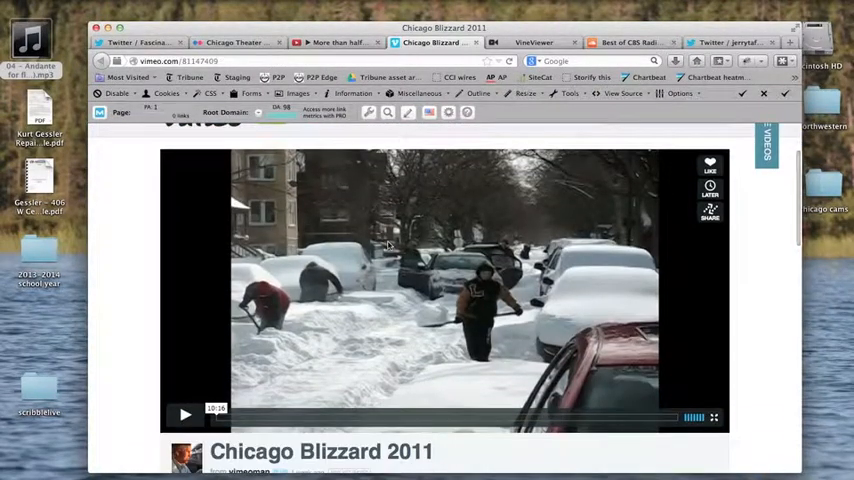
# Scroll down the Vimeo 'Chicago Blizzard 2011' video page toward its Share button
pyautogui.scroll(-3)
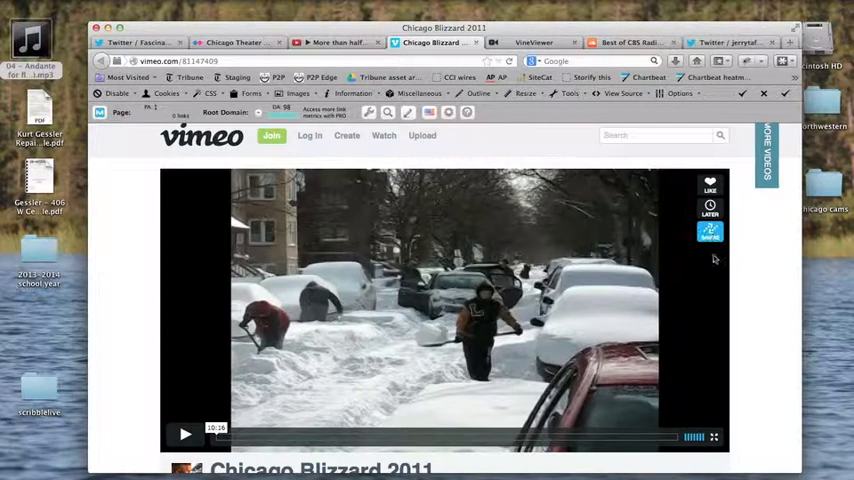
pyautogui.scroll(-3)
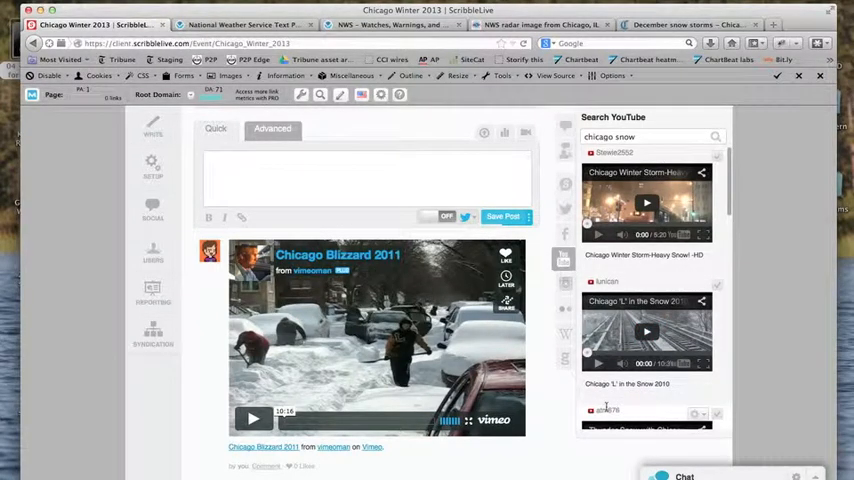
pyautogui.moveTo(540, 341)
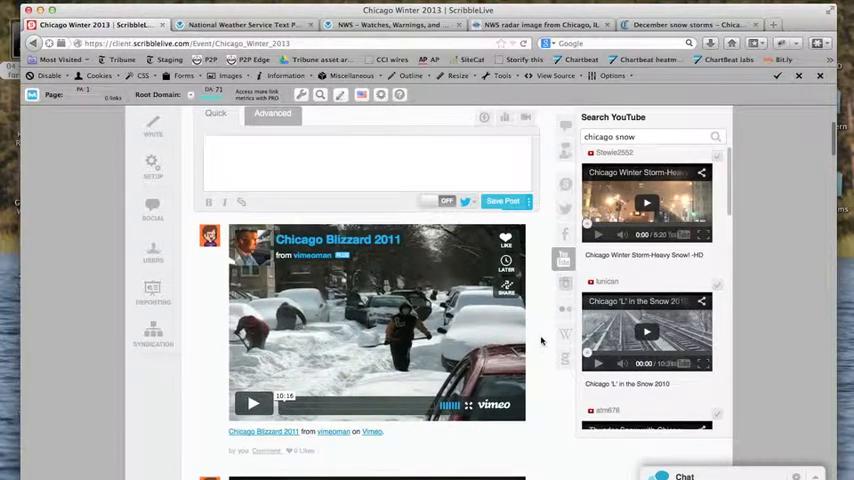
# Scroll the event feed to check the Chicago Blizzard 2011 Vimeo embed
pyautogui.scroll(-3)
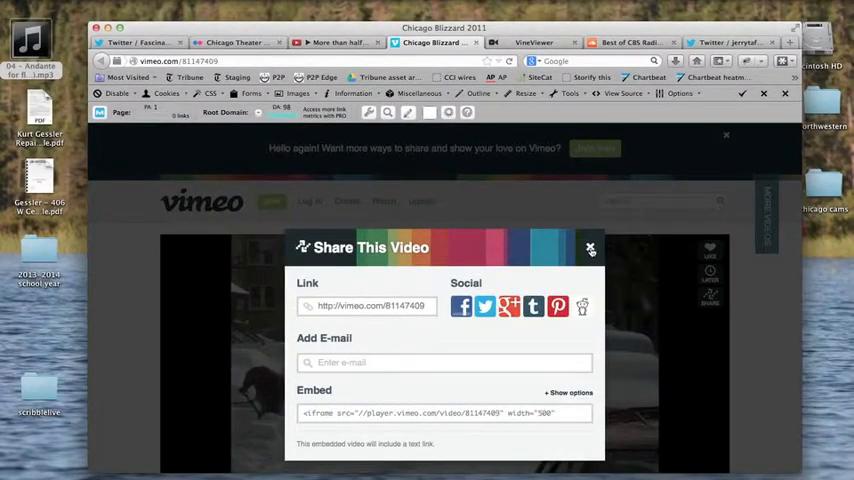
# Close the Vimeo share window and copy the downtown ice-skating vine's link in VineViewer
pyautogui.click(590, 248)
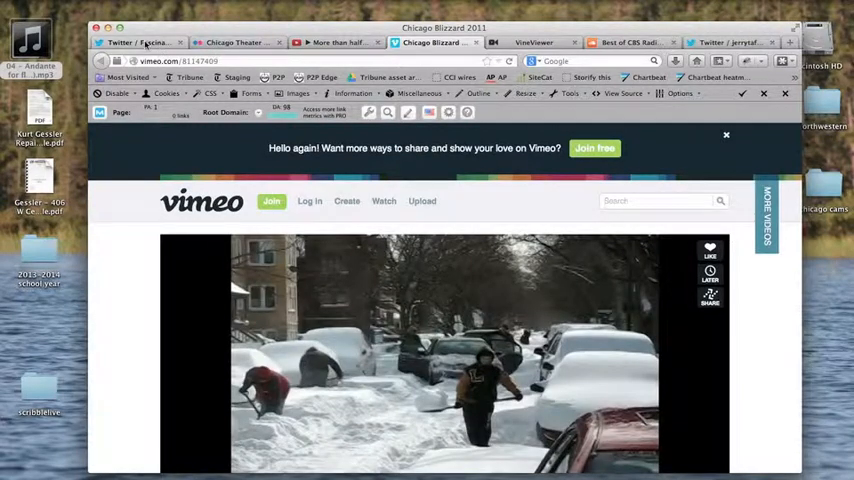
pyautogui.click(534, 42)
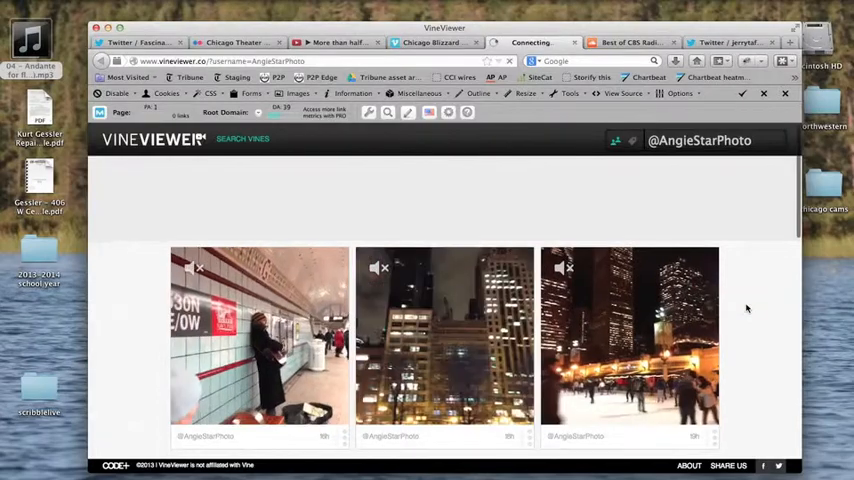
pyautogui.scroll(-3)
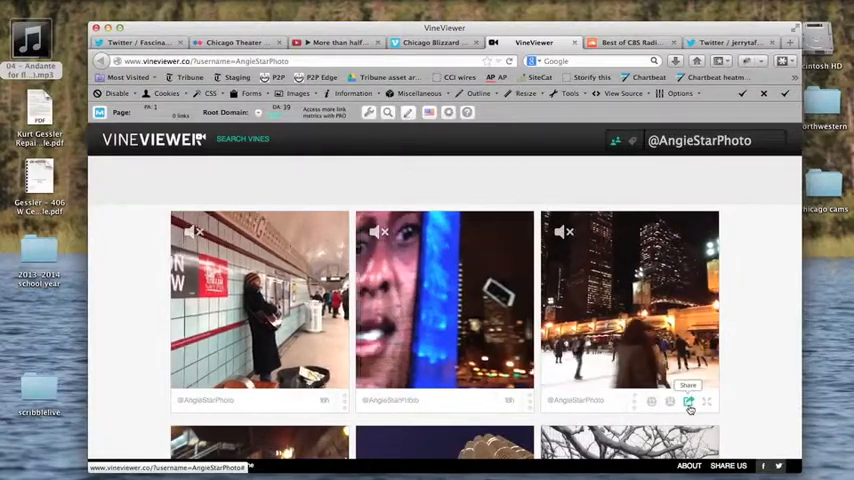
pyautogui.click(688, 401)
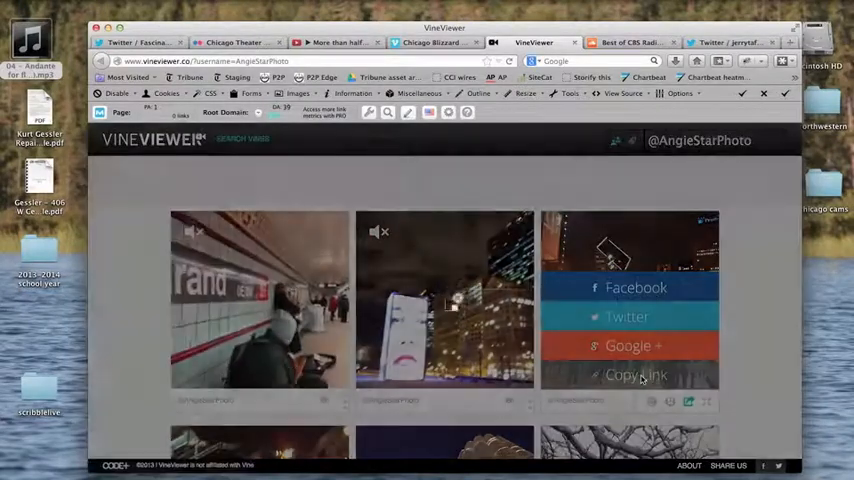
pyautogui.click(636, 374)
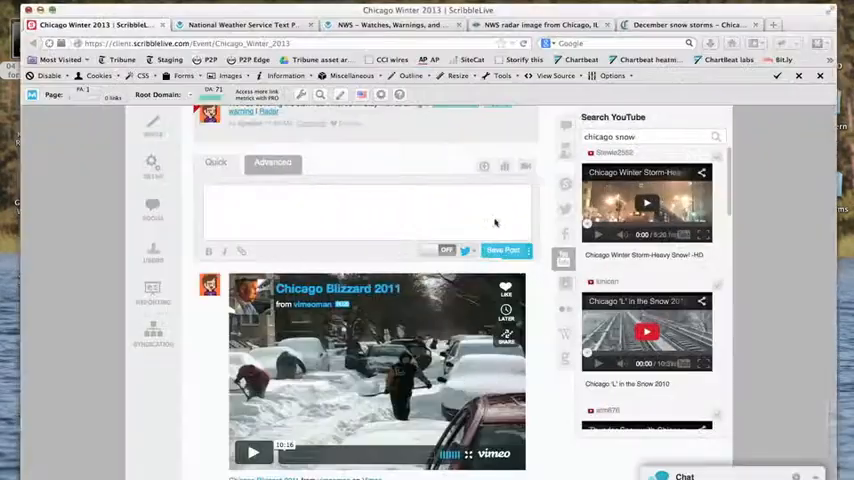
# Start a new post with the ice-skating Vine embed and save it
pyautogui.click(331, 205)
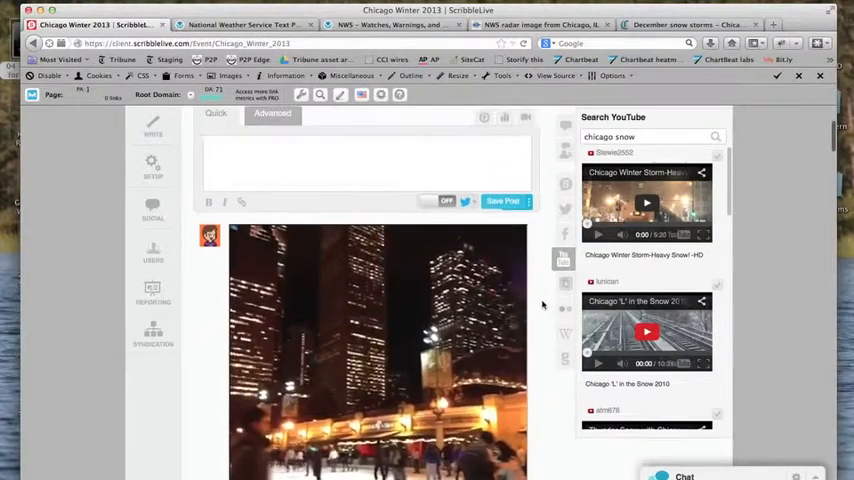
pyautogui.click(502, 201)
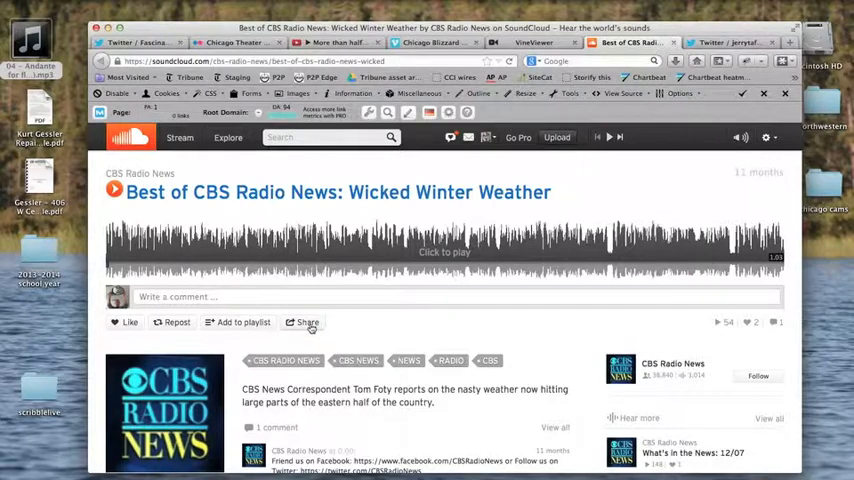
# Open the Wicked Winter Weather track's share options and select its embed code
pyautogui.click(303, 322)
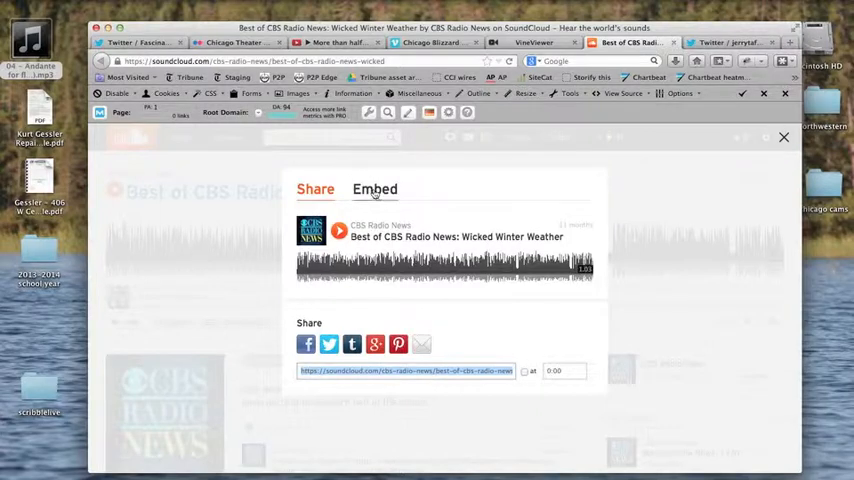
pyautogui.click(375, 189)
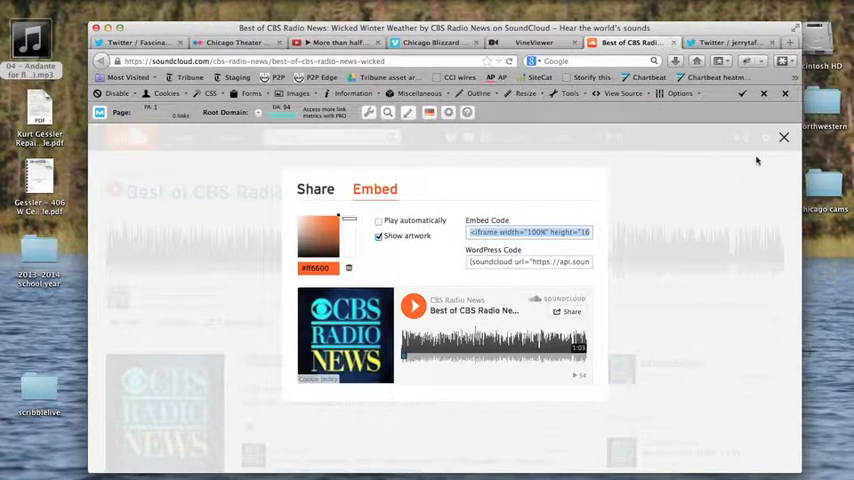
pyautogui.click(784, 137)
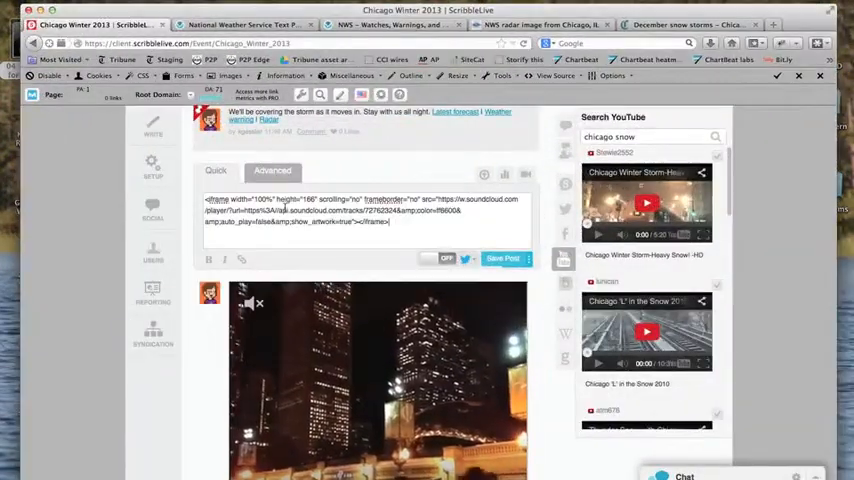
# Save the CBS Radio SoundCloud embed post and scroll through the full event feed
pyautogui.click(502, 258)
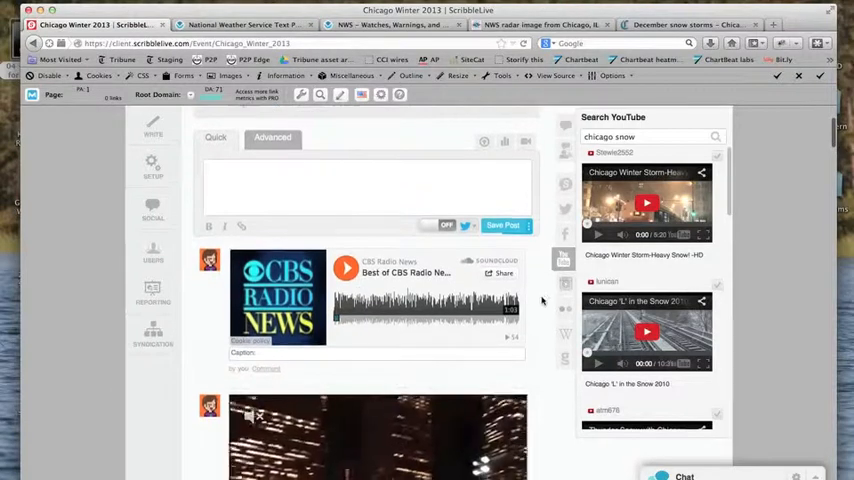
pyautogui.click(345, 270)
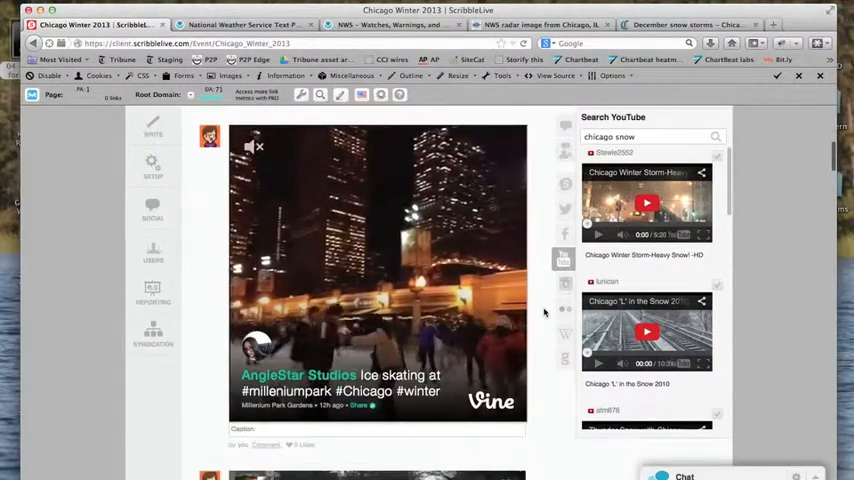
pyautogui.scroll(-3)
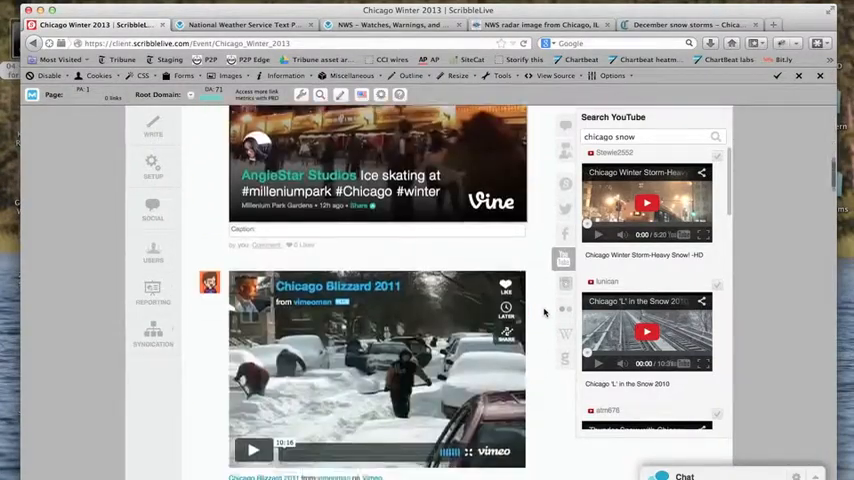
pyautogui.scroll(-3)
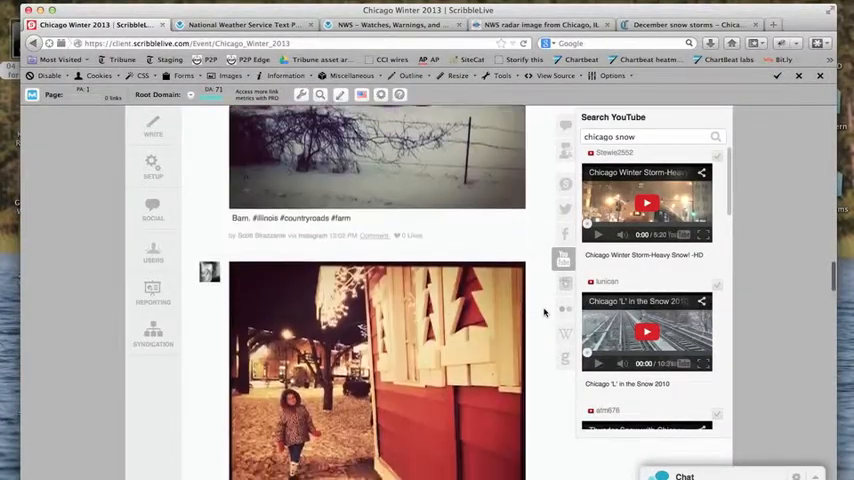
pyautogui.scroll(-3)
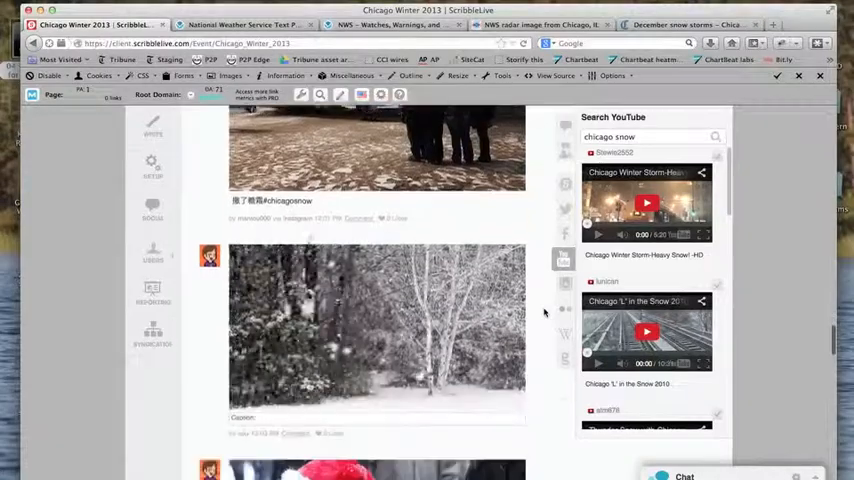
pyautogui.scroll(-3)
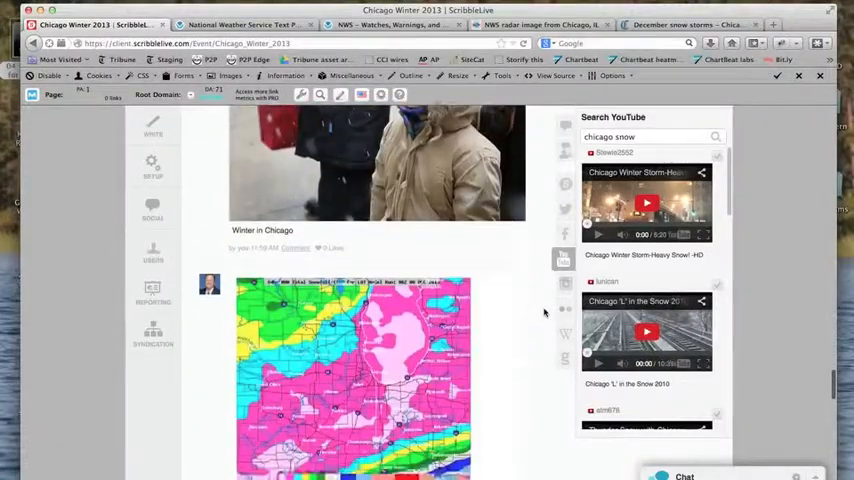
pyautogui.scroll(-3)
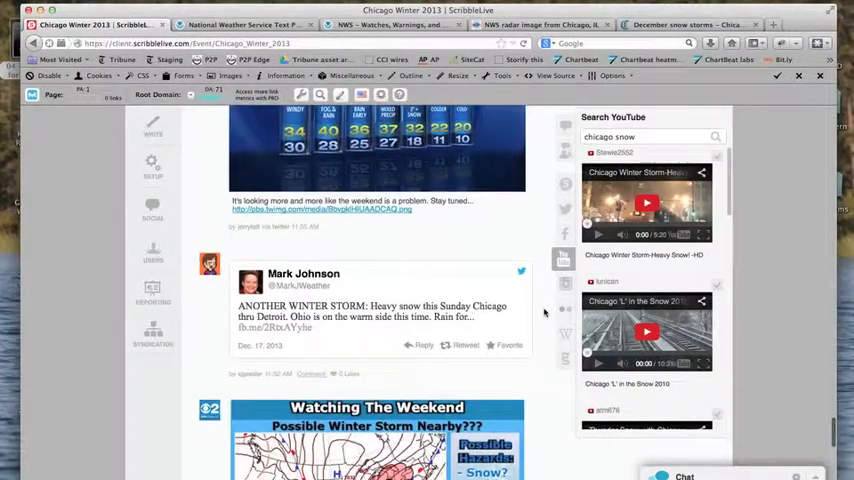
pyautogui.scroll(-3)
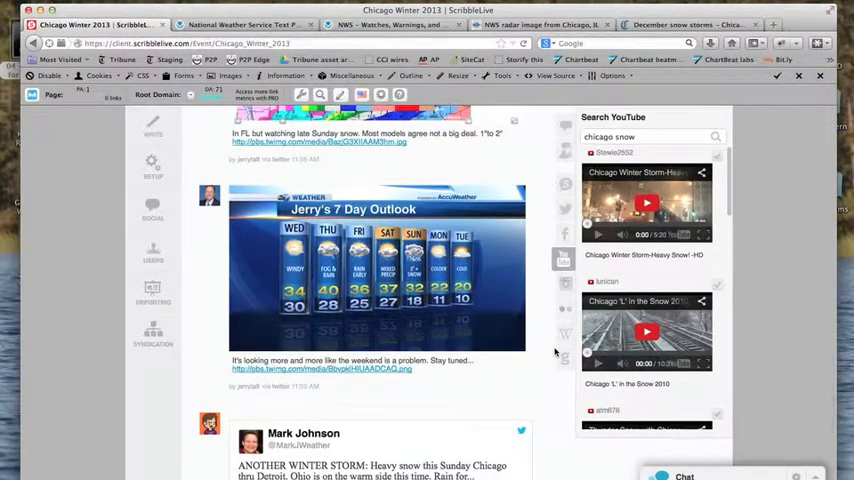
pyautogui.scroll(-3)
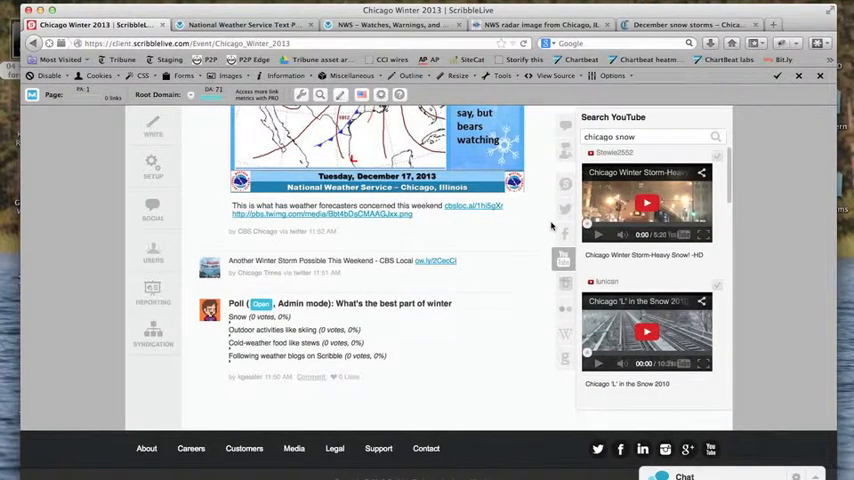
pyautogui.scroll(-3)
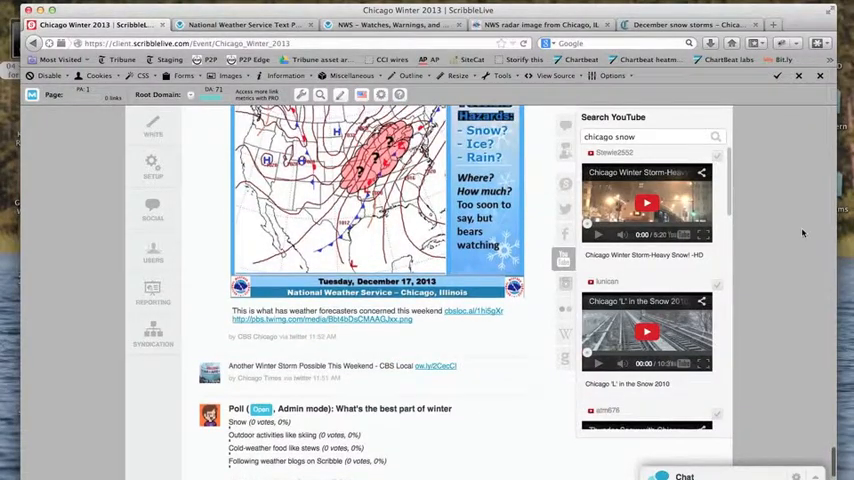
pyautogui.scroll(-3)
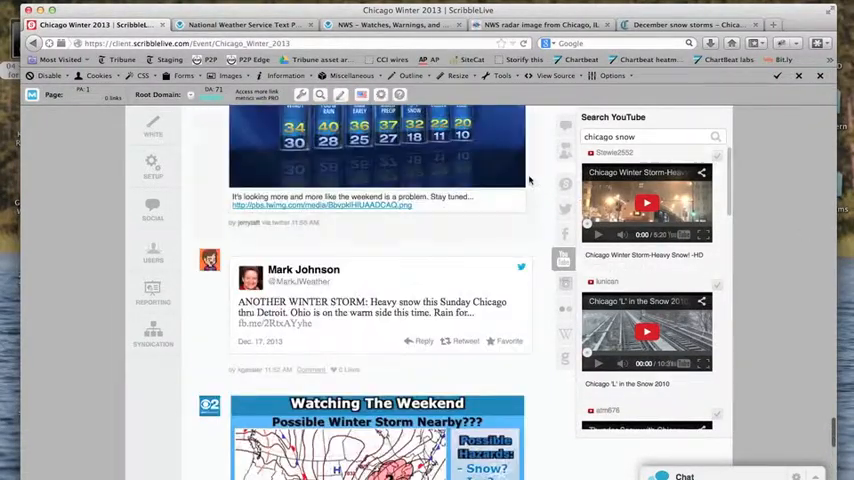
pyautogui.scroll(-3)
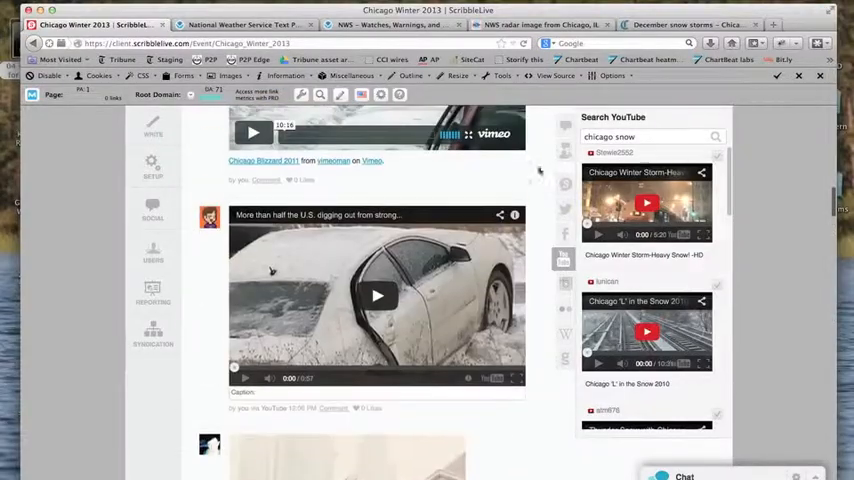
pyautogui.scroll(3)
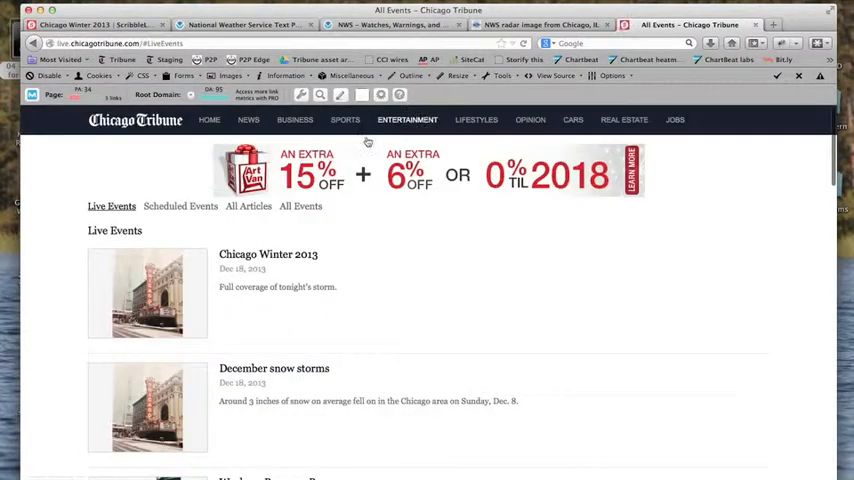
# Open Chicago Winter 2013 from Tribune Live Events and scroll down to the opening winter poll
pyautogui.click(268, 254)
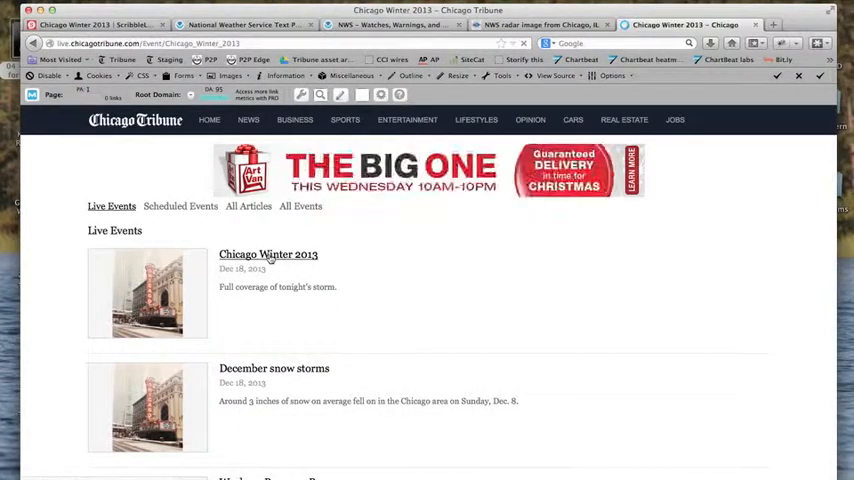
pyautogui.click(268, 254)
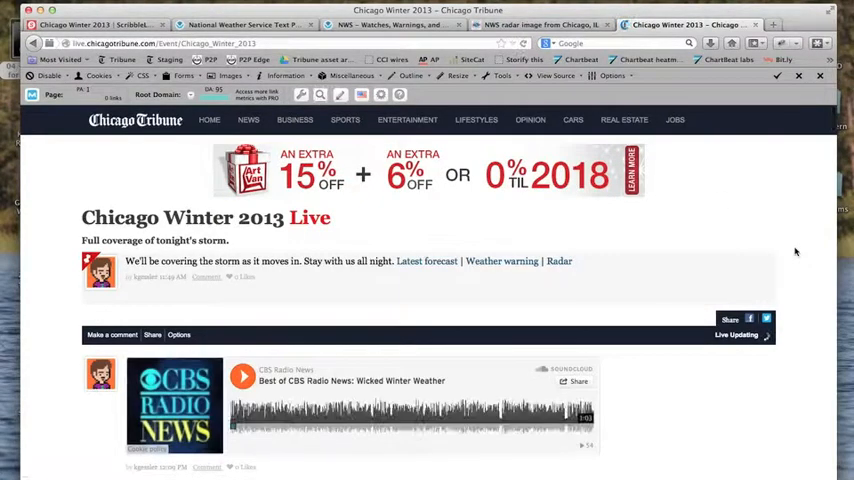
pyautogui.scroll(-3)
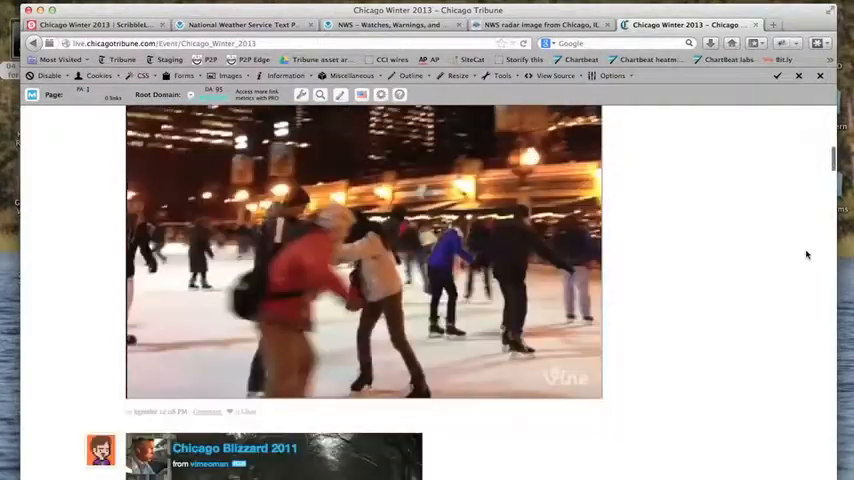
pyautogui.scroll(-3)
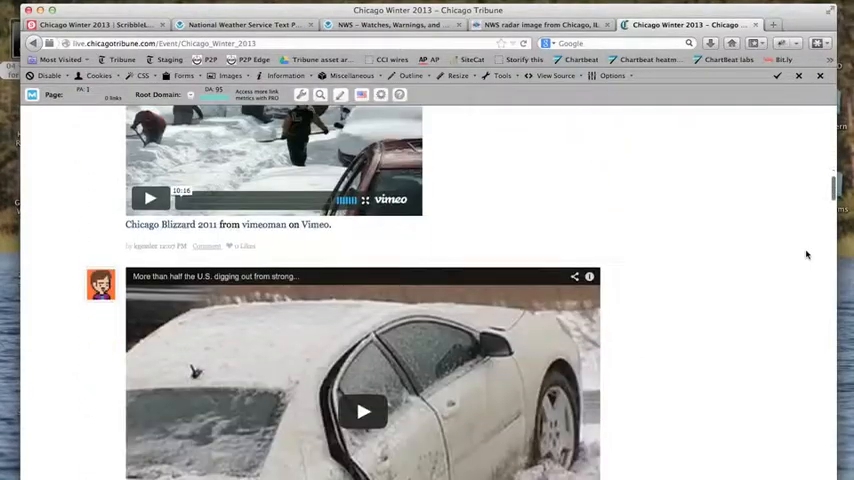
pyautogui.scroll(-3)
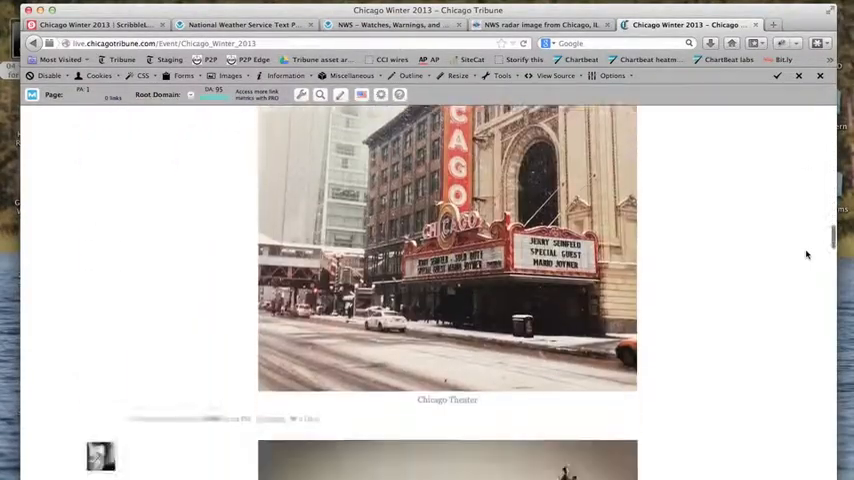
pyautogui.scroll(-3)
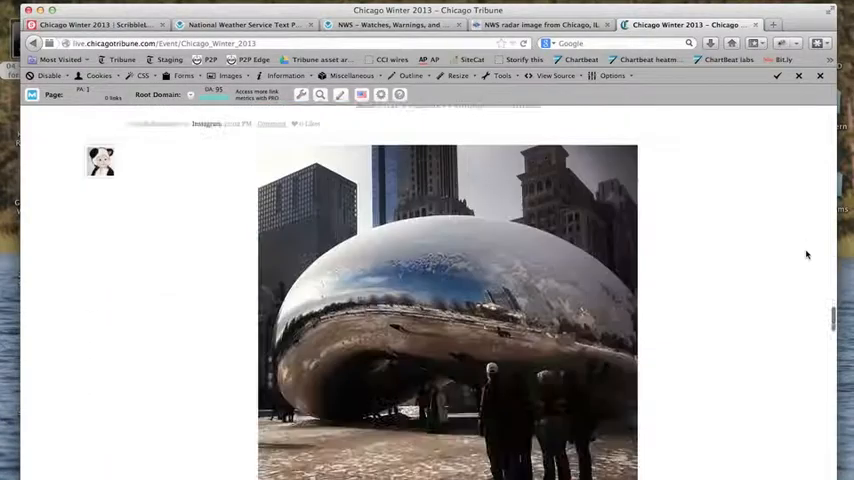
pyautogui.scroll(-3)
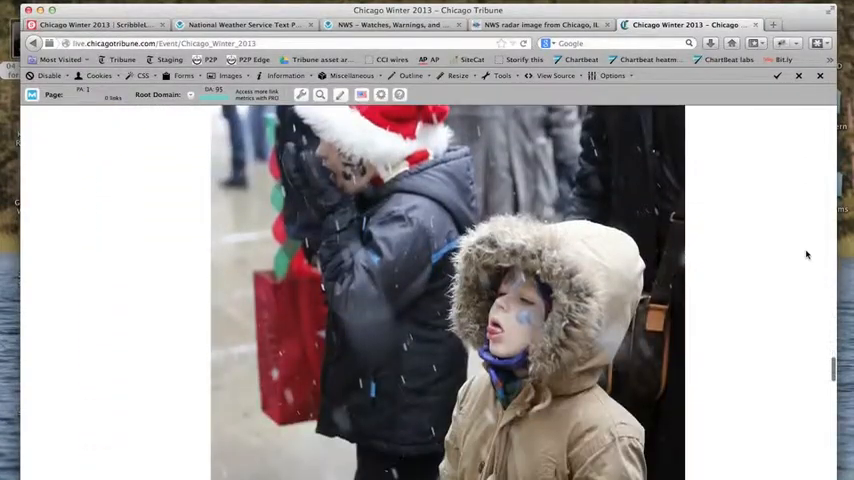
pyautogui.scroll(-3)
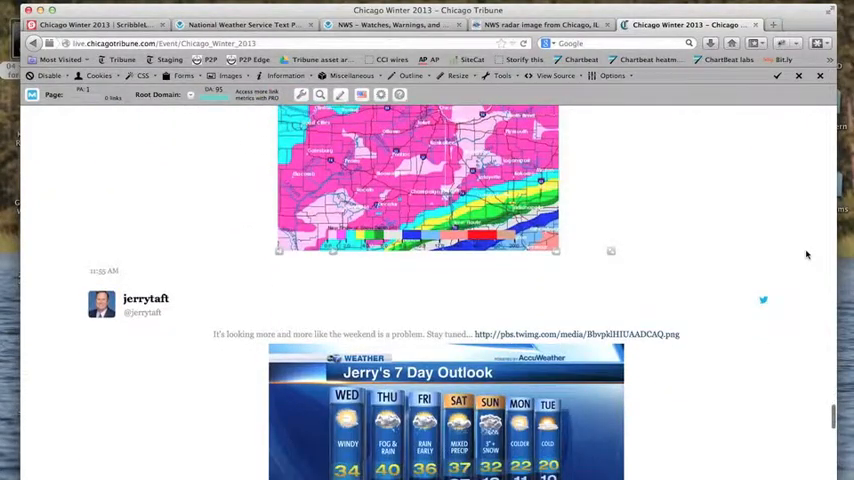
pyautogui.scroll(-3)
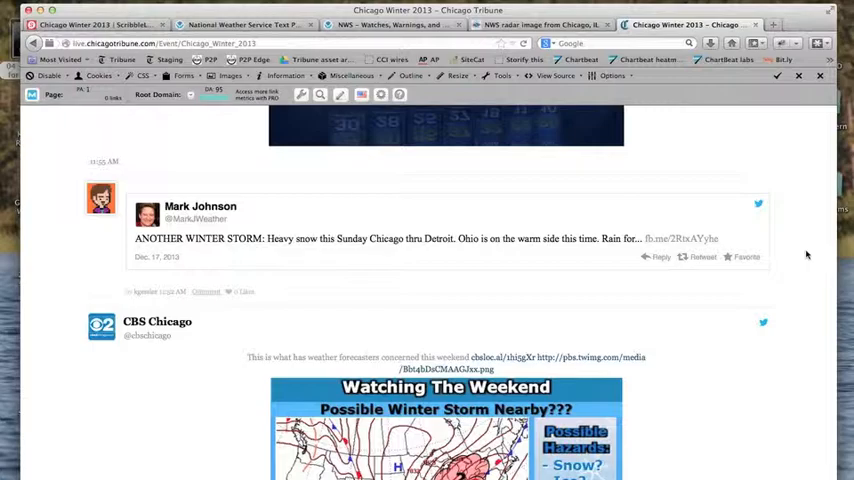
pyautogui.scroll(-3)
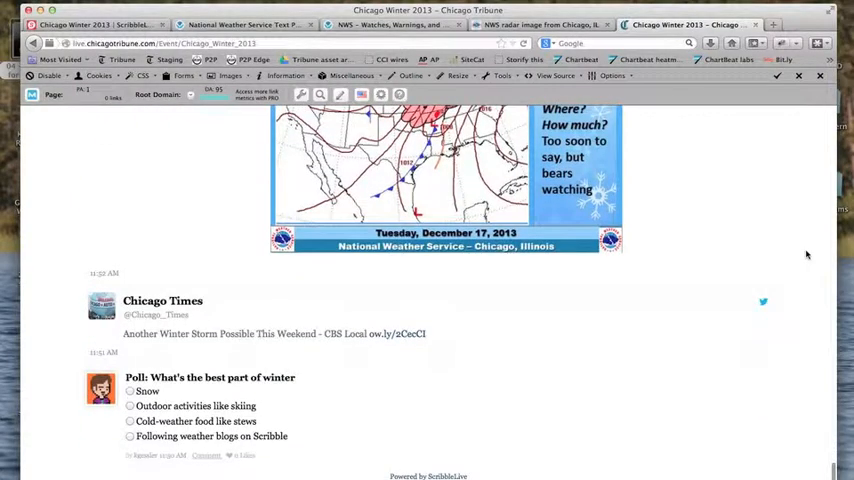